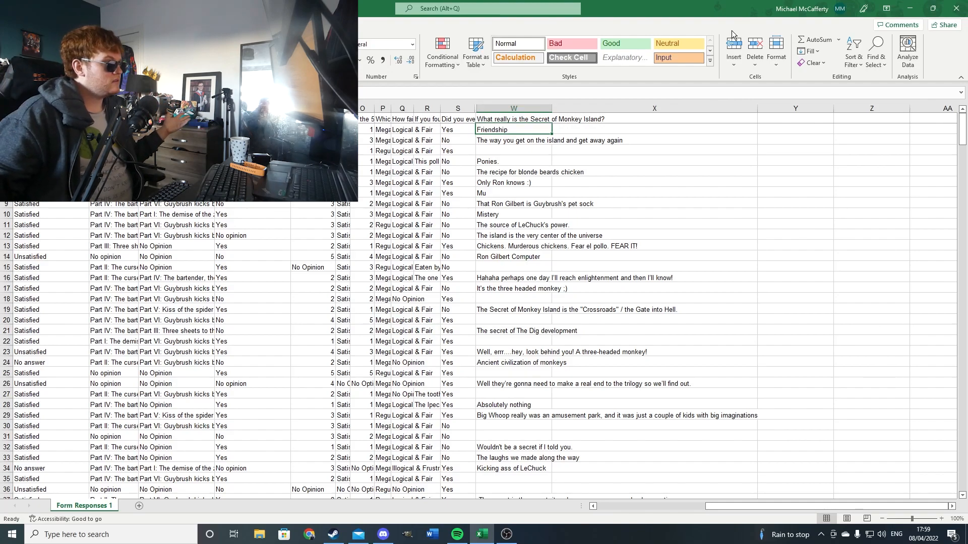
Read the column W answers from the island-escape reply down to row 19's Crossroads
click(513, 151)
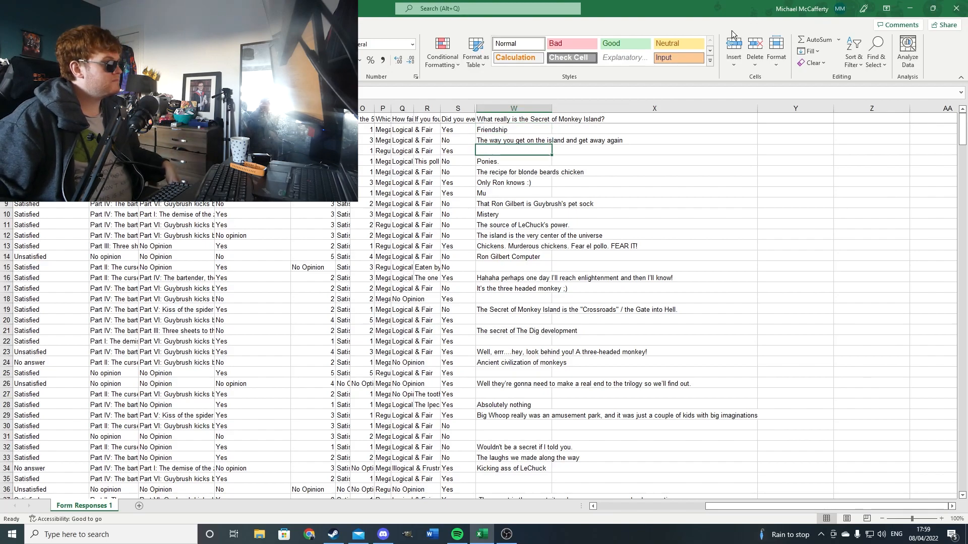
click(513, 161)
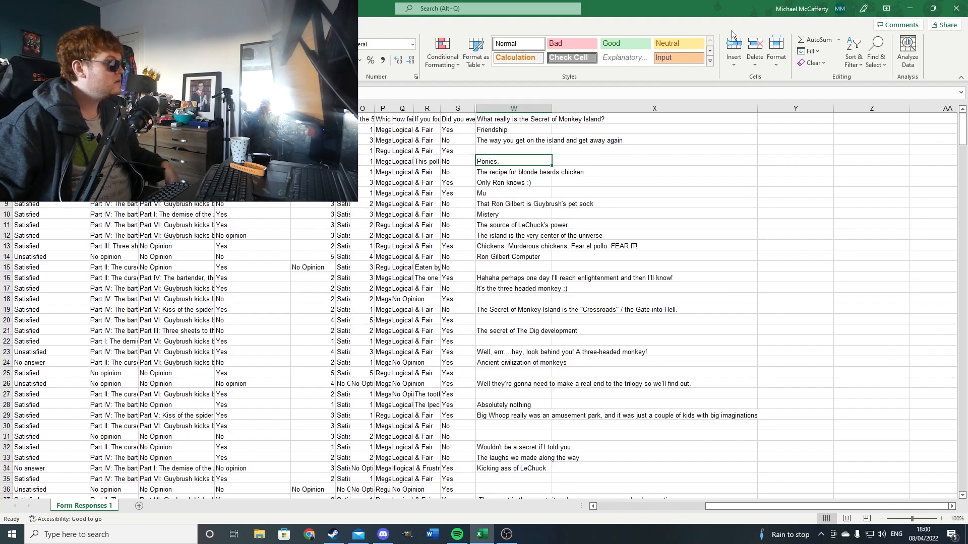
click(513, 171)
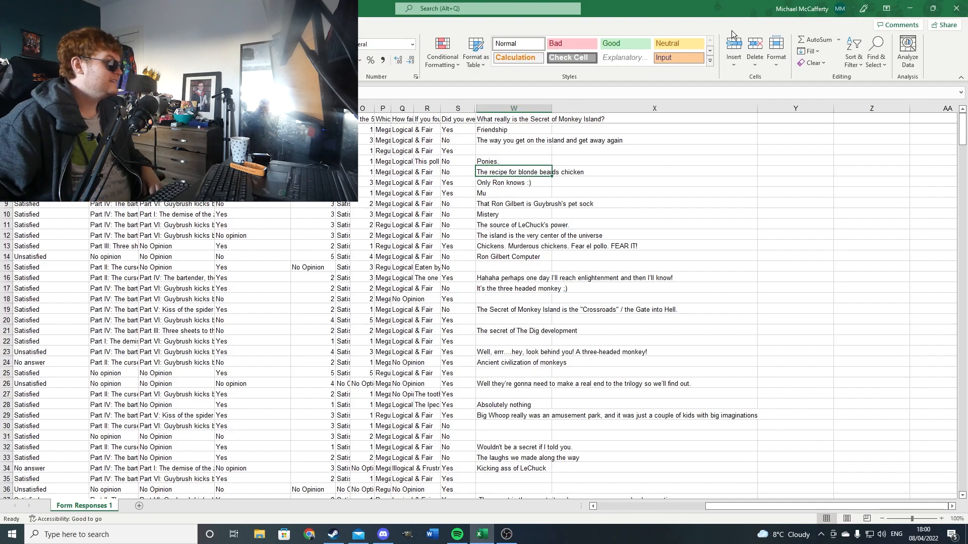
click(513, 193)
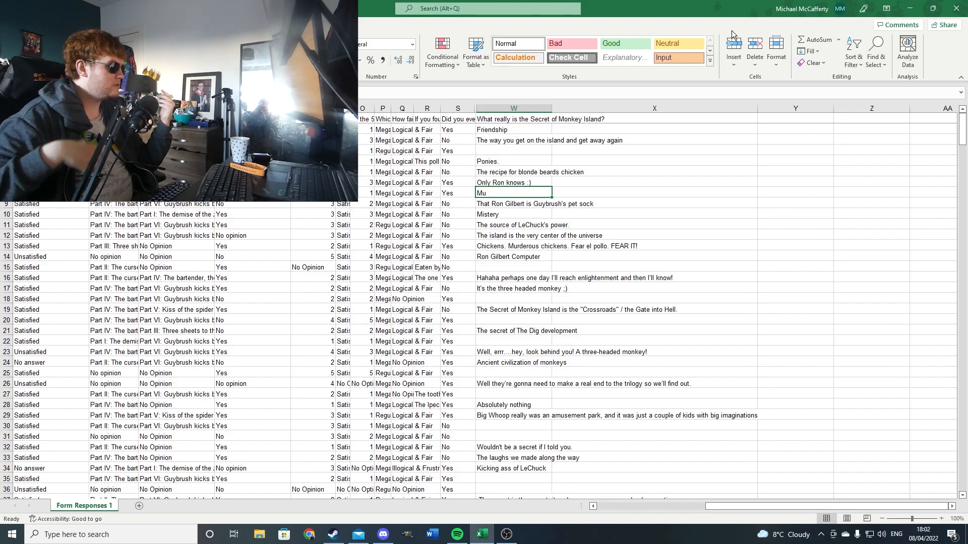
click(513, 225)
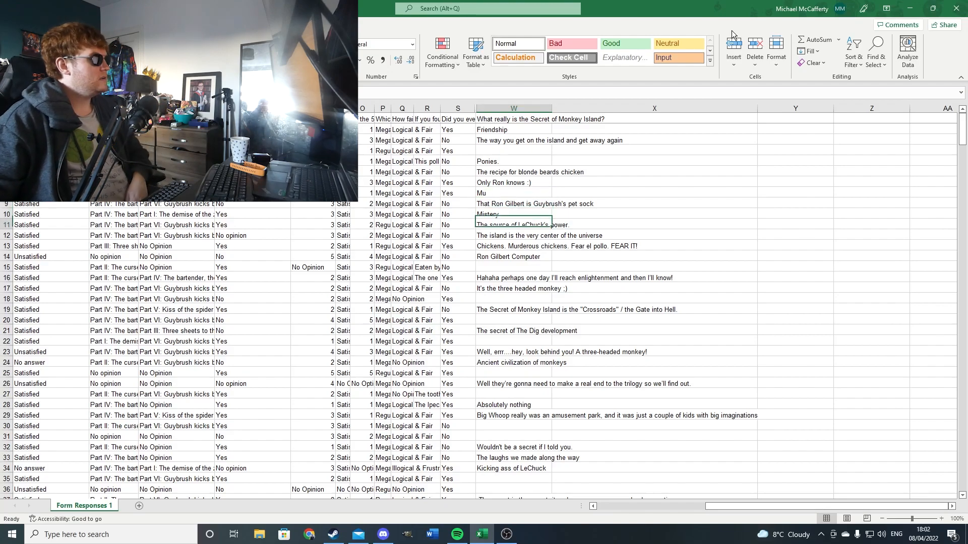
click(513, 289)
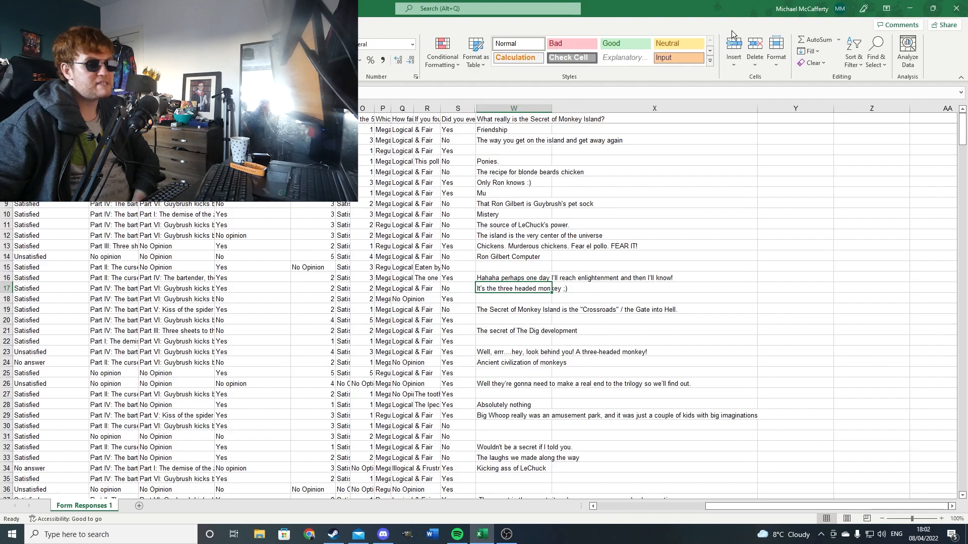
click(513, 299)
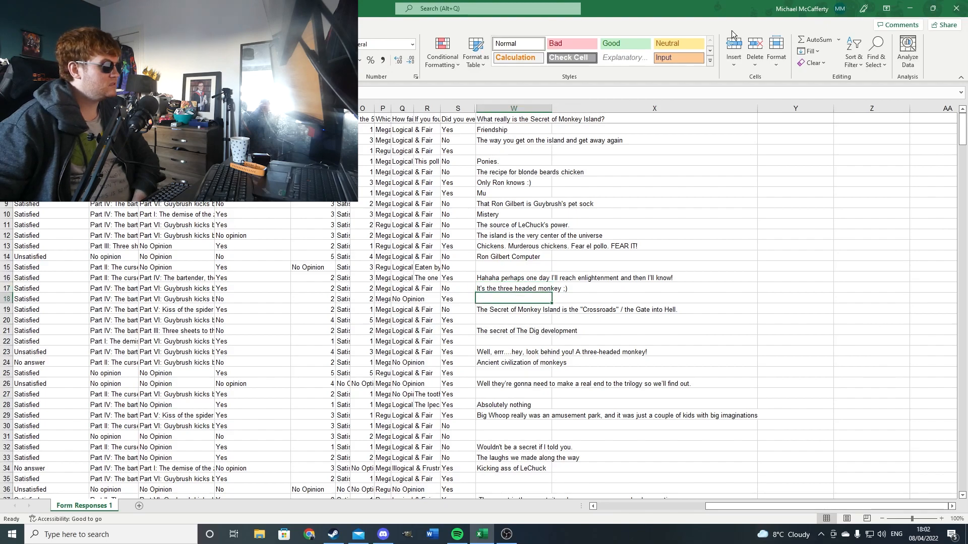
click(512, 309)
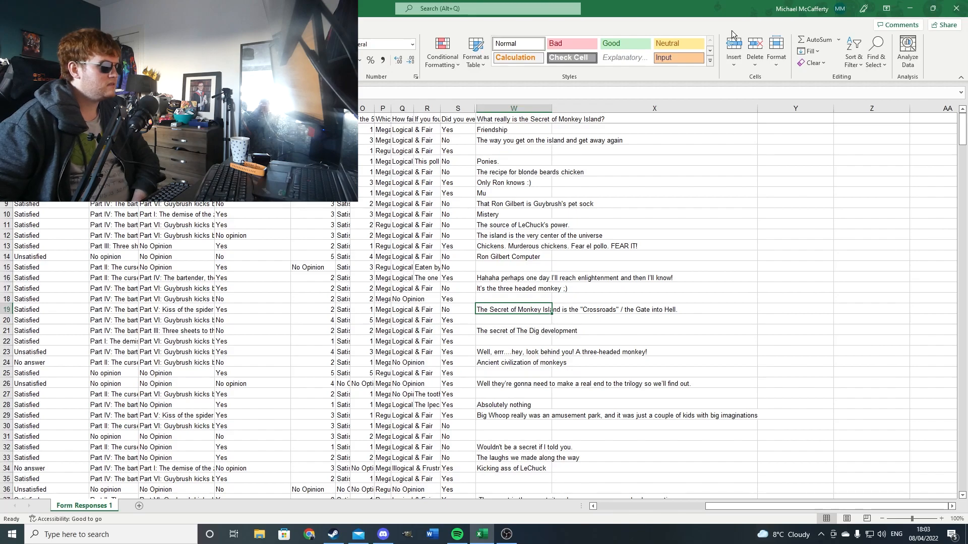
Read answers from The Dig through 'Kicking ass of LeChuck', then scroll further down
click(513, 330)
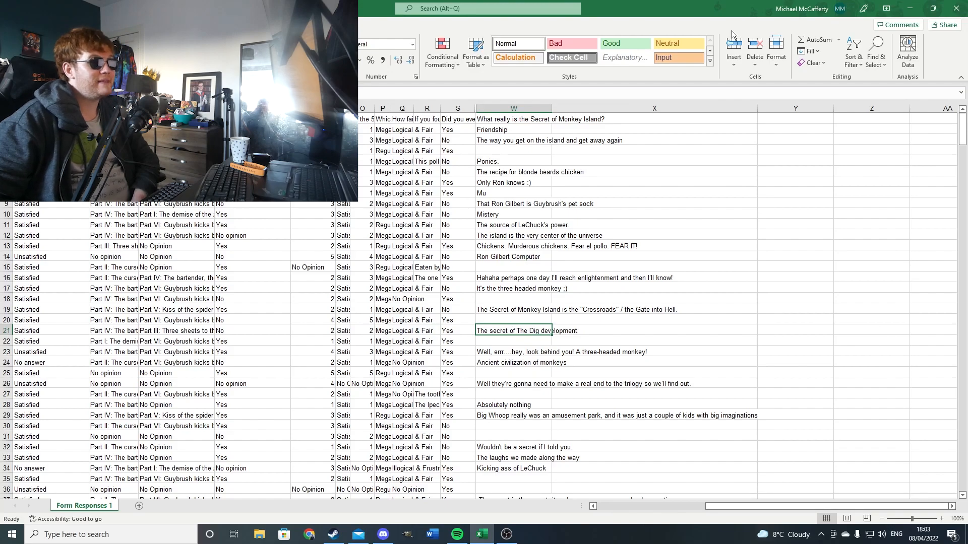
click(512, 352)
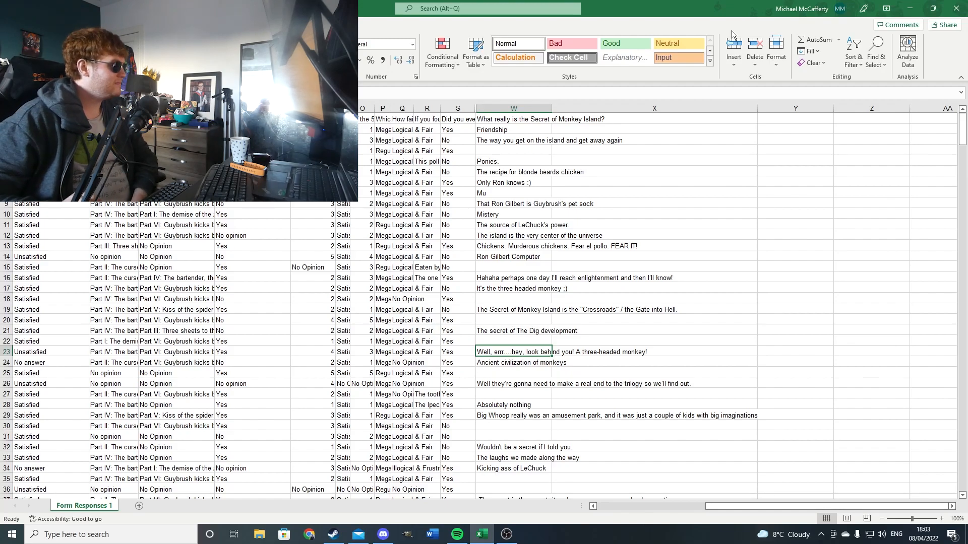
click(514, 362)
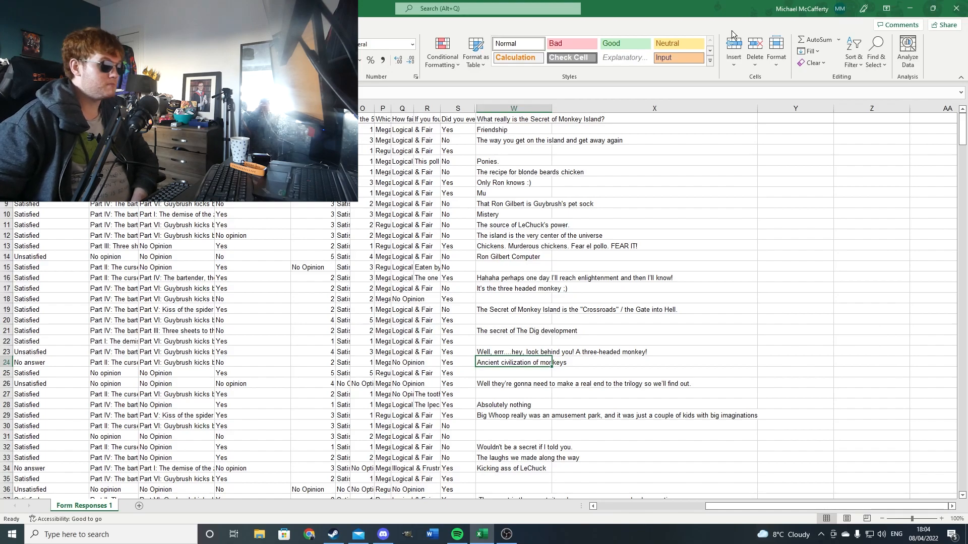
click(514, 383)
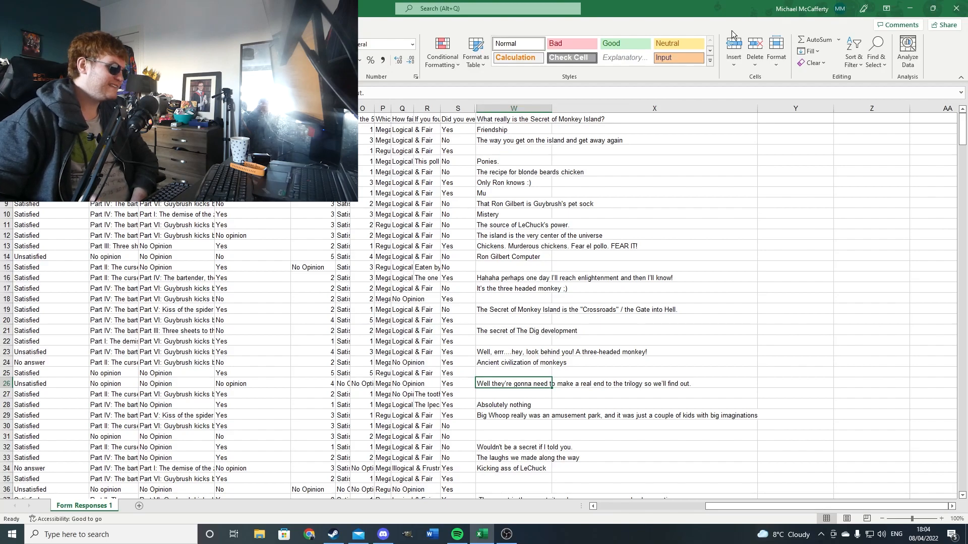
click(512, 404)
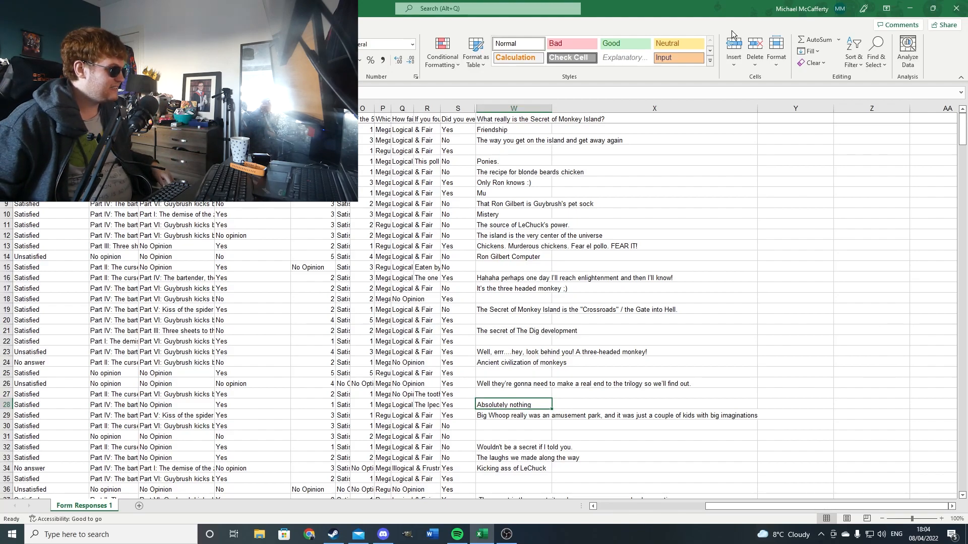
click(512, 415)
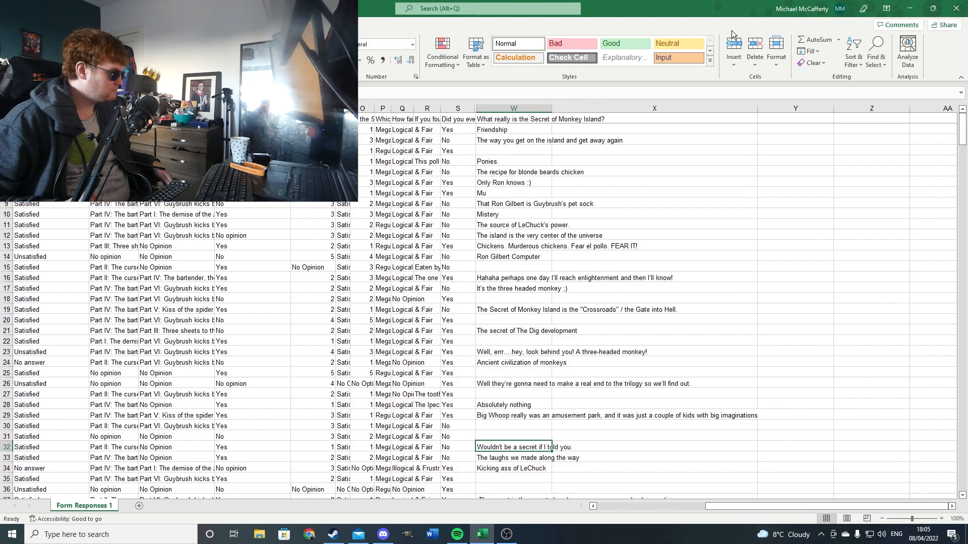
click(512, 457)
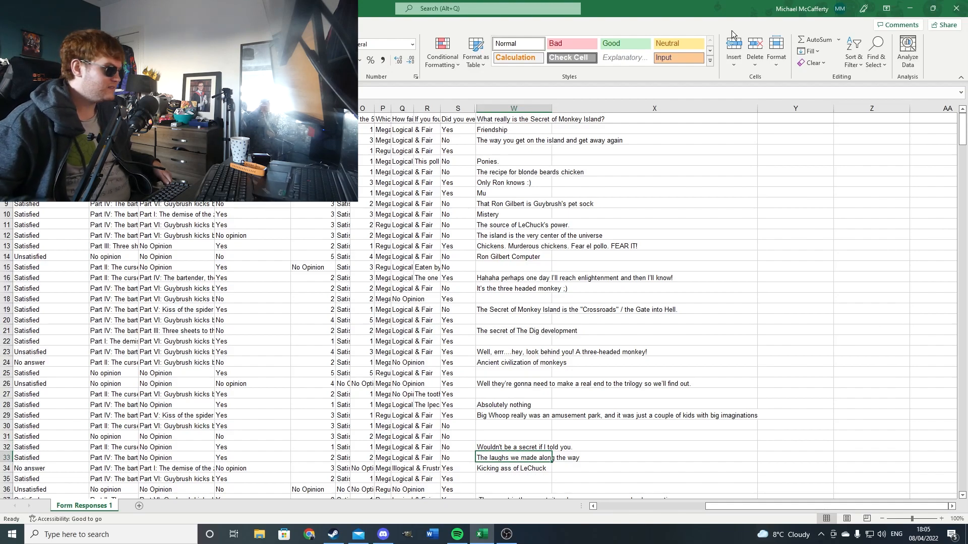
click(512, 468)
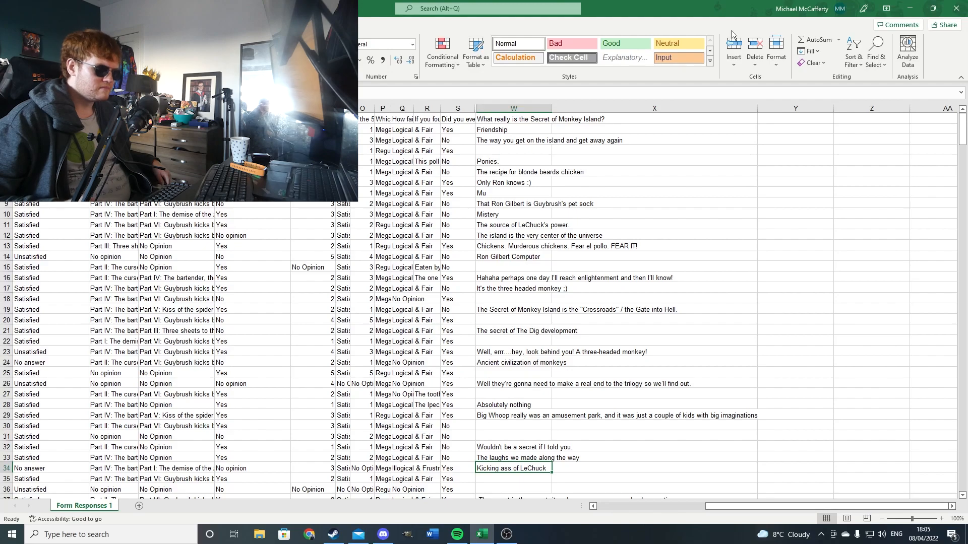
scroll(down, 3)
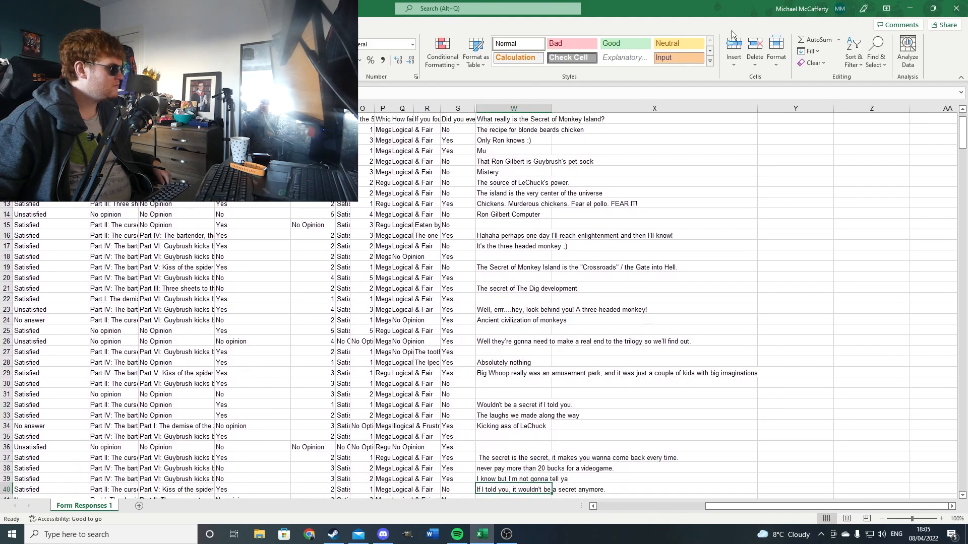
scroll(down, 3)
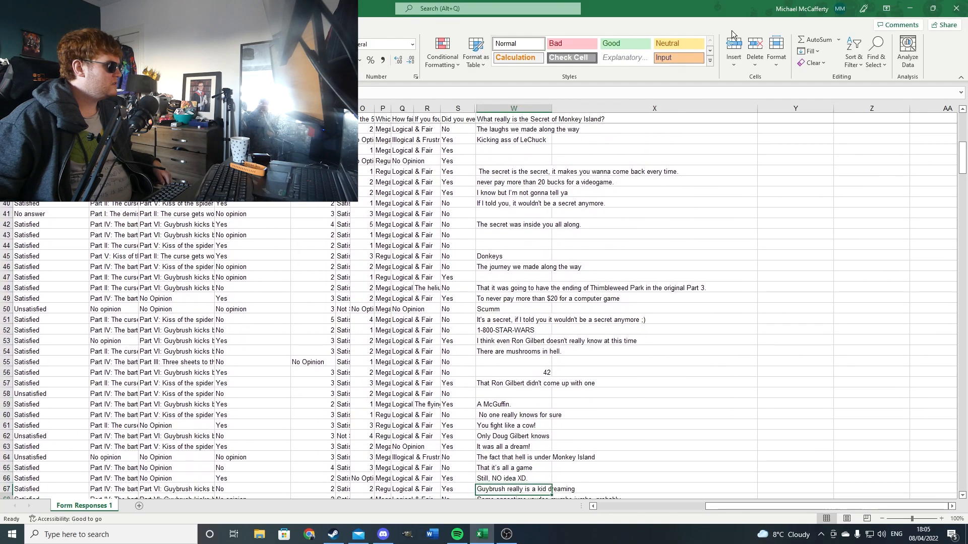
scroll(down, 3)
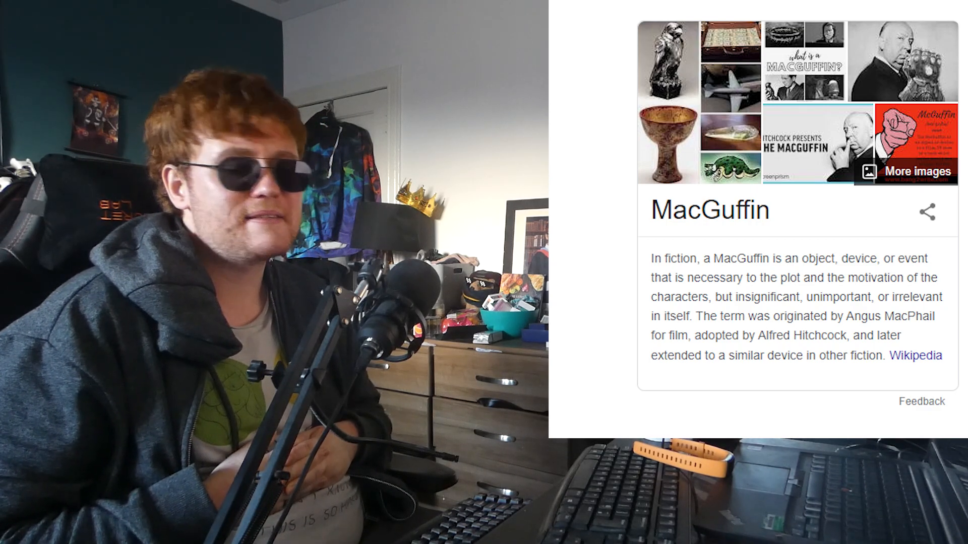
Leave the MacGuffin definition and return to the Excel survey from the taskbar
click(481, 534)
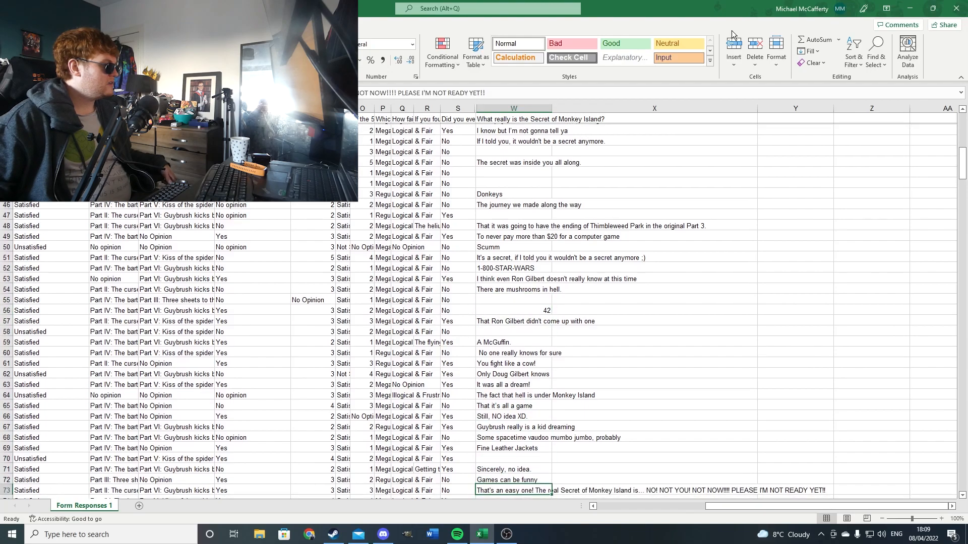
Scroll column W down to show the answers in rows 75–102
scroll(down, 3)
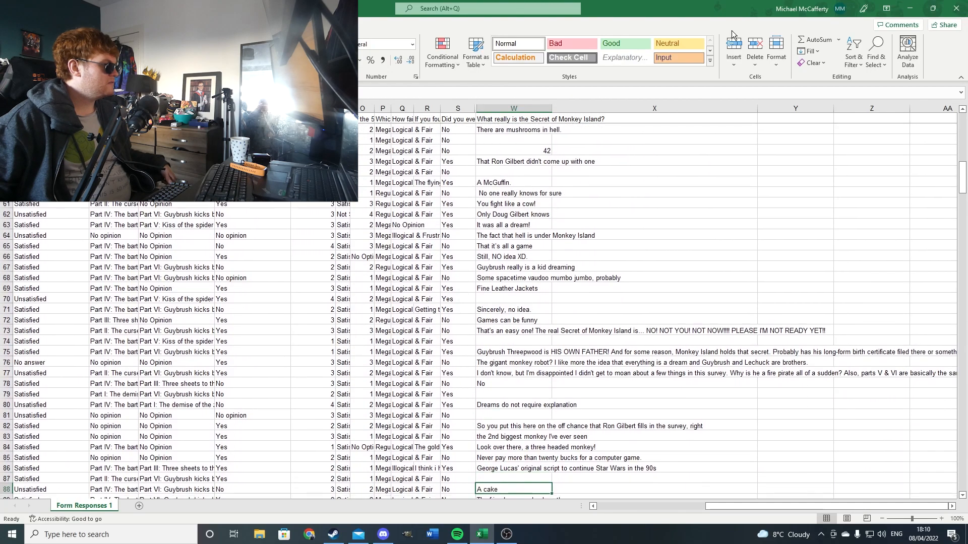
scroll(down, 3)
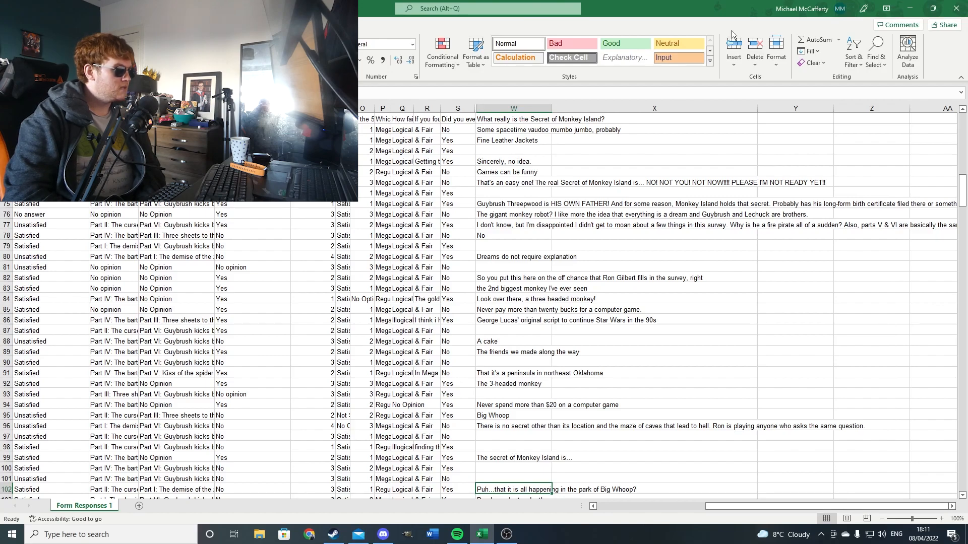
click(513, 468)
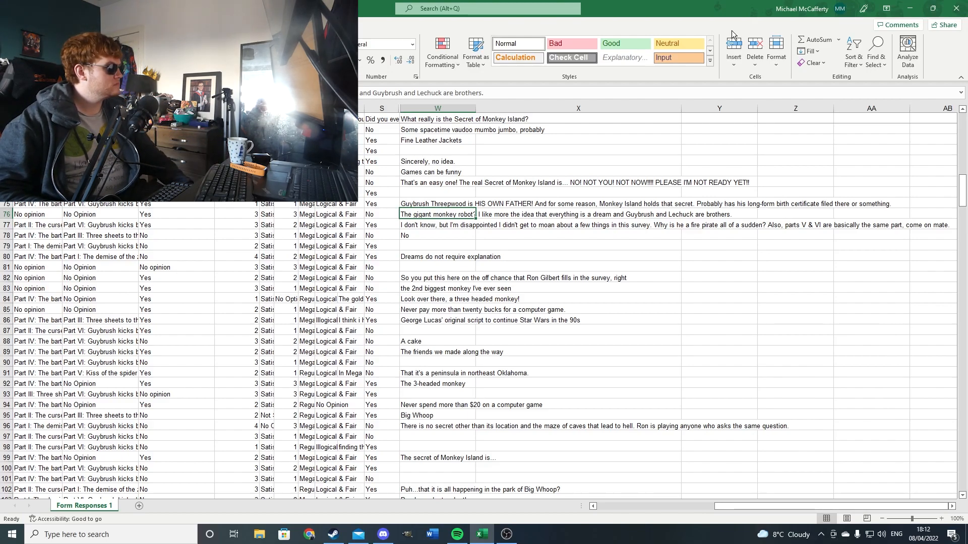
click(437, 225)
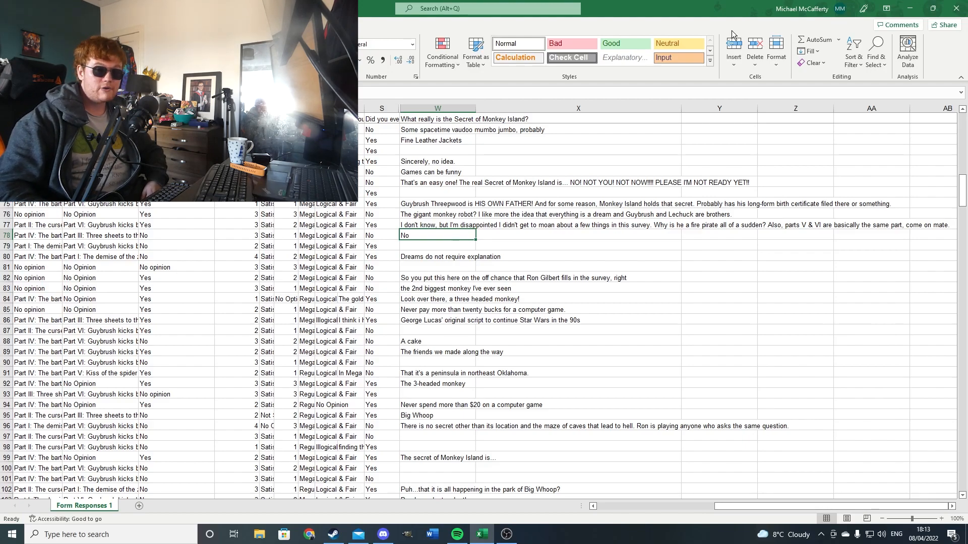
click(437, 278)
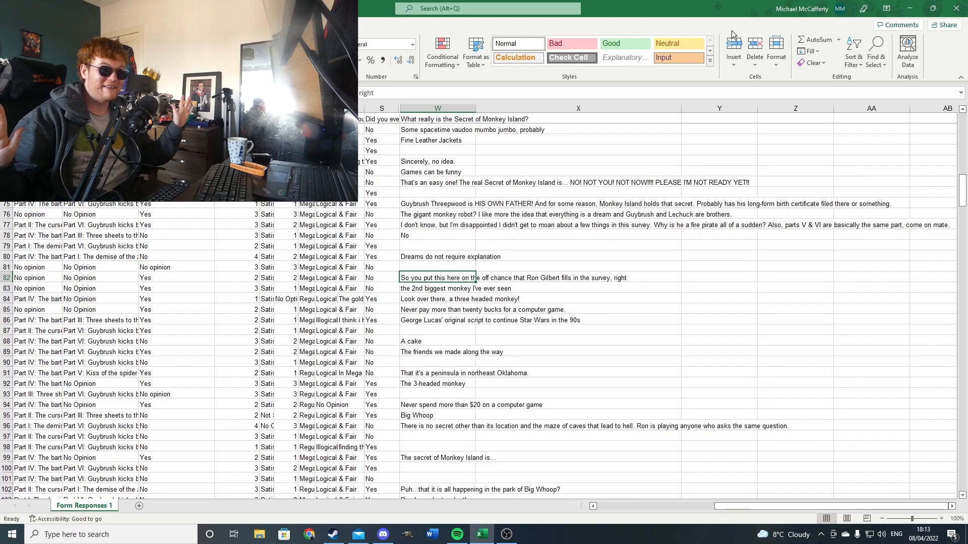
click(437, 289)
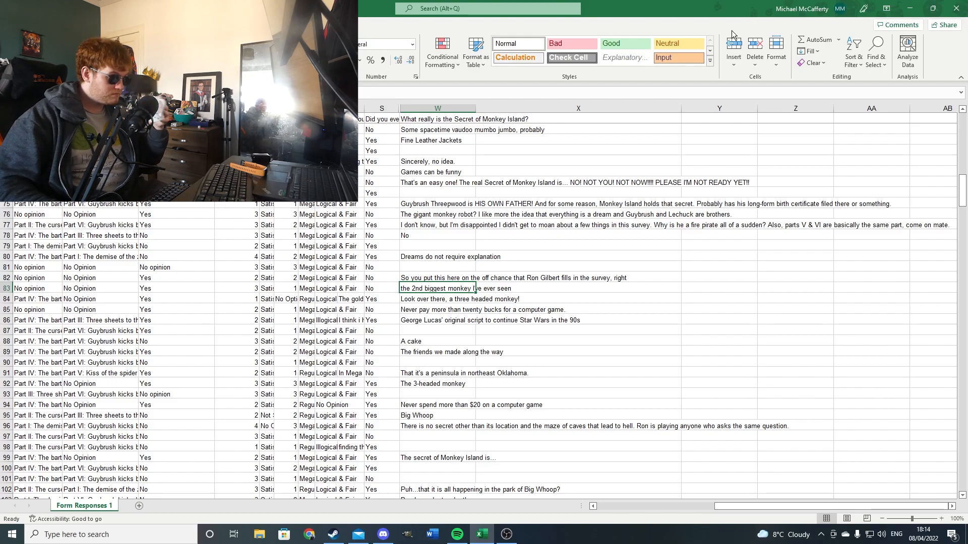
click(437, 299)
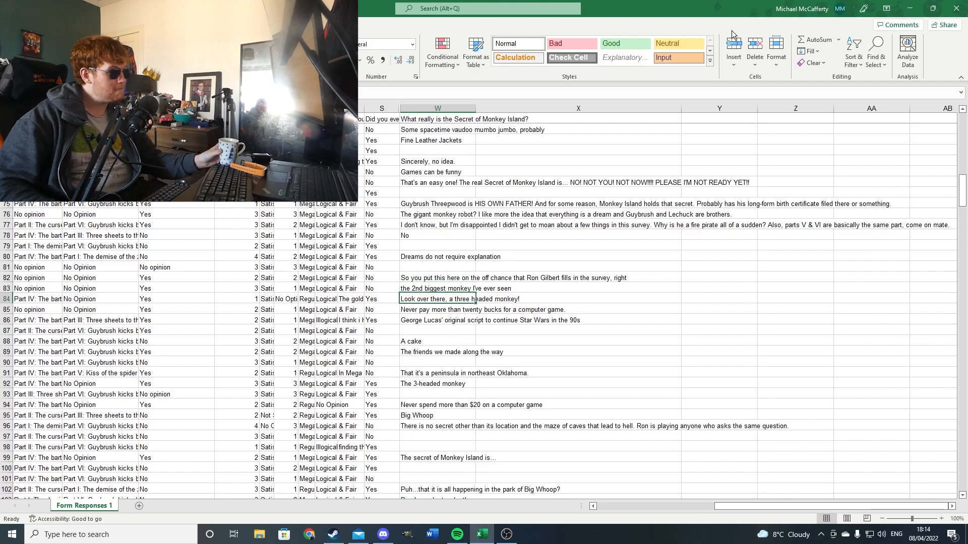
click(432, 383)
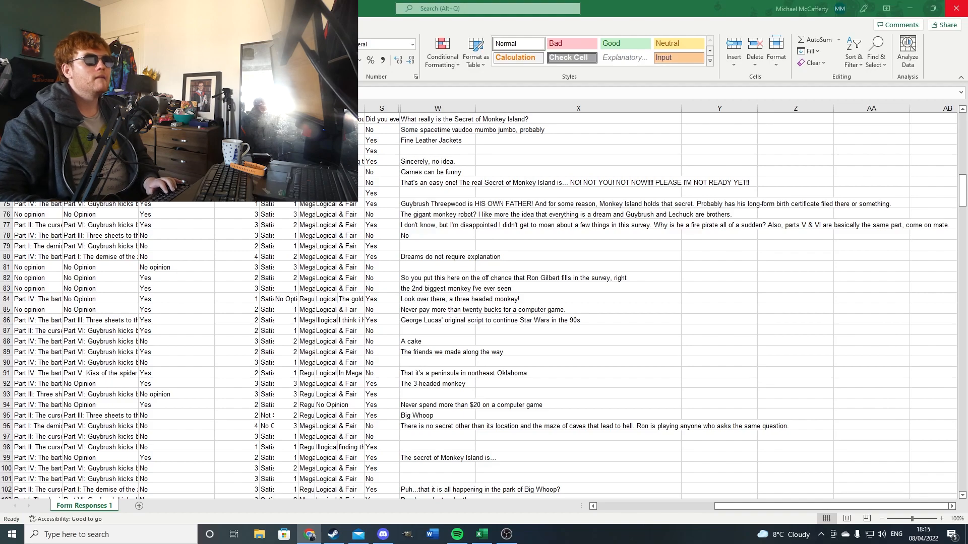
Browse Monkey Island, Oklahoma's Google reviews sorted lowest-rated first, then close the reviews
click(309, 535)
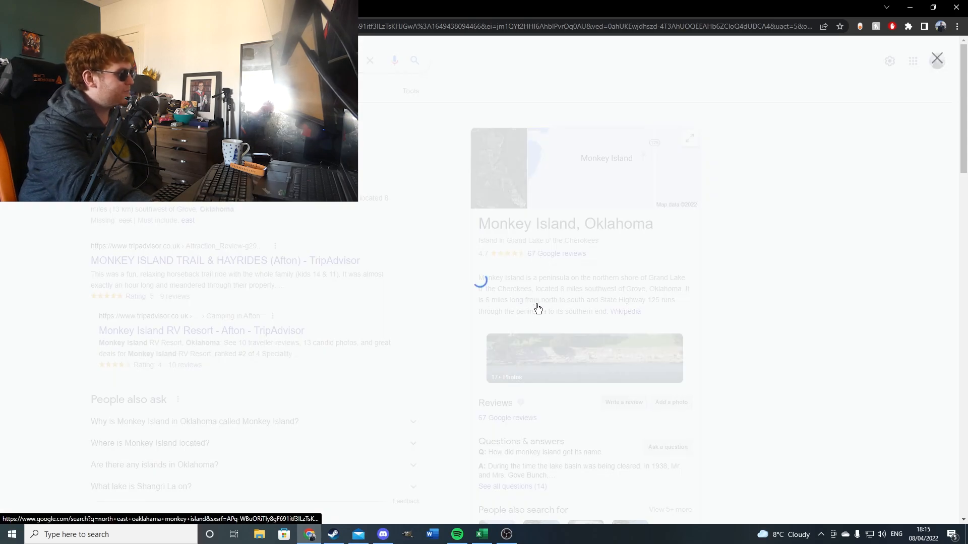
click(506, 418)
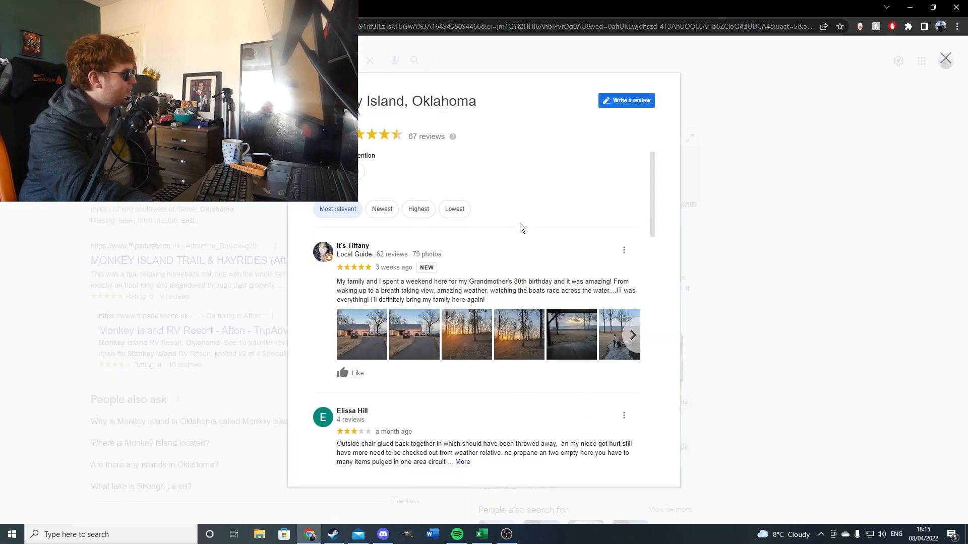
click(454, 209)
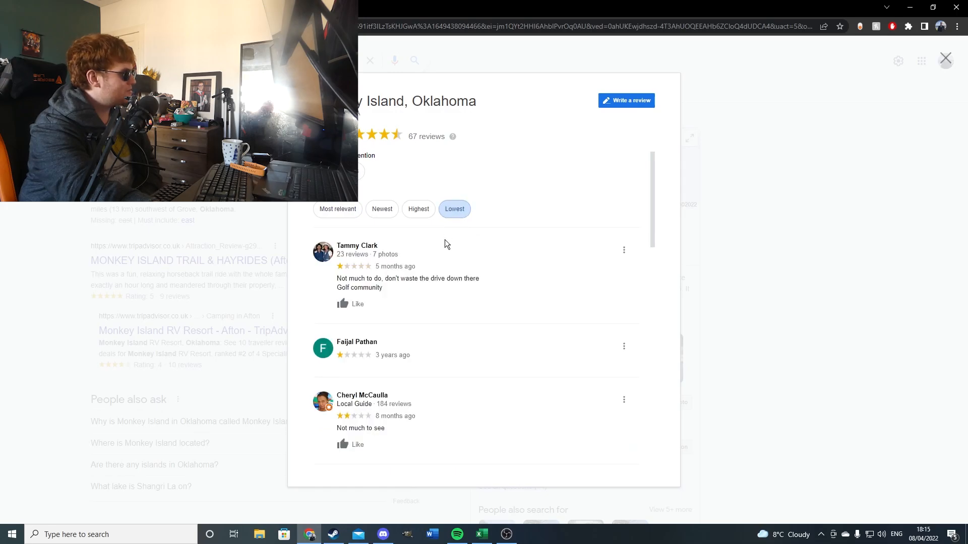
mouse_move(722, 426)
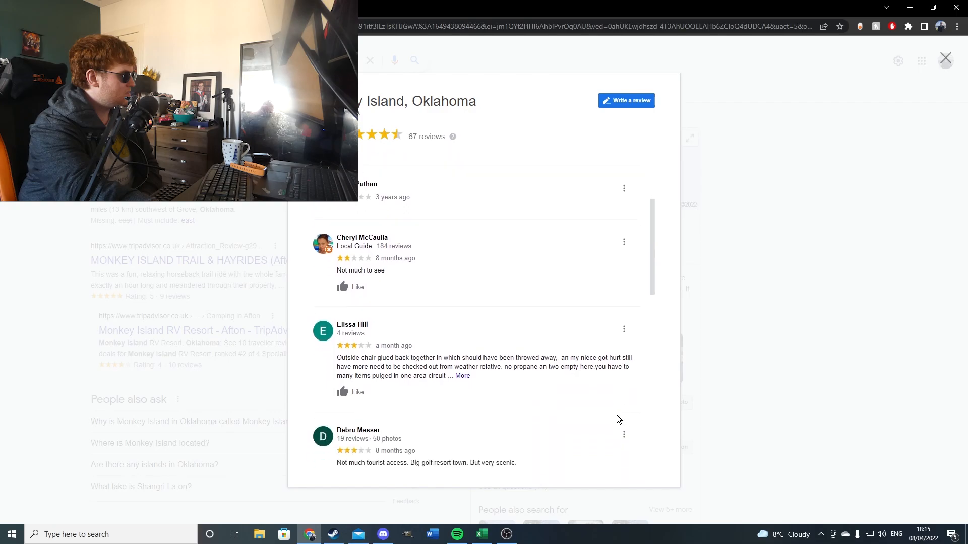
scroll(down, 3)
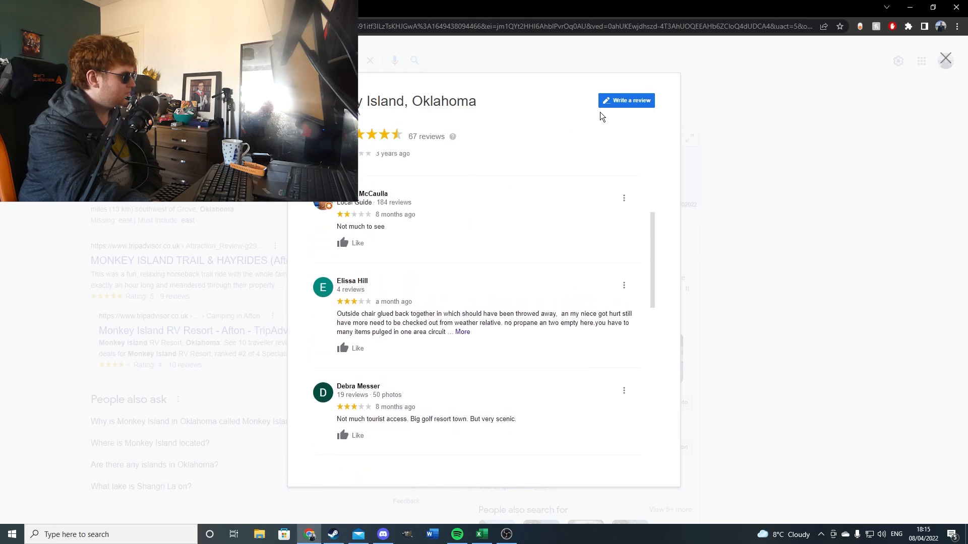
scroll(down, 3)
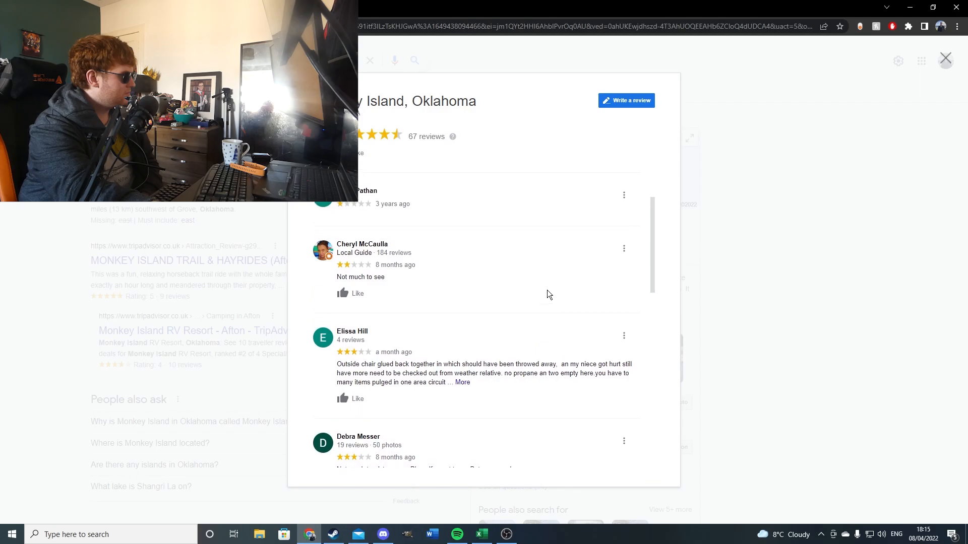
click(454, 158)
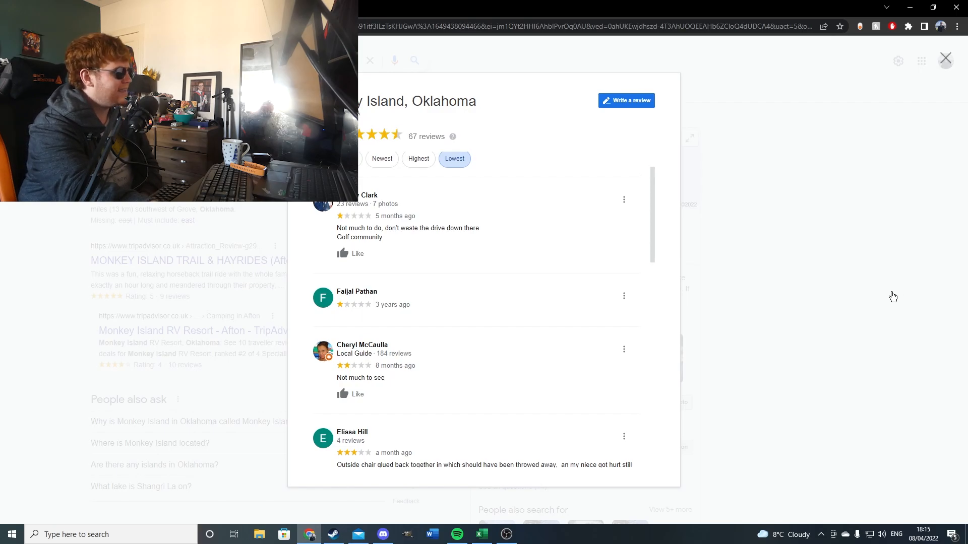
click(944, 58)
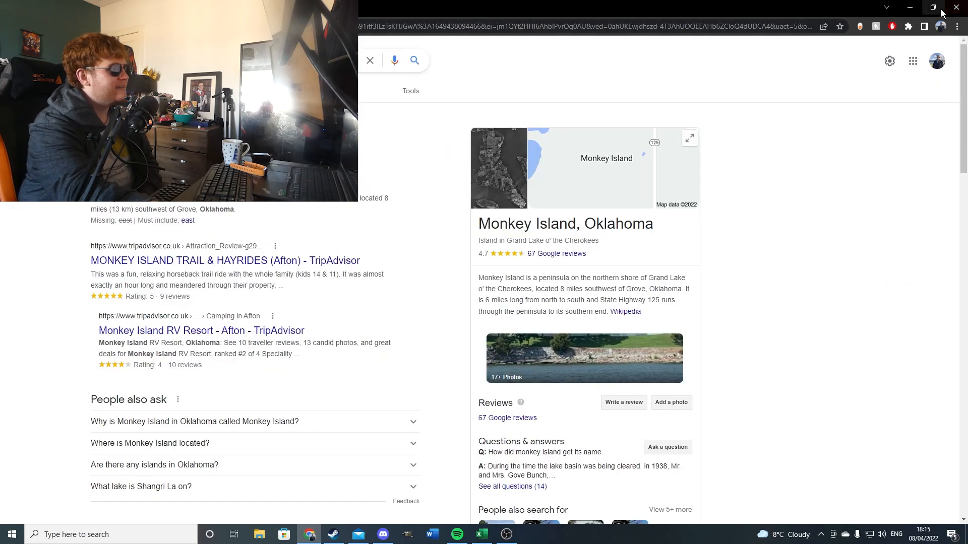
Back in Excel, select the row 94–96 answers: $20, Big Whoop, long no-secret
click(480, 534)
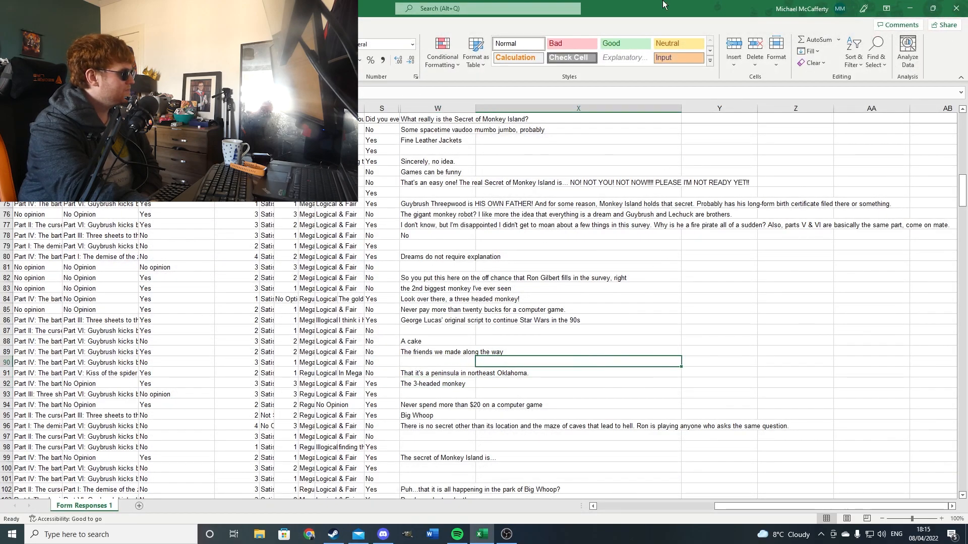
mouse_move(708, 5)
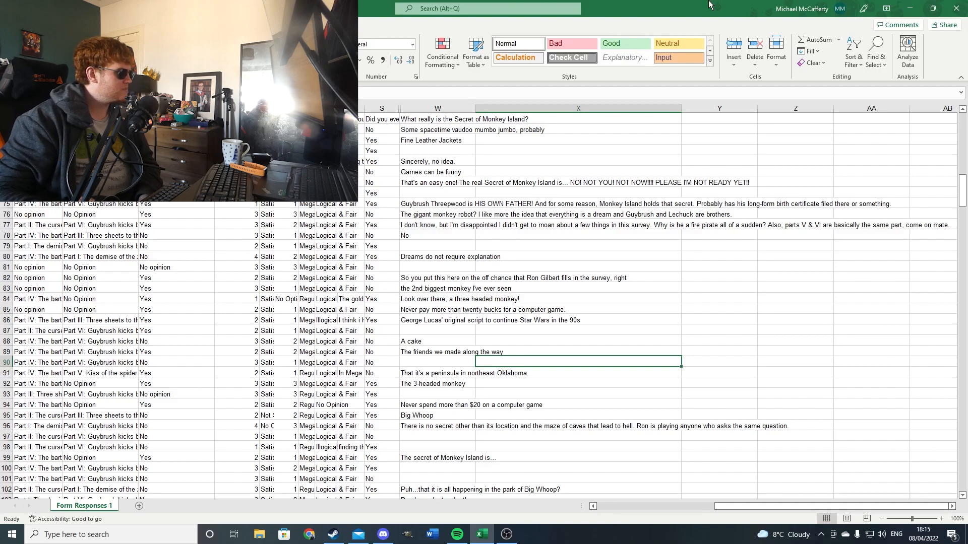
click(438, 383)
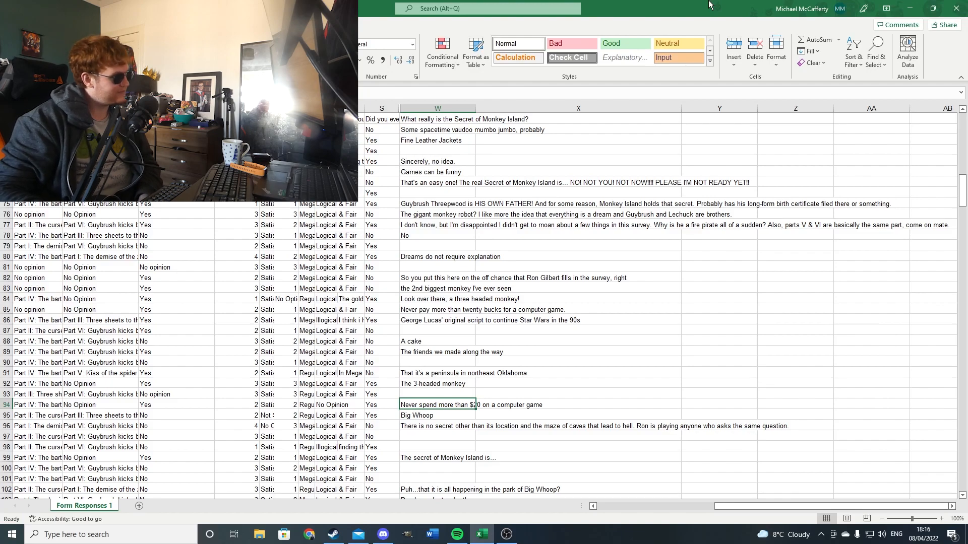
click(436, 414)
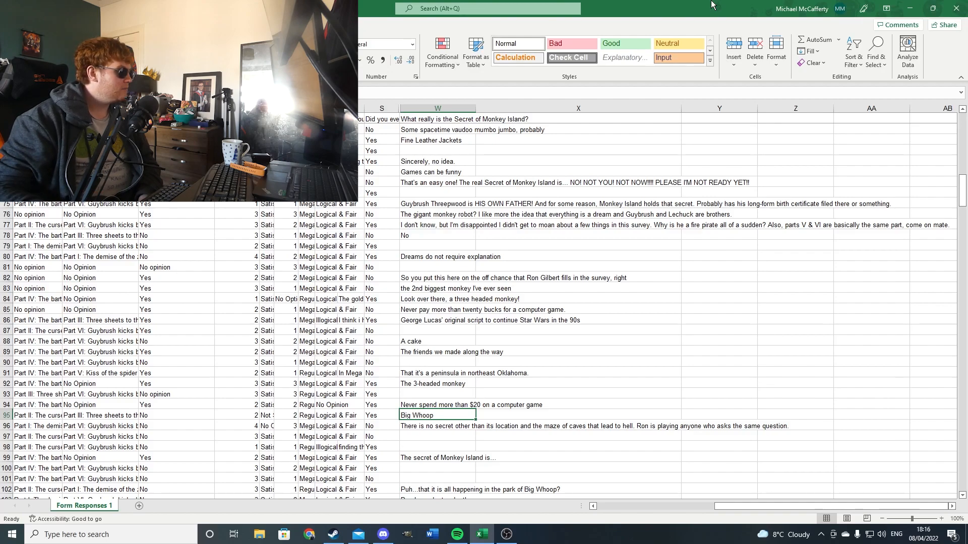
click(437, 426)
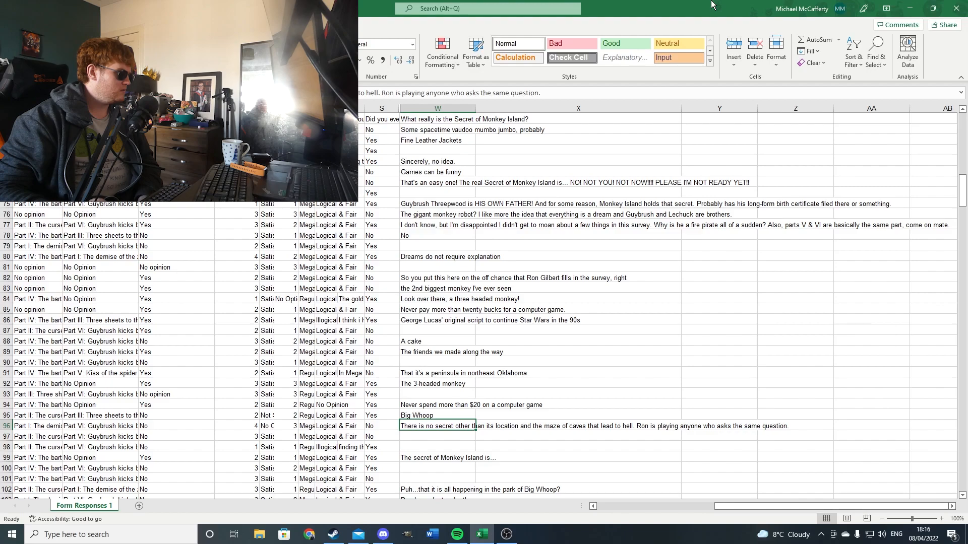
Select answers down to row 102, then scroll toward row 108's Spiffy reply
click(437, 457)
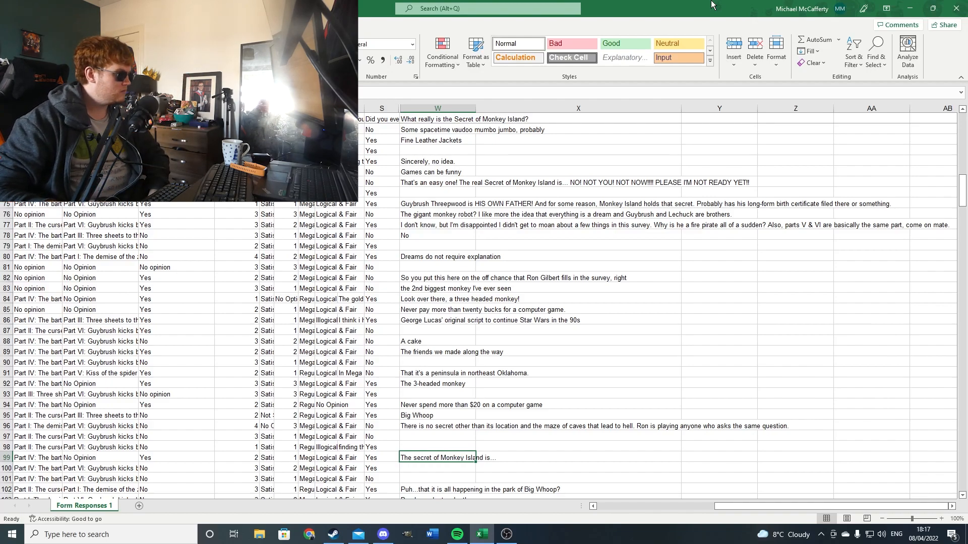
click(438, 489)
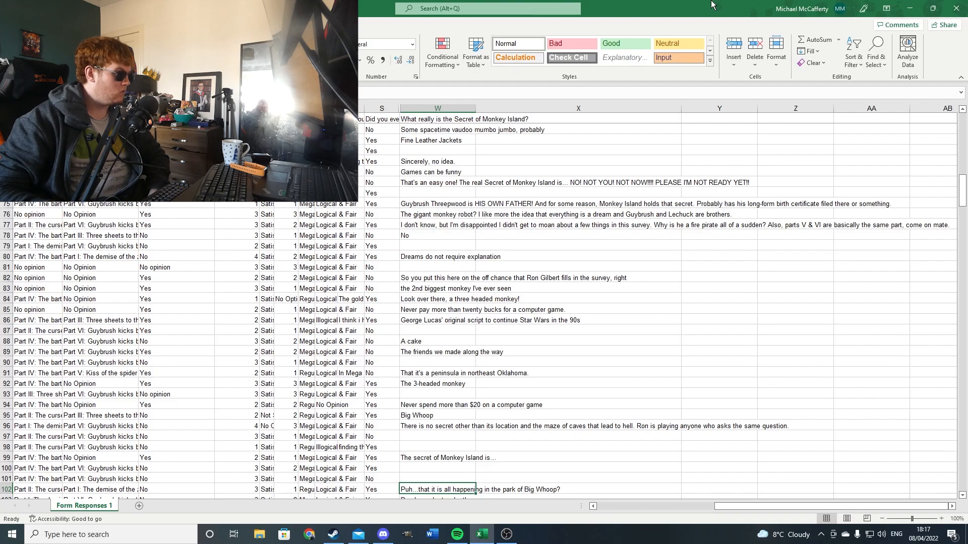
scroll(down, 3)
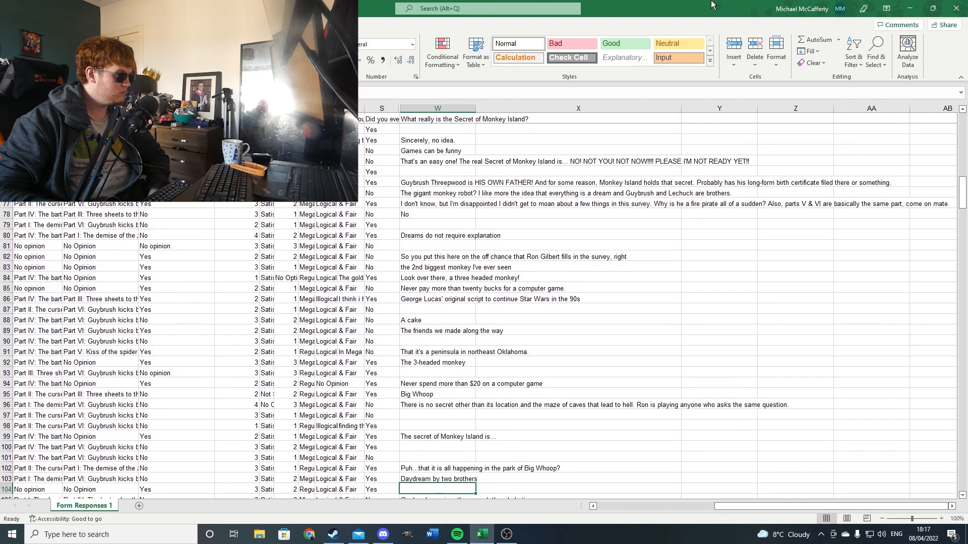
scroll(down, 3)
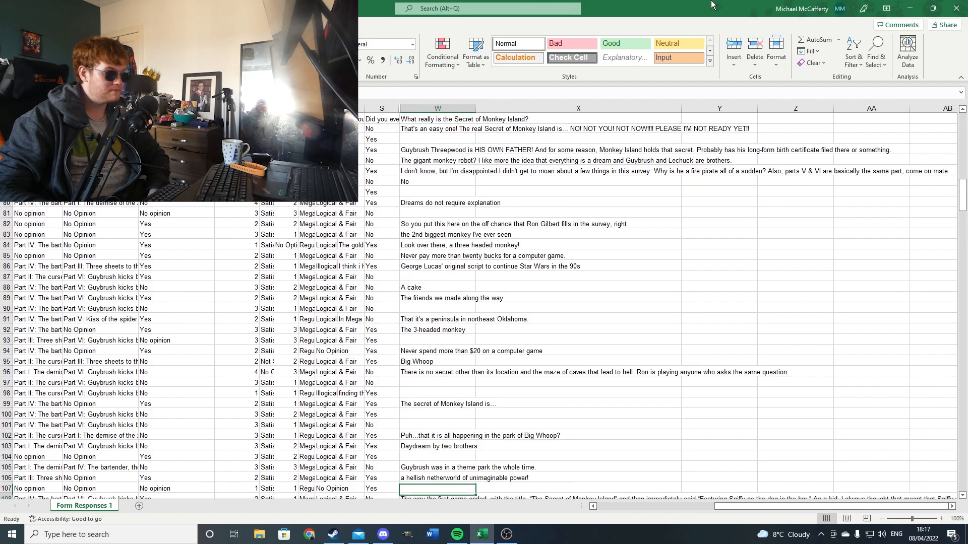
scroll(down, 3)
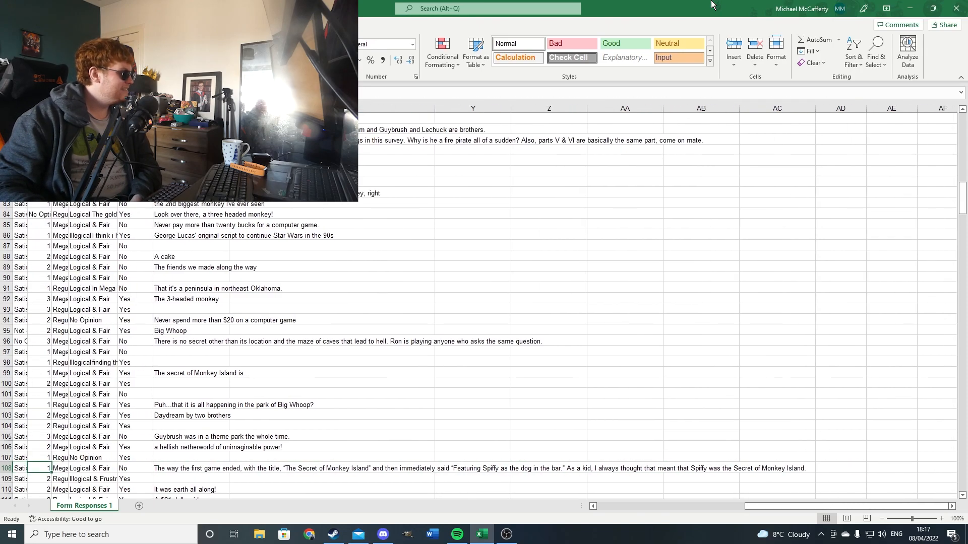
Select the next answer and scroll to row 124, 'Those who live there cannot die'
click(192, 489)
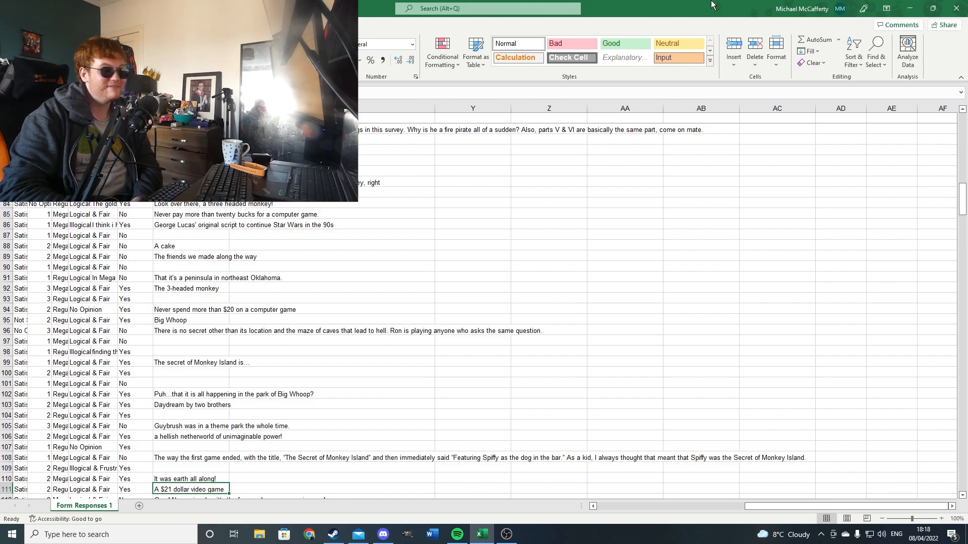
scroll(down, 3)
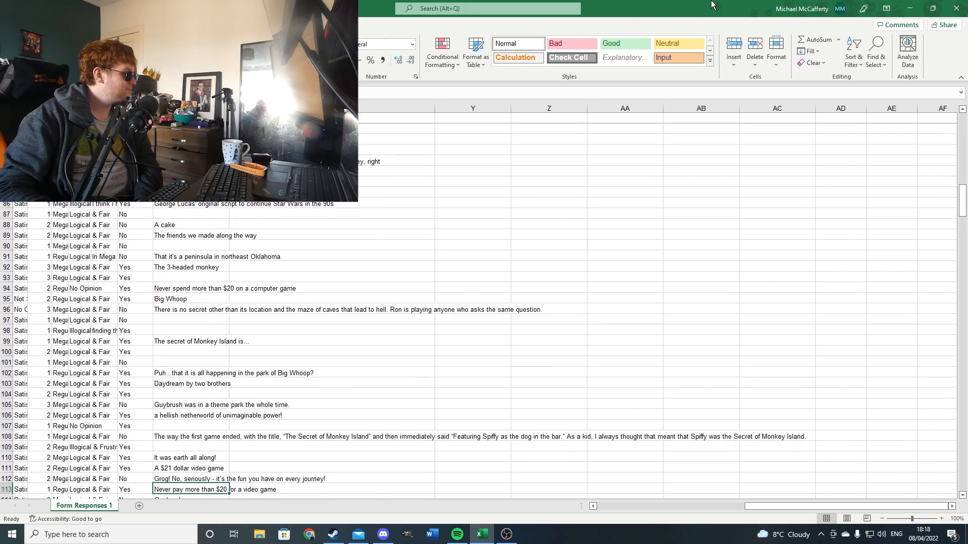
scroll(down, 3)
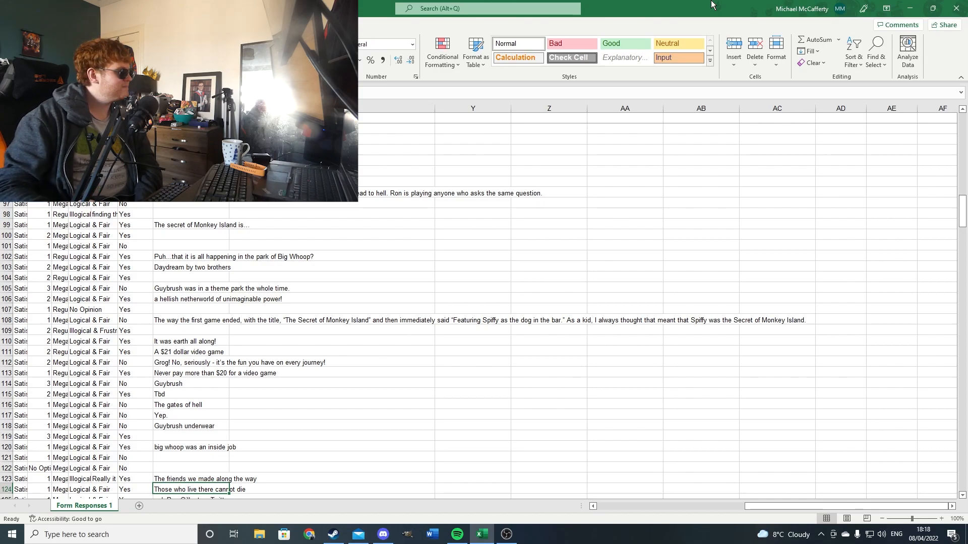
Select the row 123 answer and scroll to row 134, 'The friends we made along the way.'
click(192, 479)
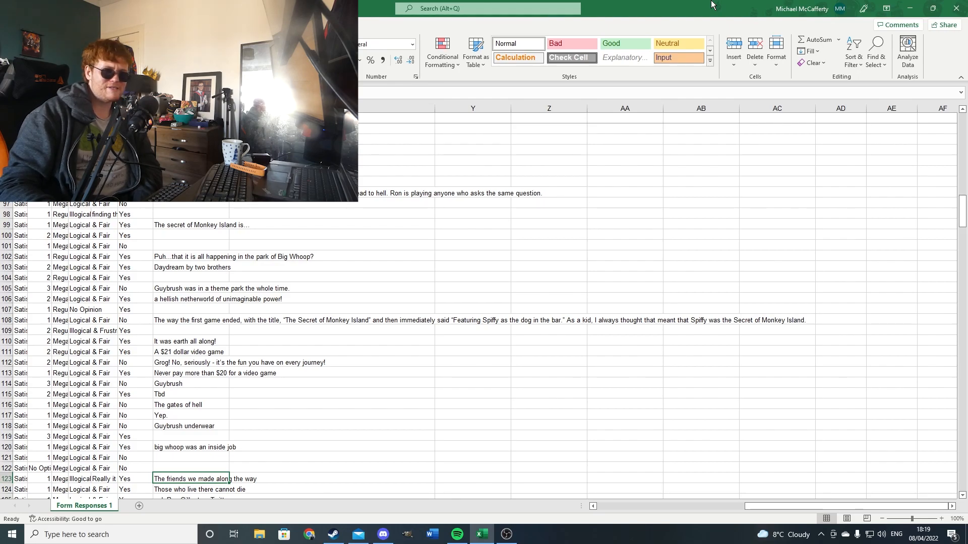
scroll(down, 3)
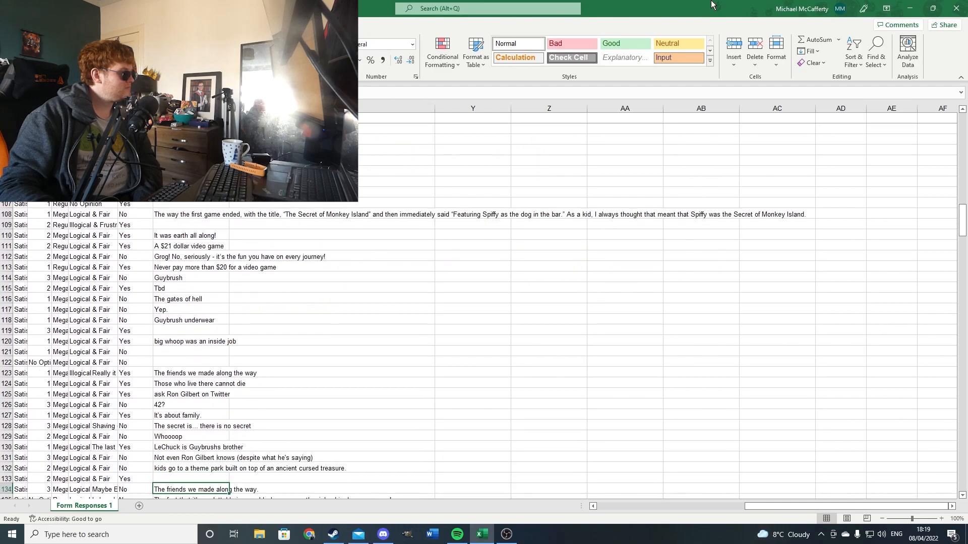
scroll(down, 3)
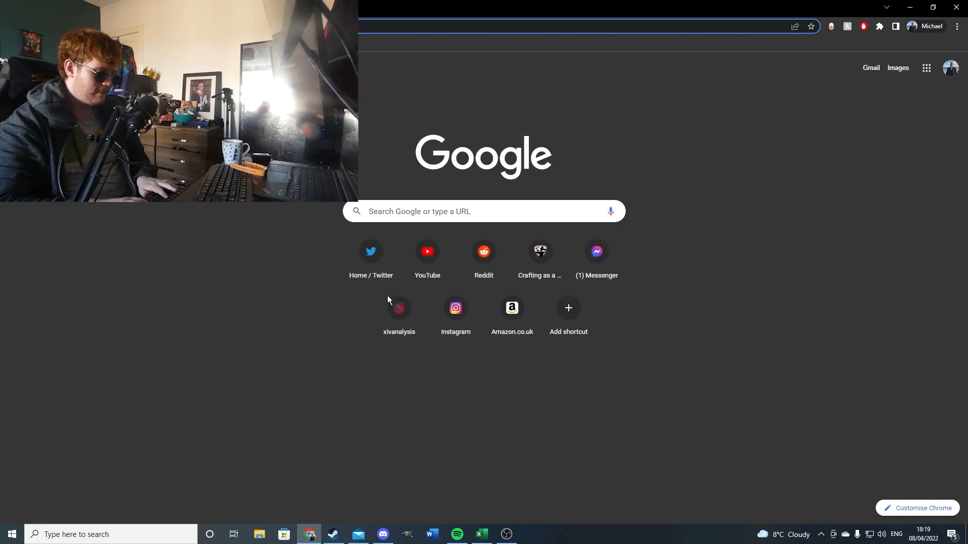
click(370, 251)
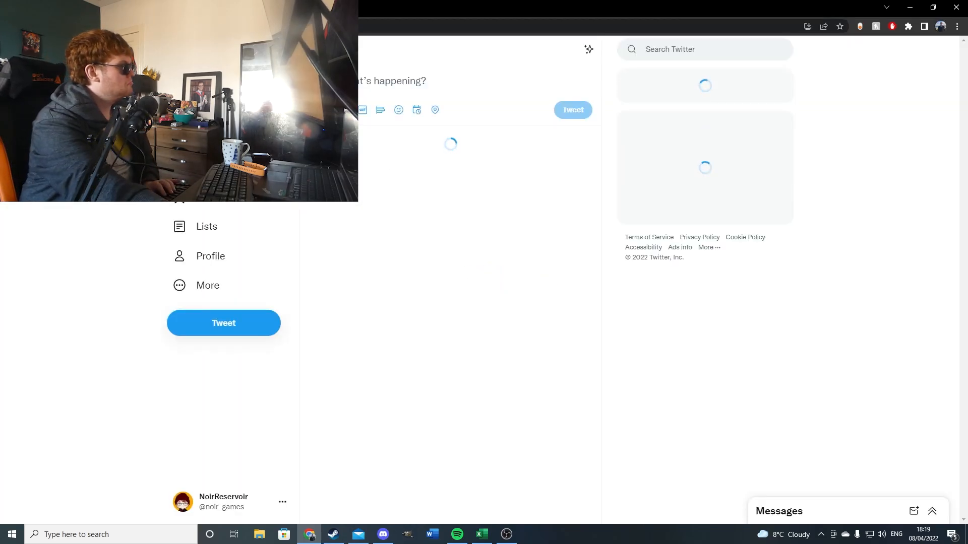
text(a)
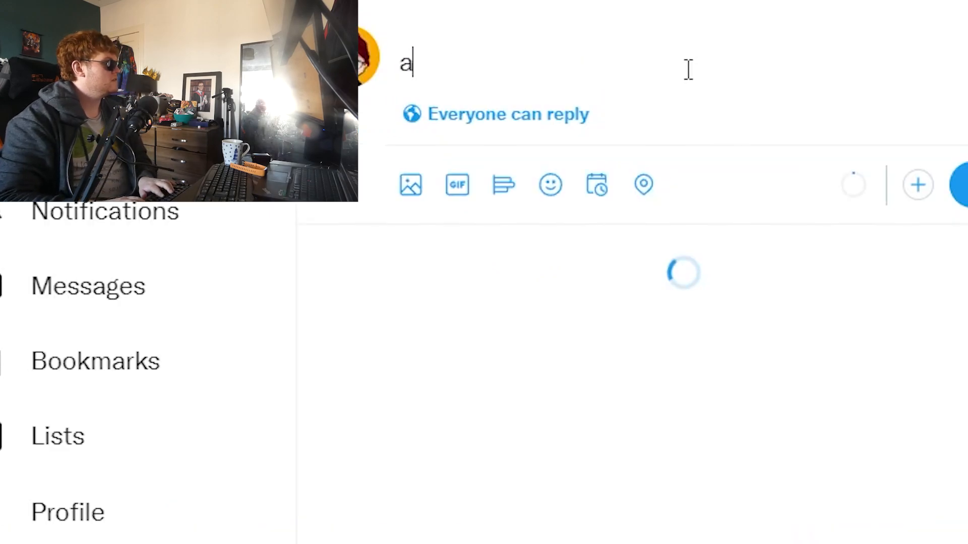
text(yo @ron)
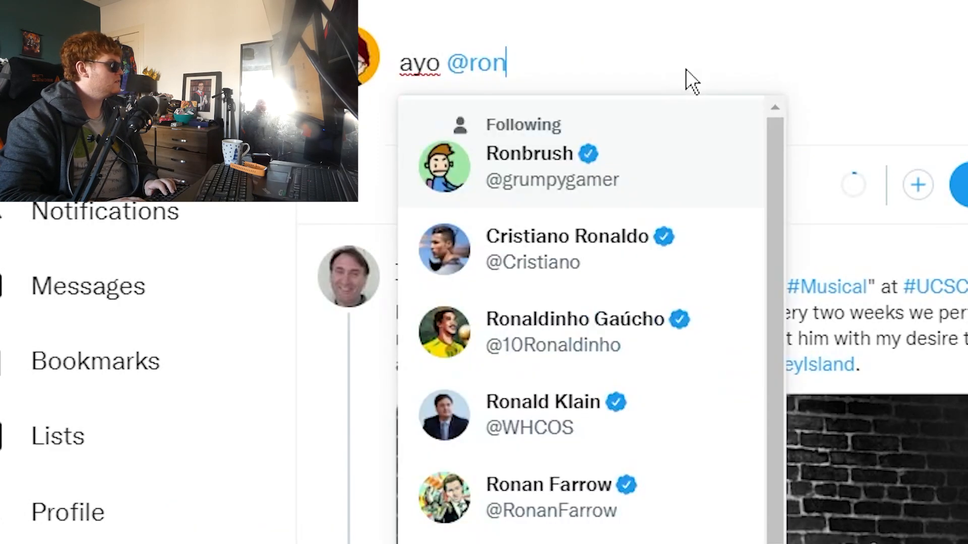
click(550, 179)
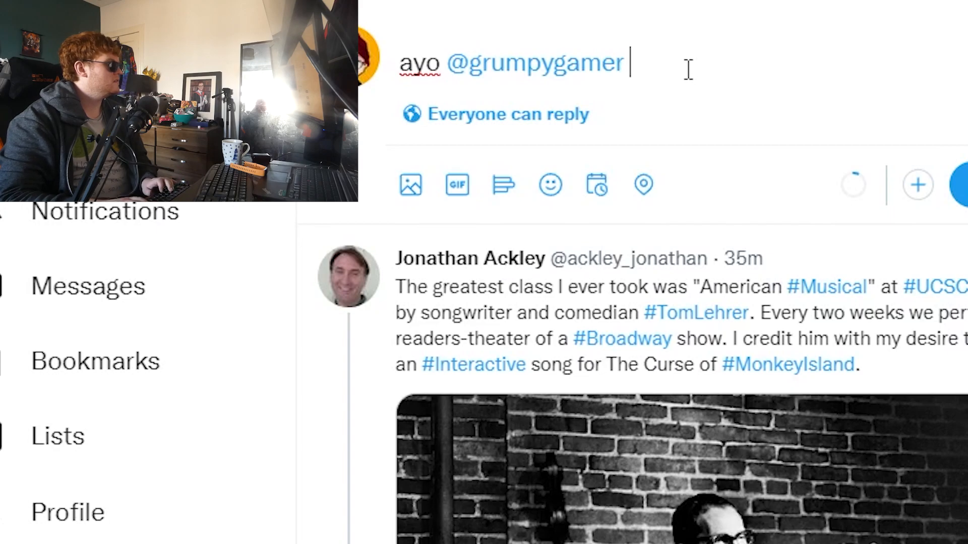
text(can you tell me the se)
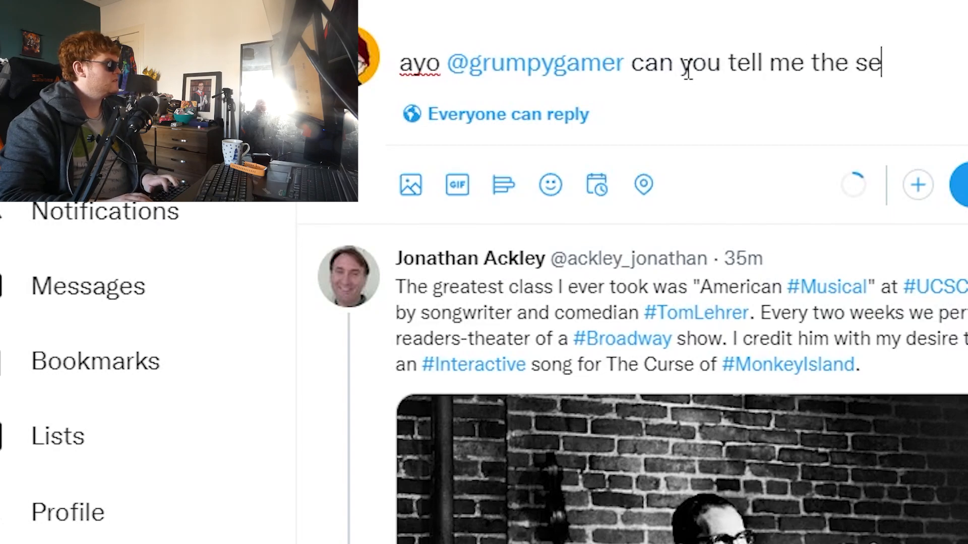
text(cet of monkey island)
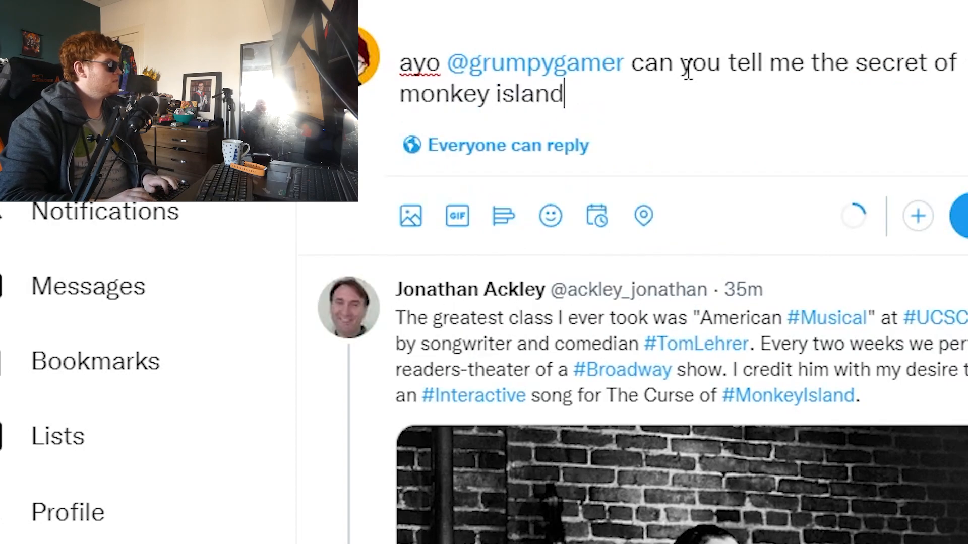
text(pls. I can kee)
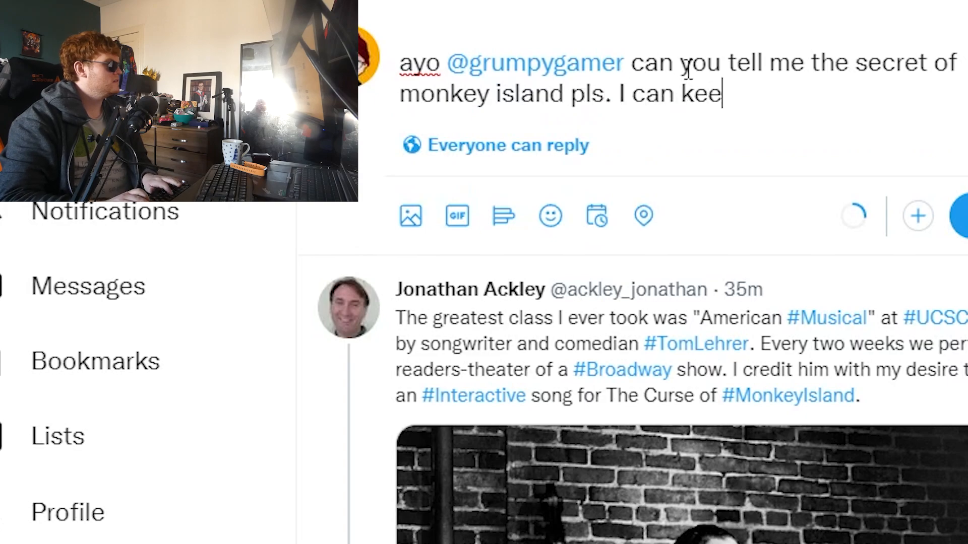
text(p a secret)
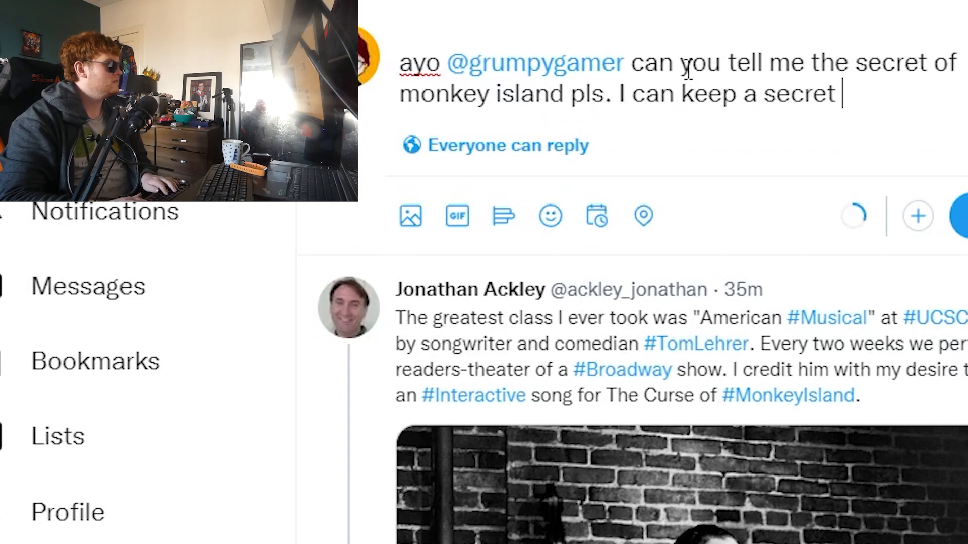
text((probably))
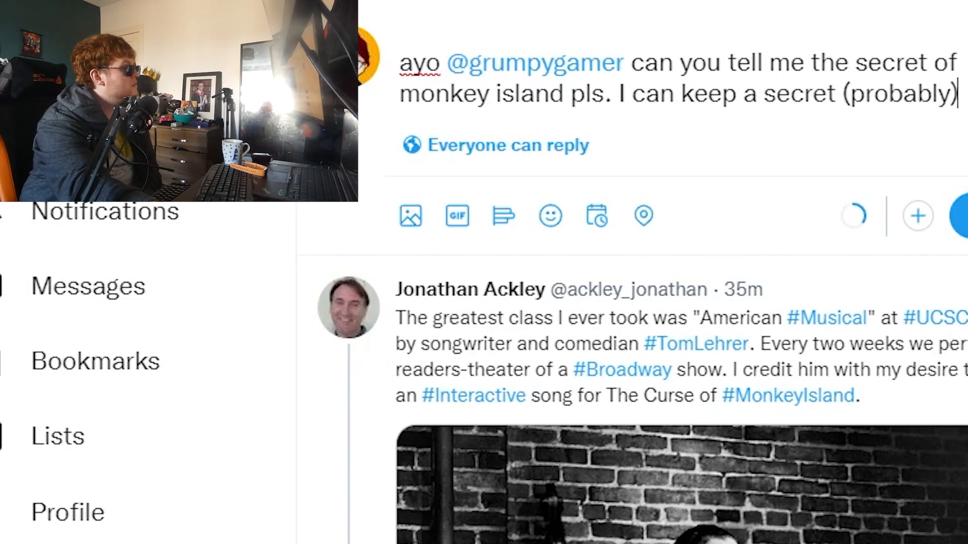
scroll(down, 3)
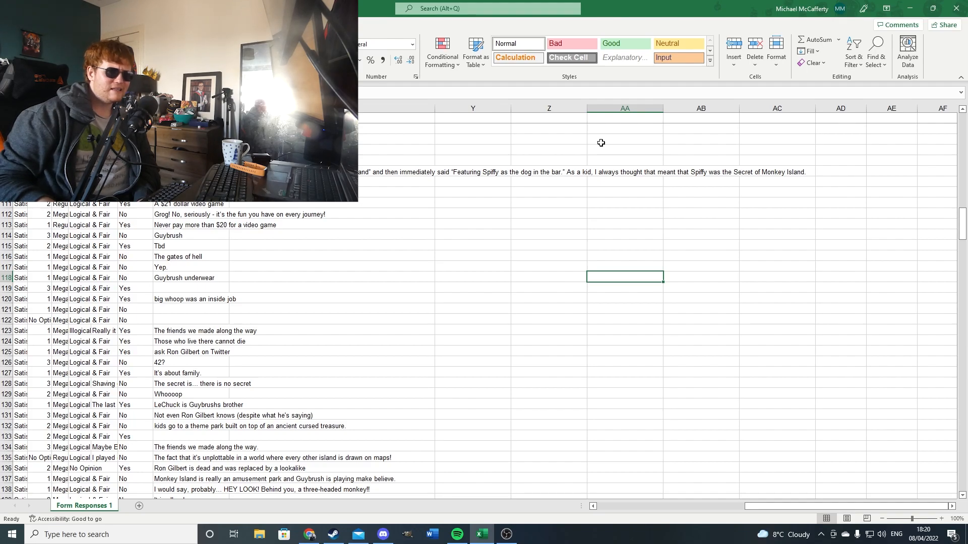
click(624, 324)
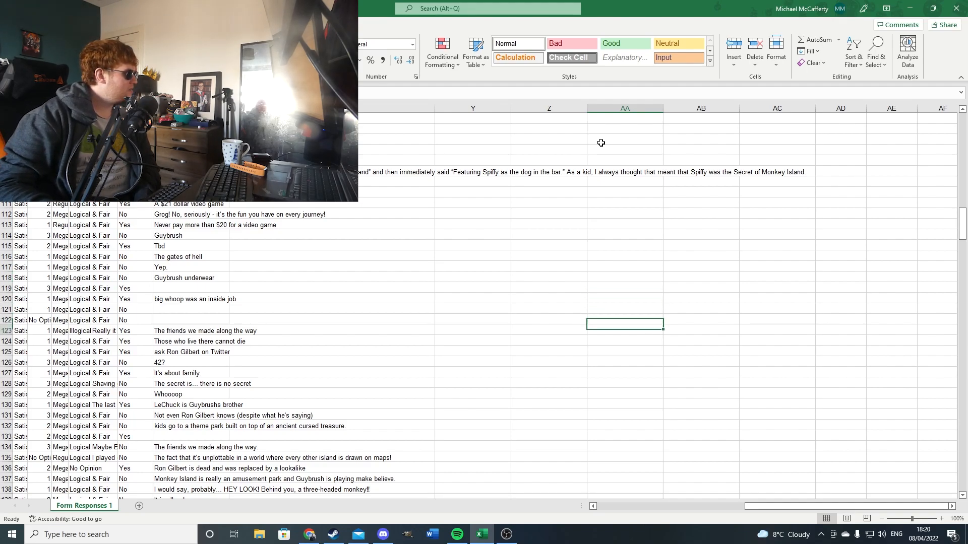
click(624, 383)
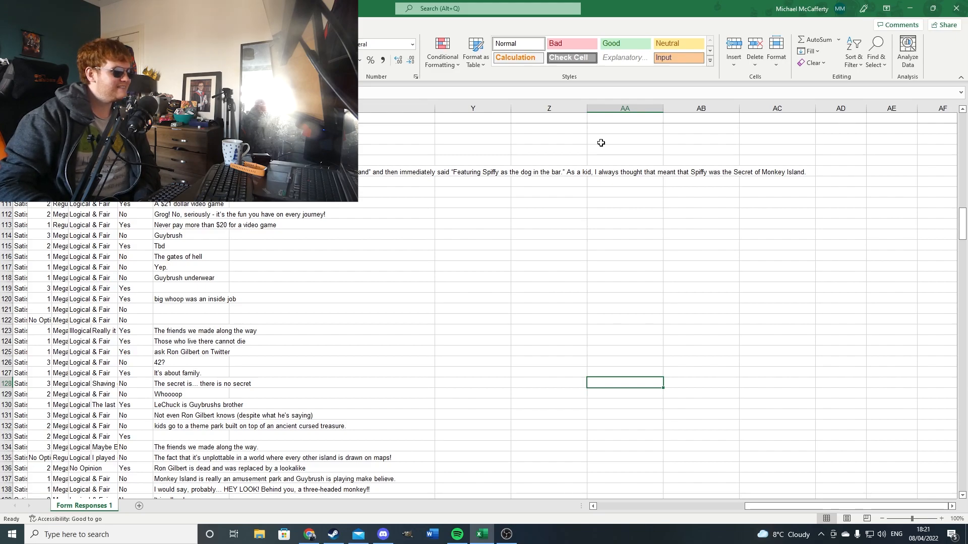
click(135, 383)
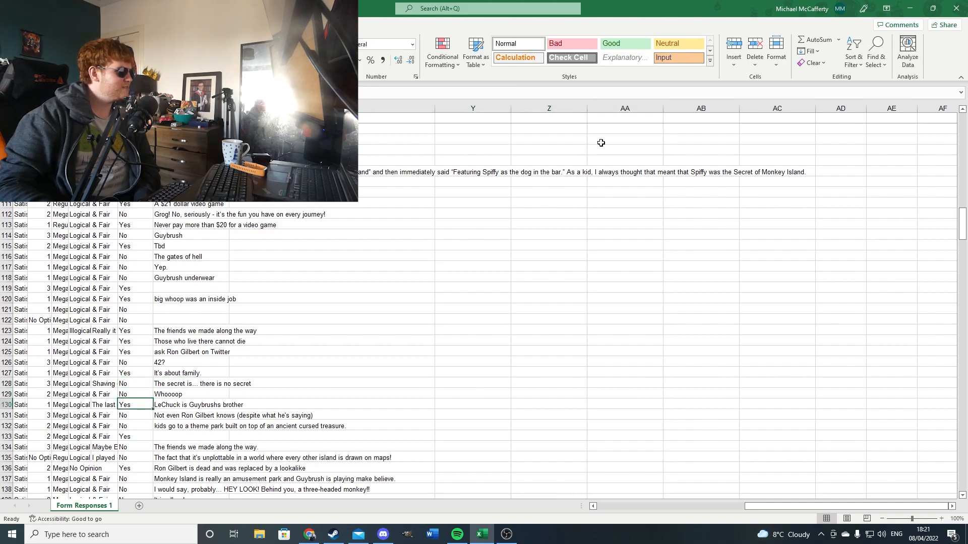
click(192, 426)
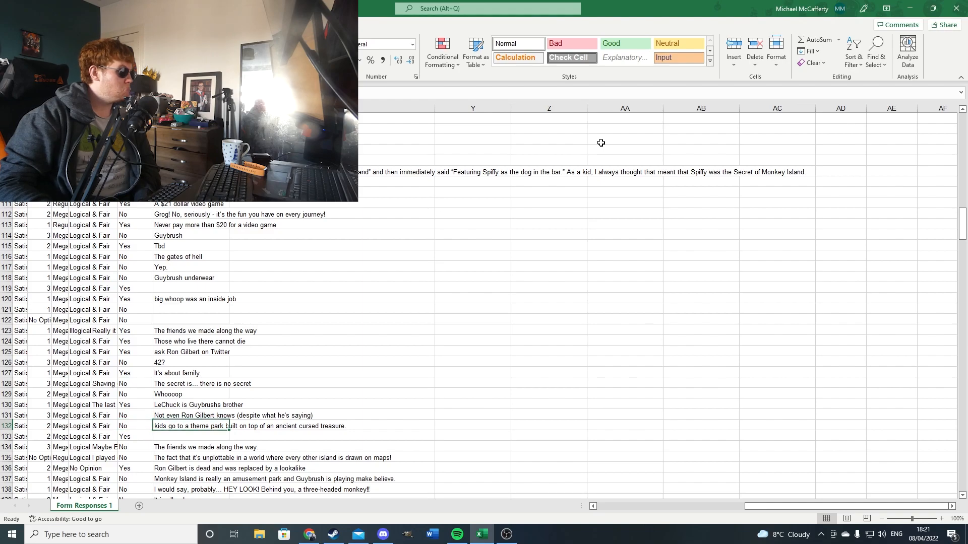
click(192, 437)
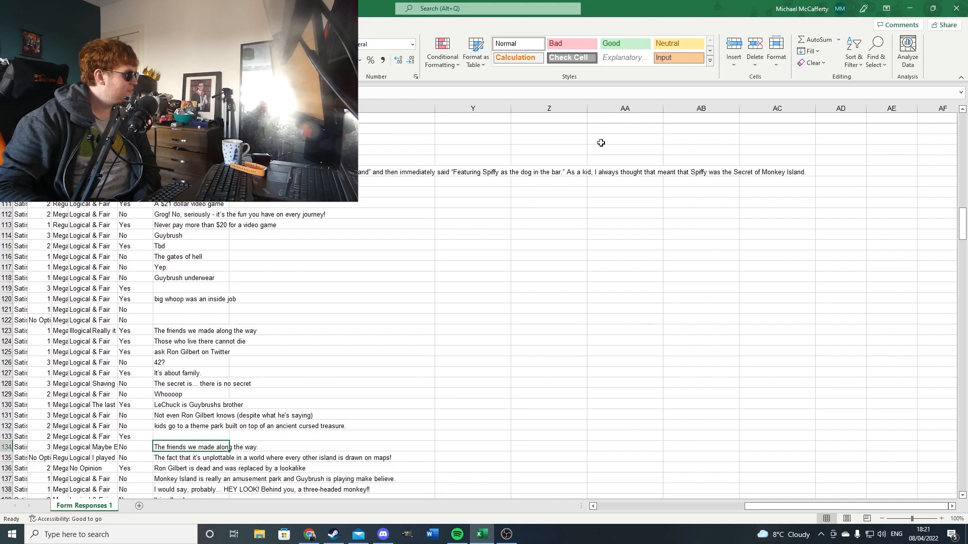
Scroll the survey down to show answers through row 161, including 'Ron Gilbert soul'
scroll(down, 3)
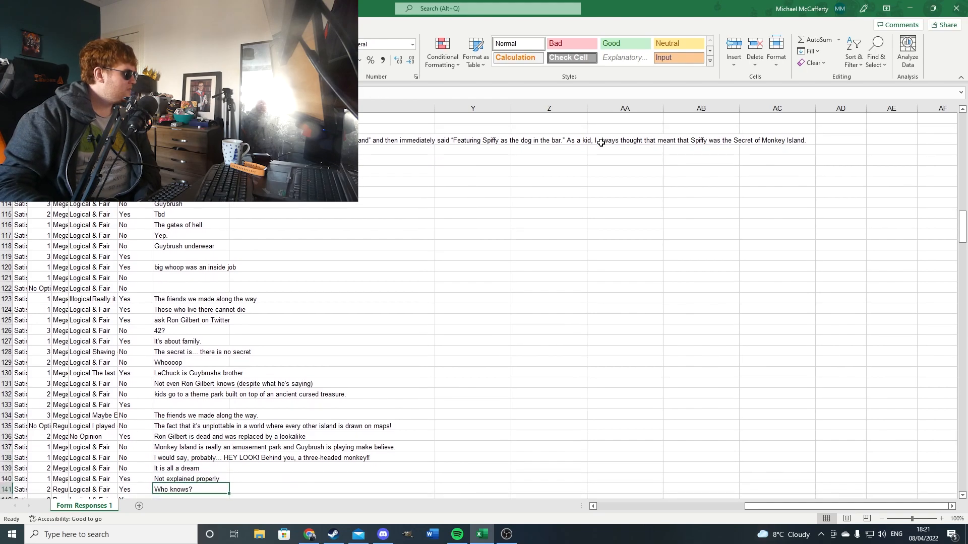
scroll(down, 3)
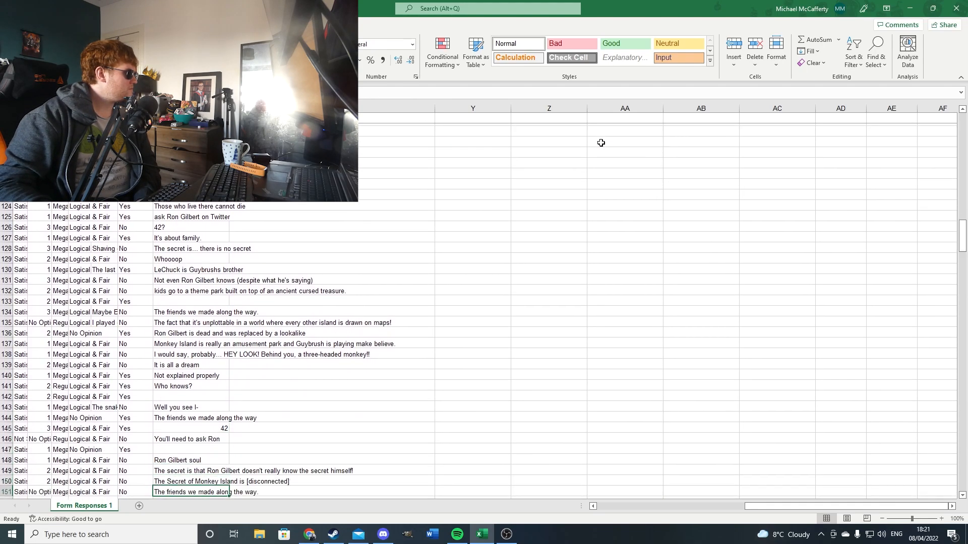
scroll(down, 3)
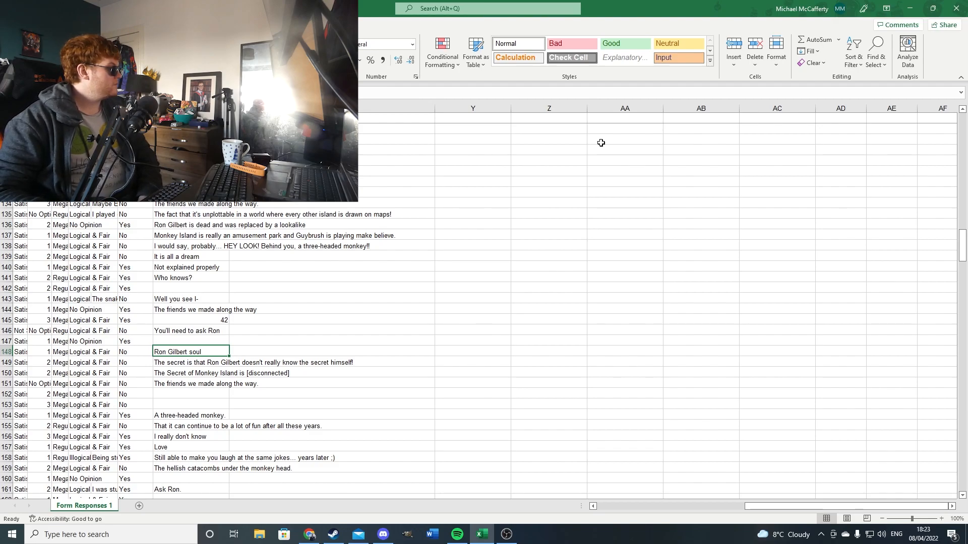
click(190, 426)
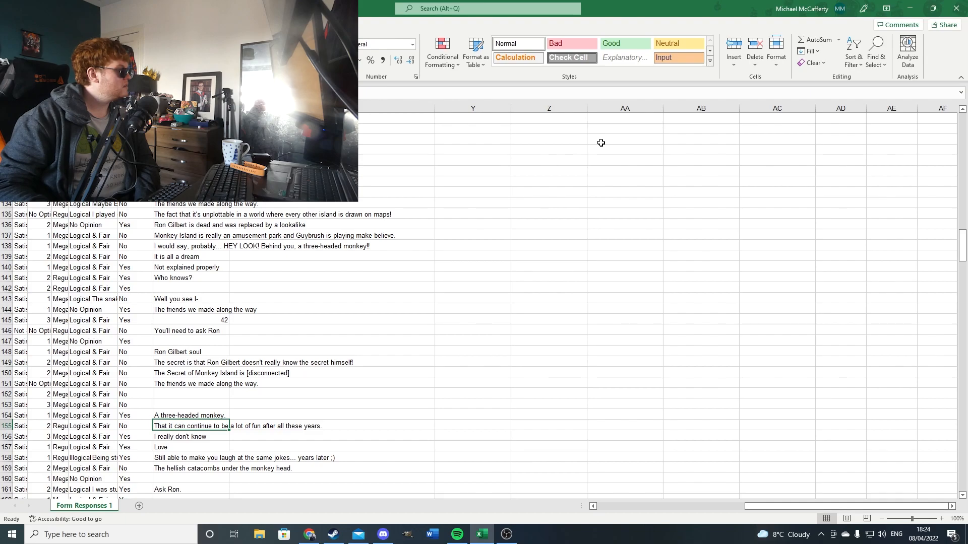
click(191, 457)
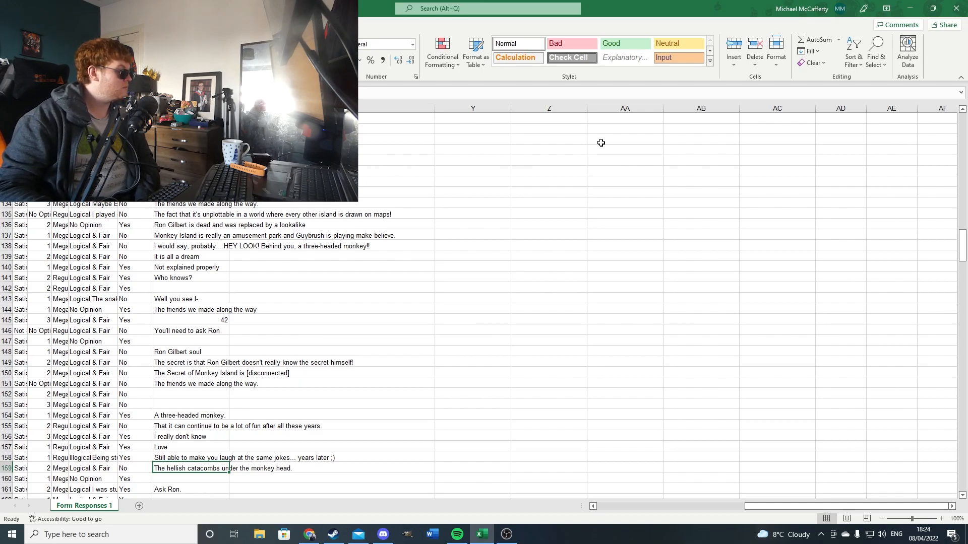
Scroll down, selecting the Mecha Monkey, Only Ron knows and twenty bucks answers (rows 163–170)
scroll(down, 3)
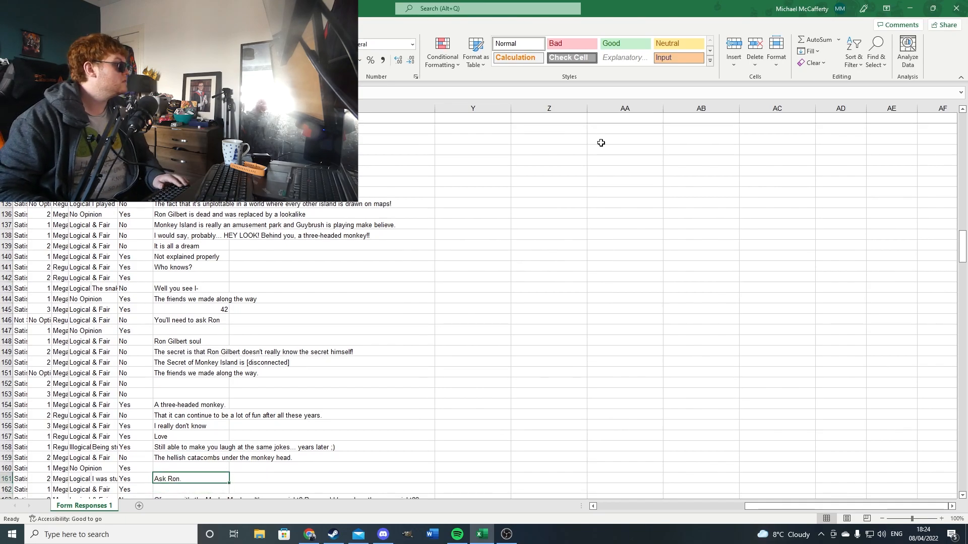
click(309, 534)
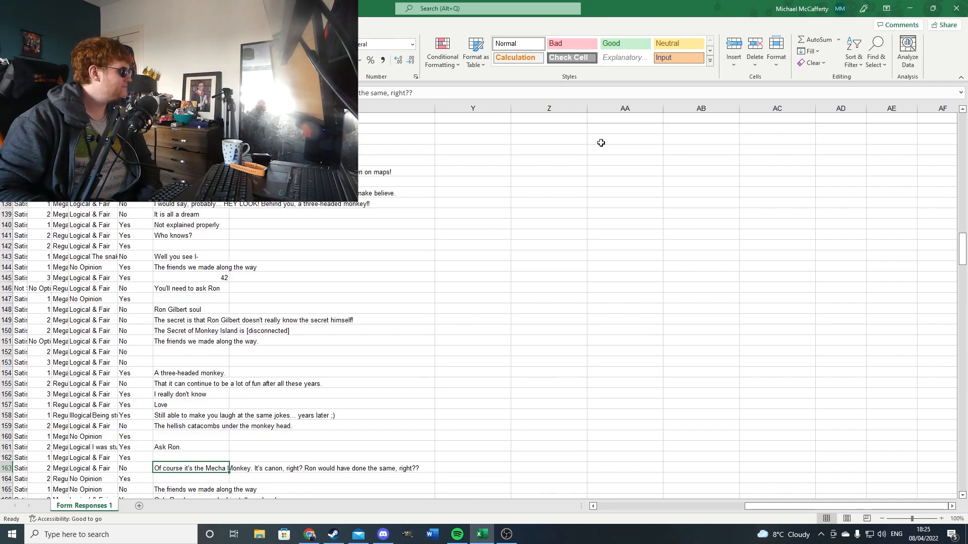
scroll(down, 3)
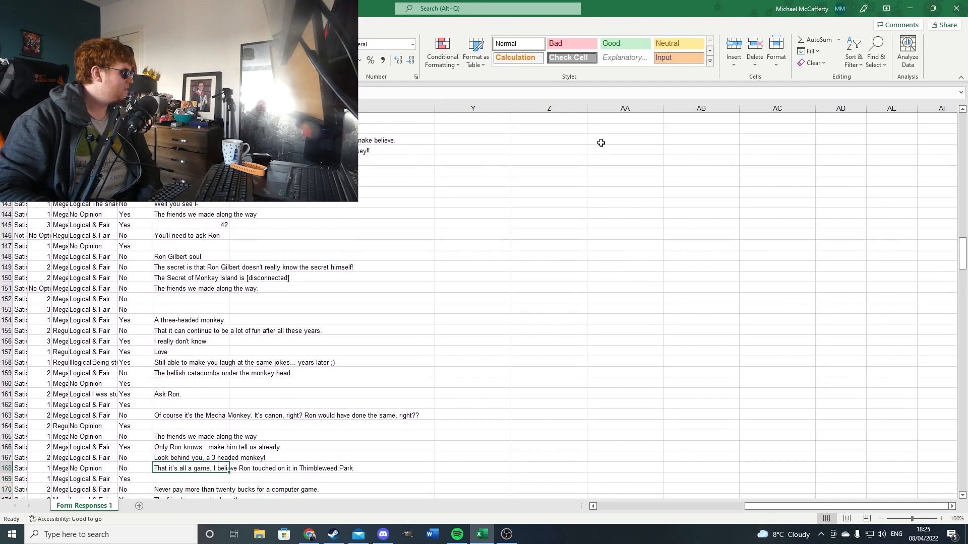
click(185, 447)
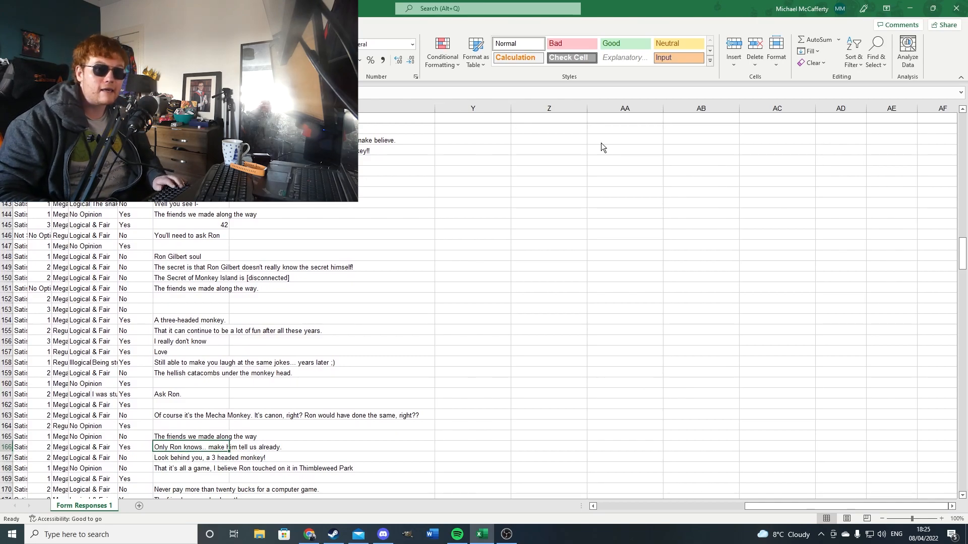
click(309, 534)
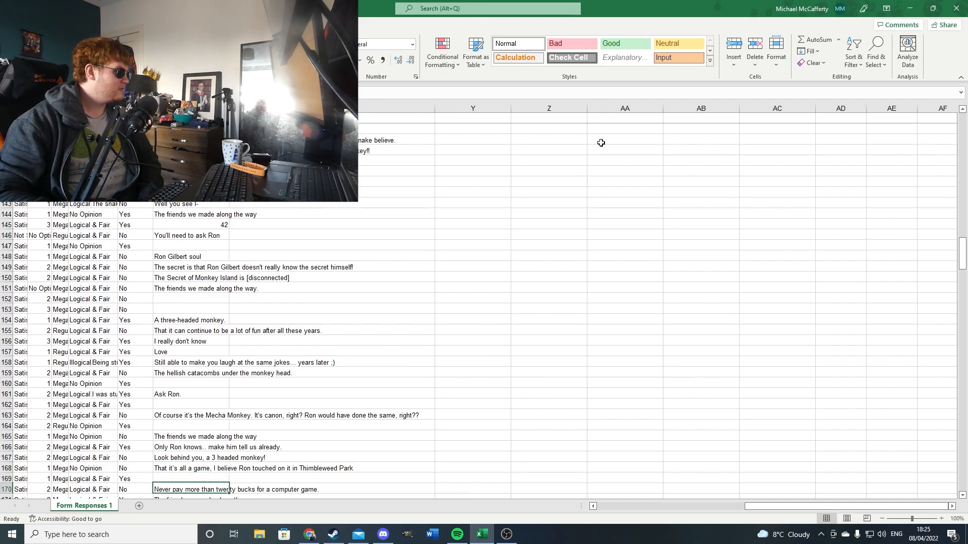
Scroll to rows 152–179 and select the 'They are both kids' answer and empty row 179
scroll(down, 3)
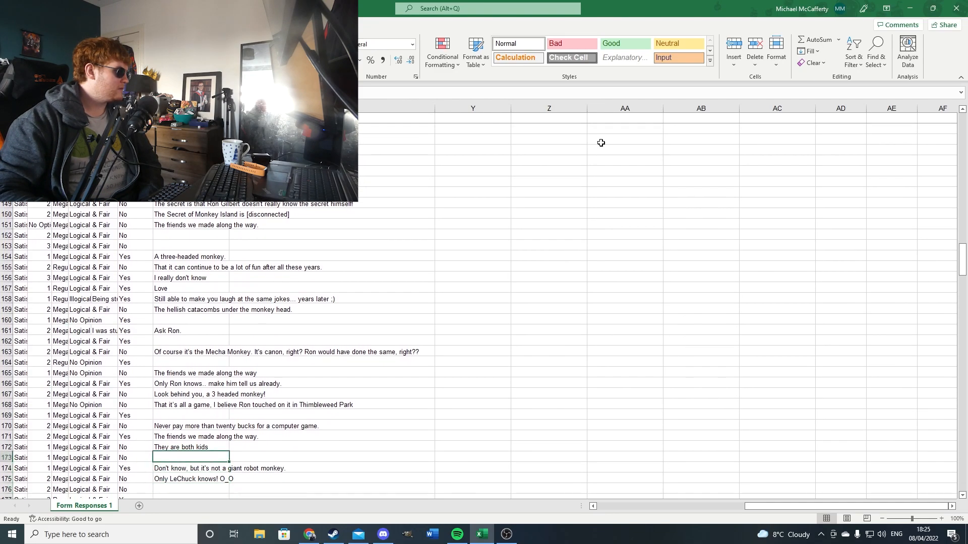
click(192, 447)
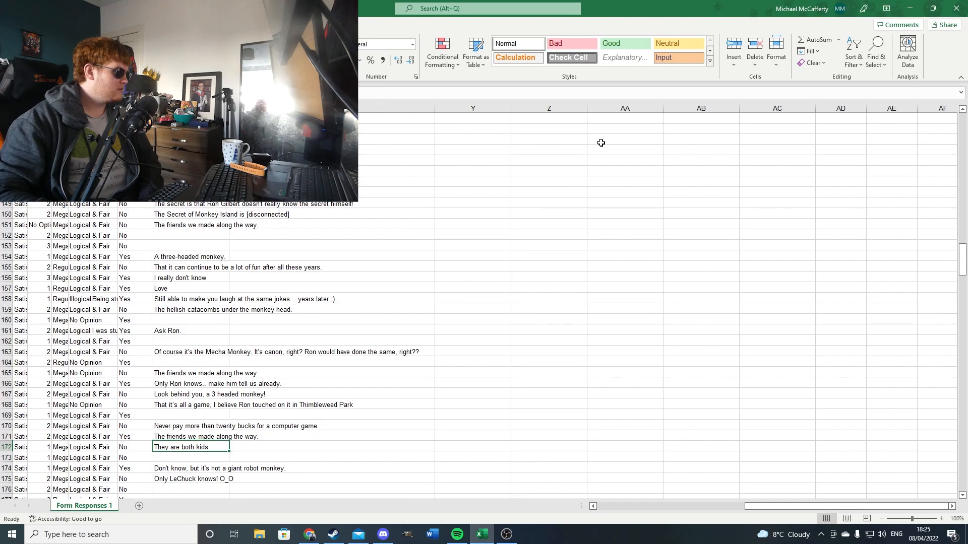
click(192, 467)
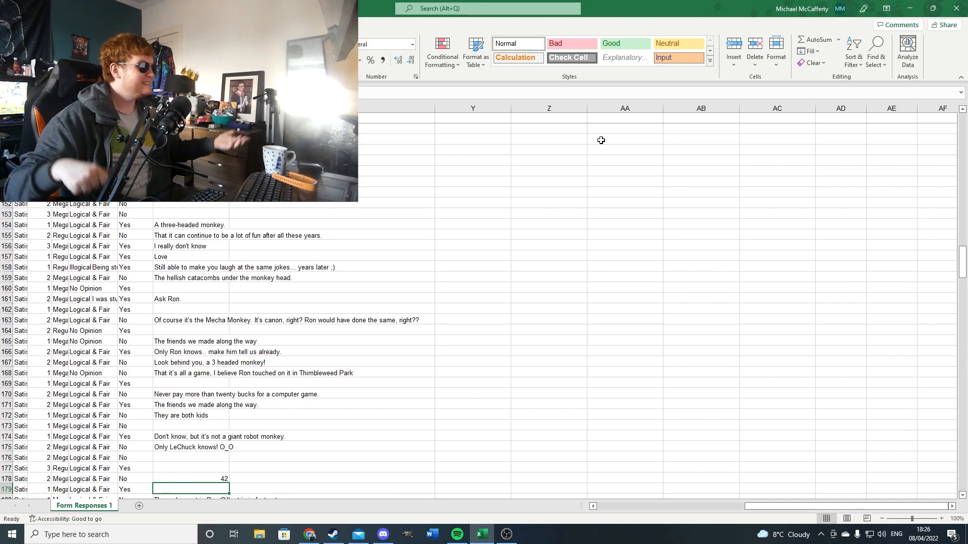
Read column W from row 180's grumpy gamer answer down to row 196's research-based reply
scroll(down, 3)
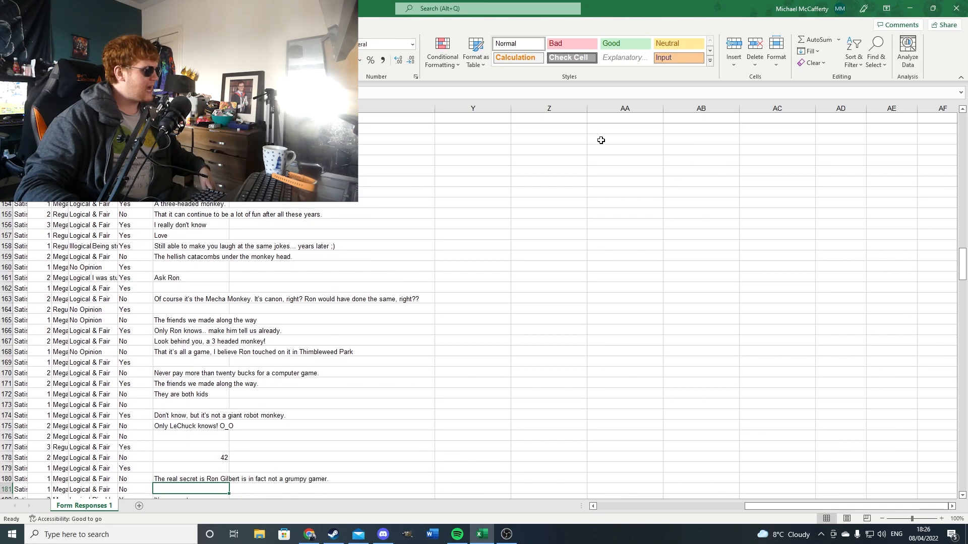
click(191, 478)
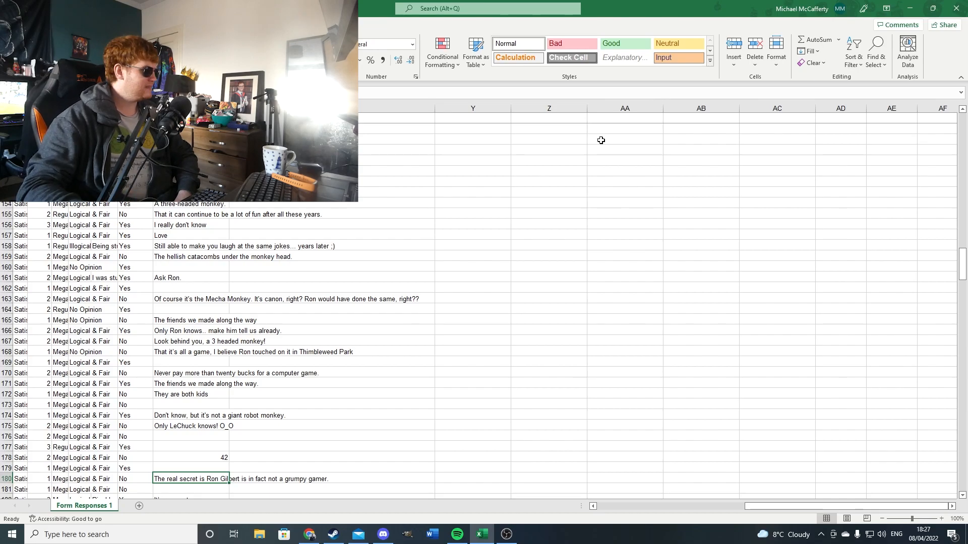
scroll(down, 3)
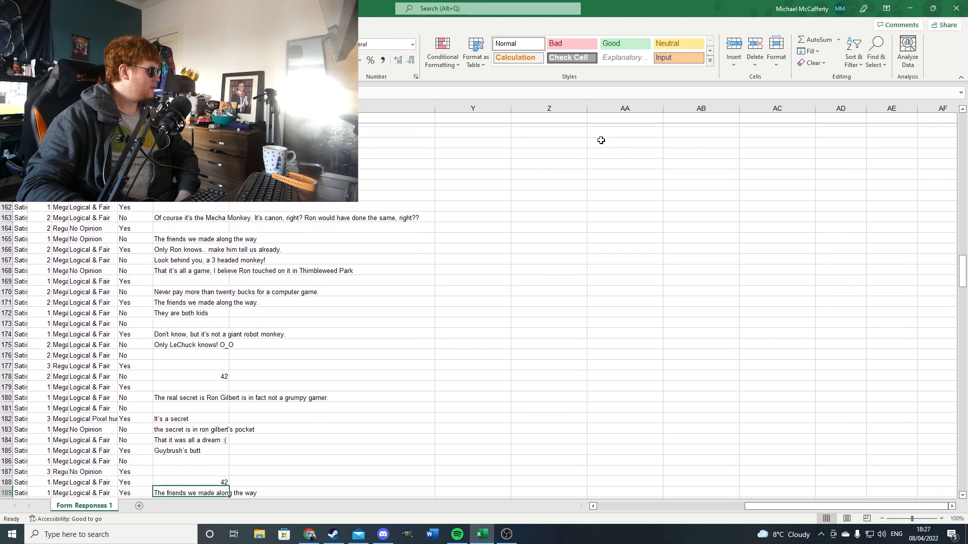
scroll(down, 3)
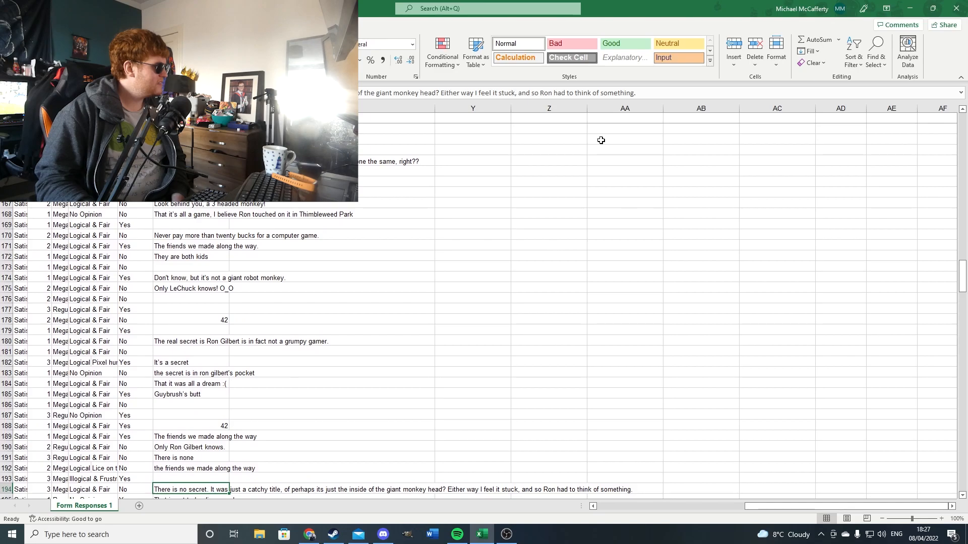
scroll(down, 3)
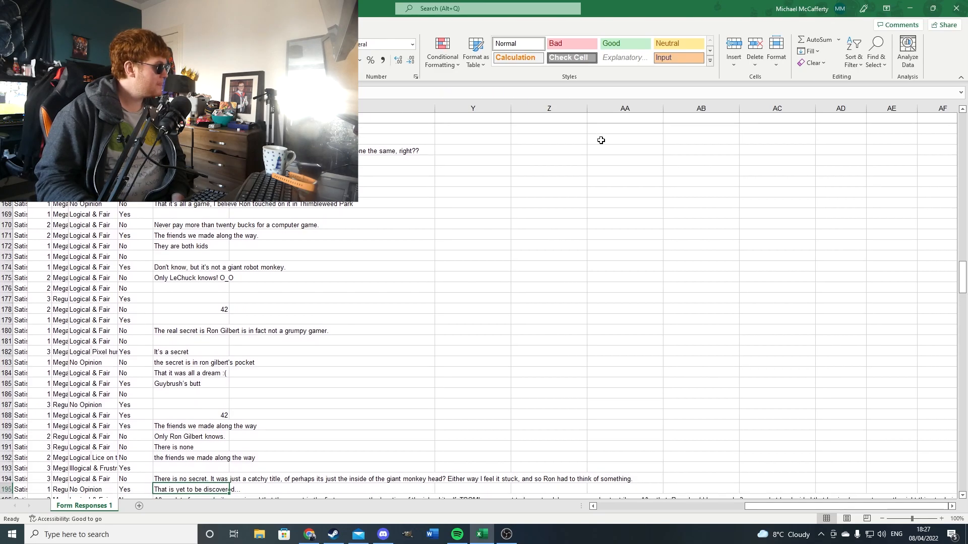
scroll(down, 3)
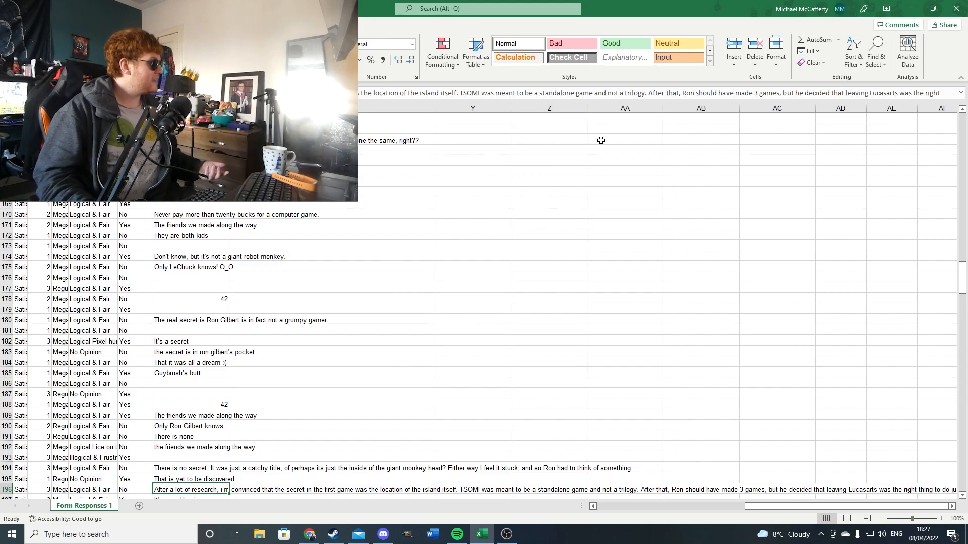
scroll(down, 3)
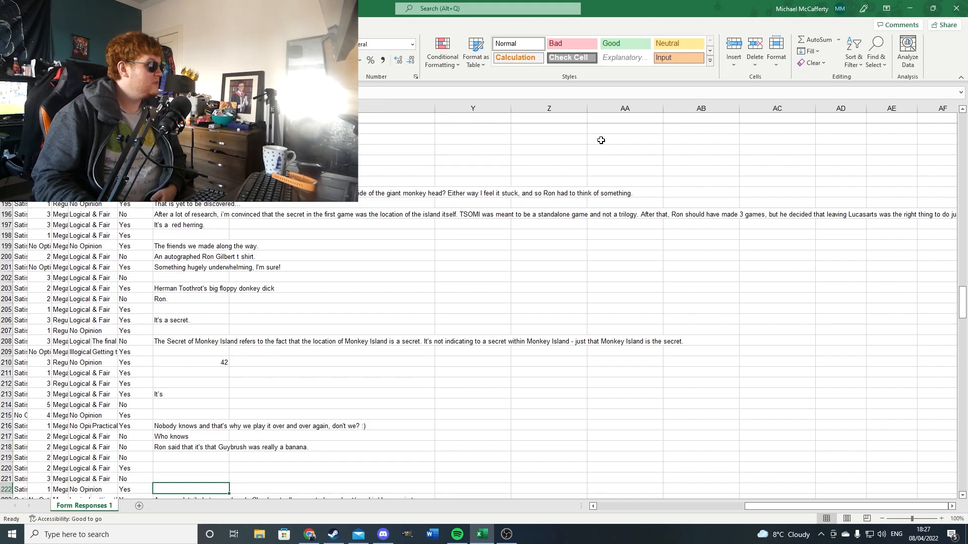
click(190, 394)
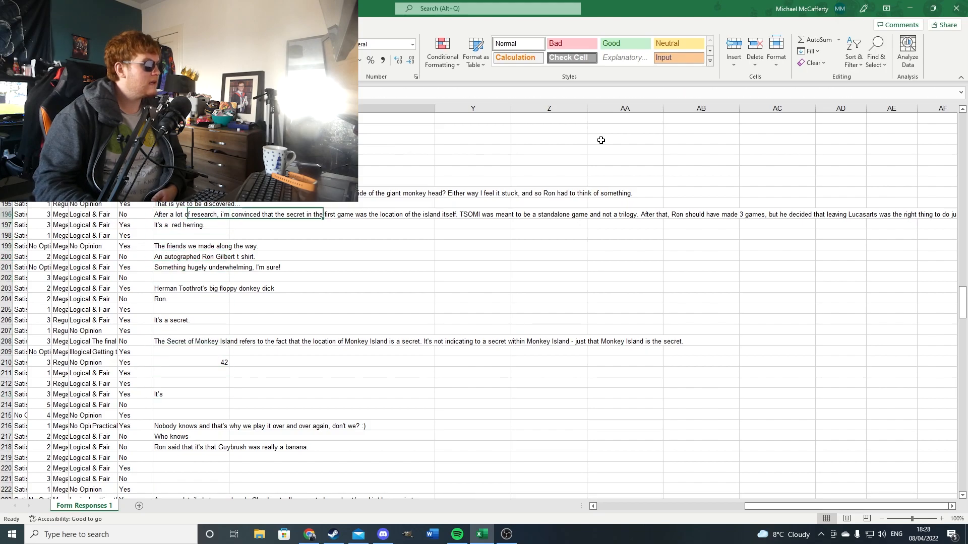
Scroll right across columns X to BQ reading row 196's long island-location answer
scroll(right, 3)
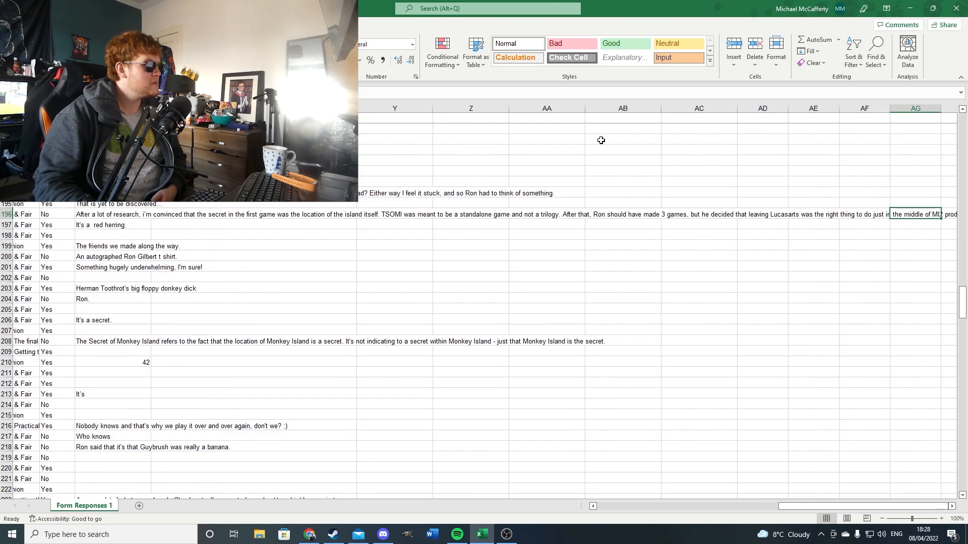
scroll(right, 3)
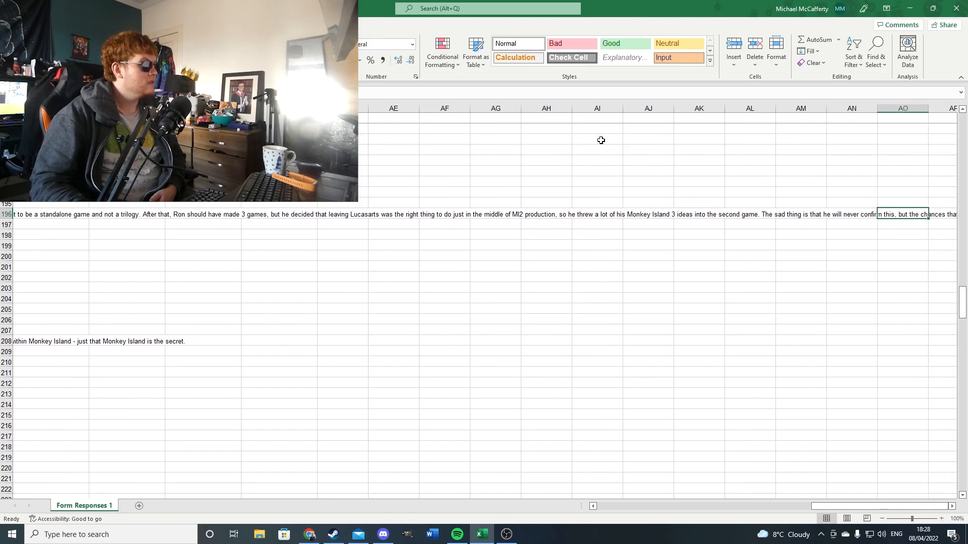
scroll(right, 3)
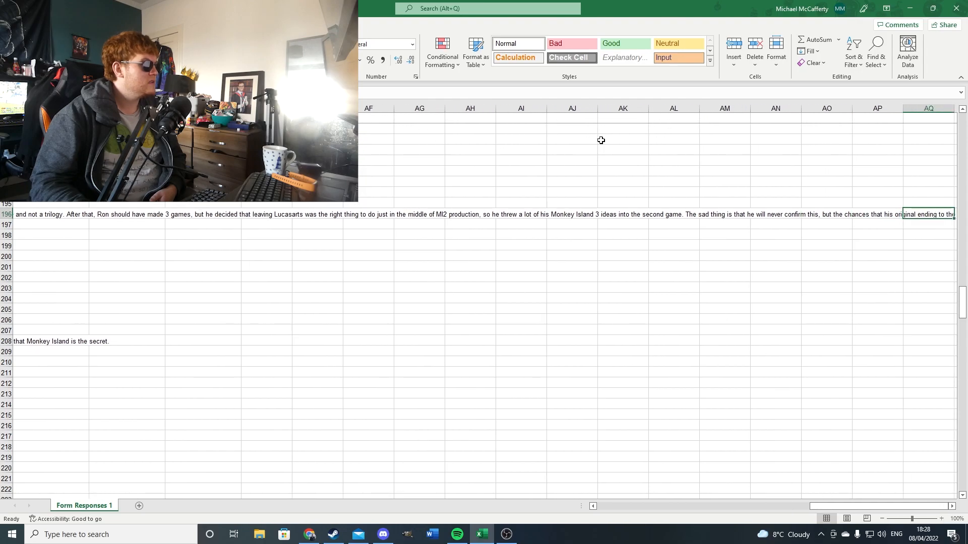
scroll(right, 3)
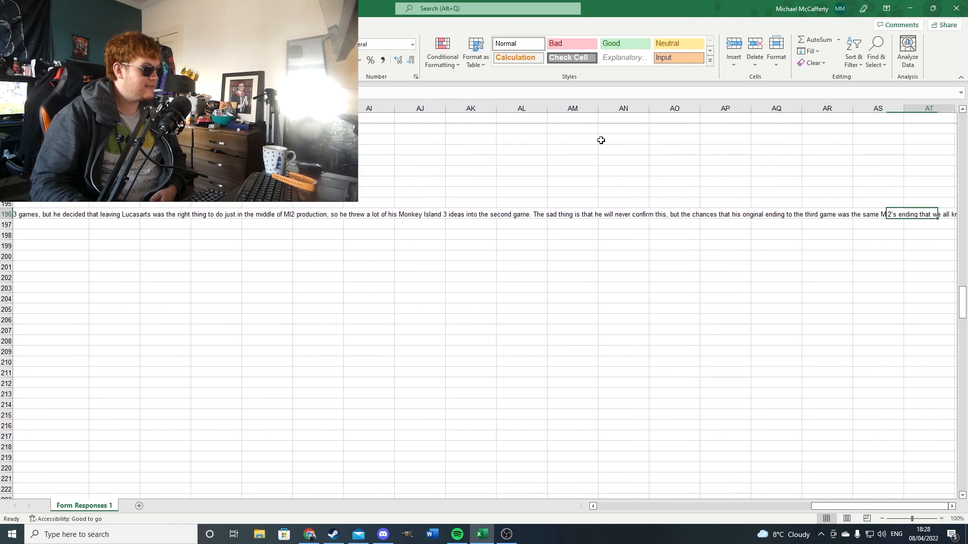
scroll(right, 3)
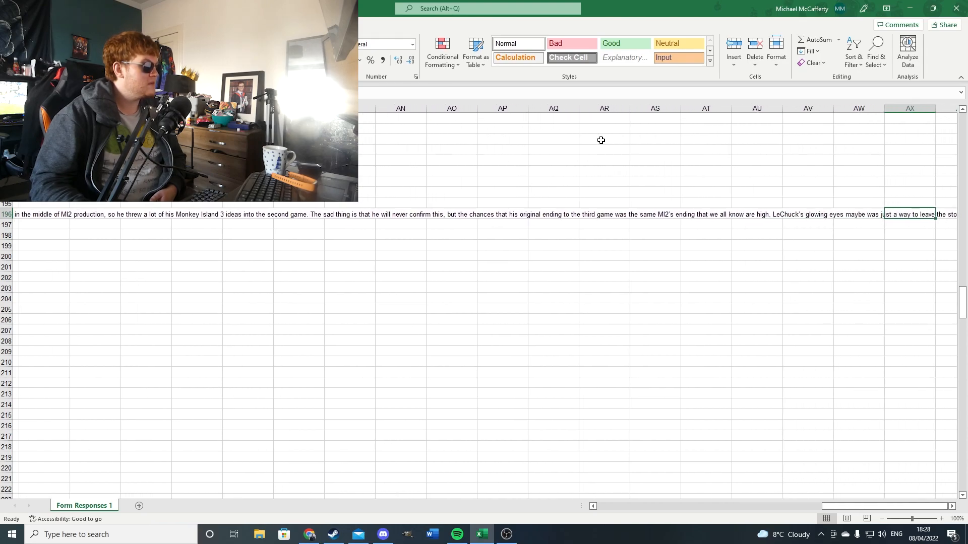
scroll(right, 3)
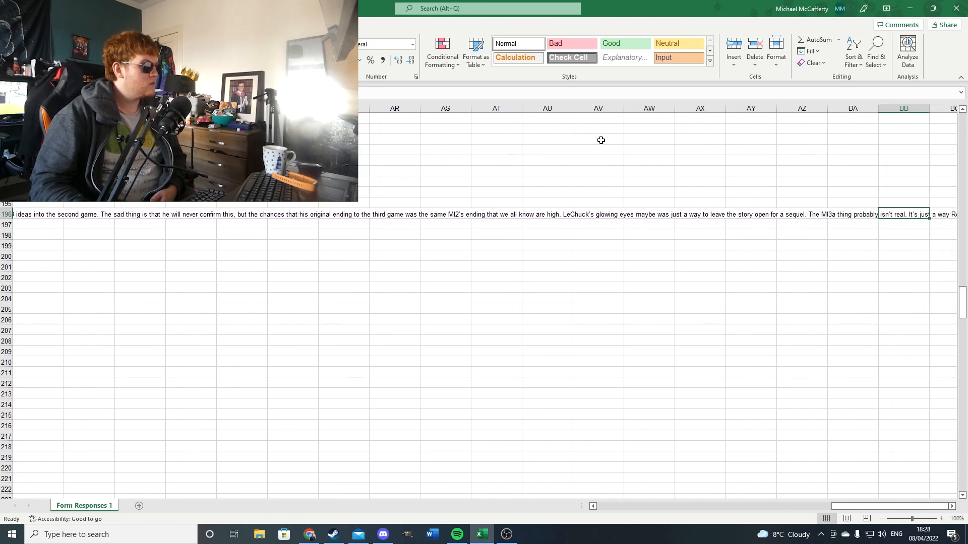
scroll(right, 3)
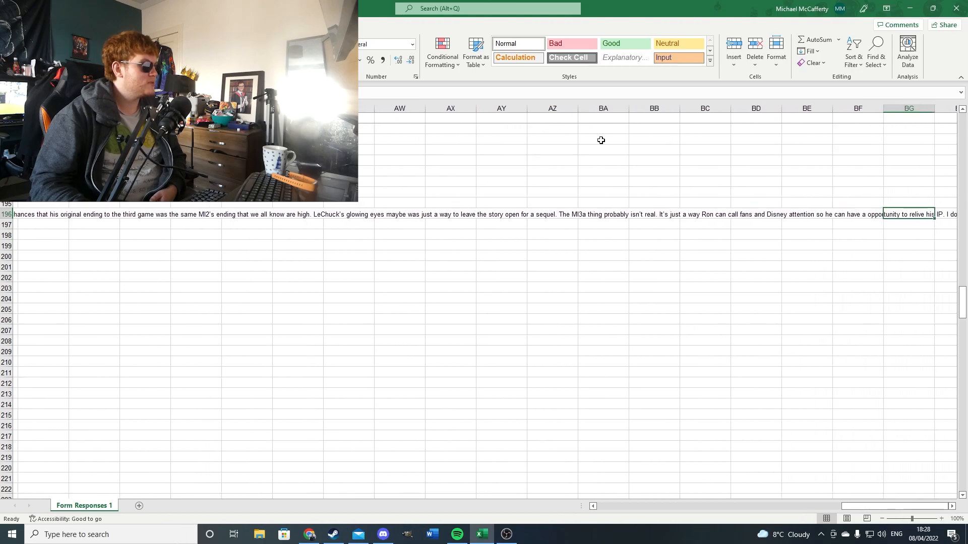
scroll(right, 3)
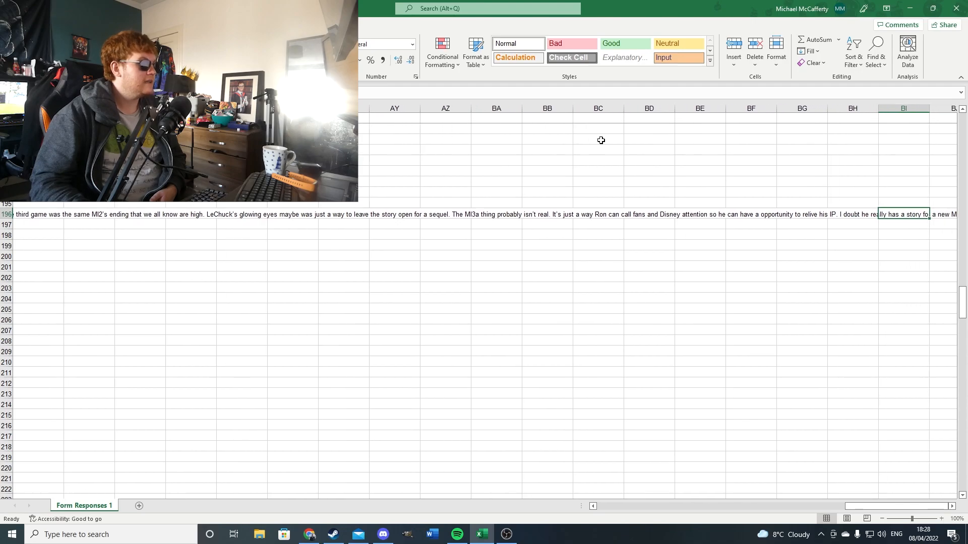
scroll(right, 3)
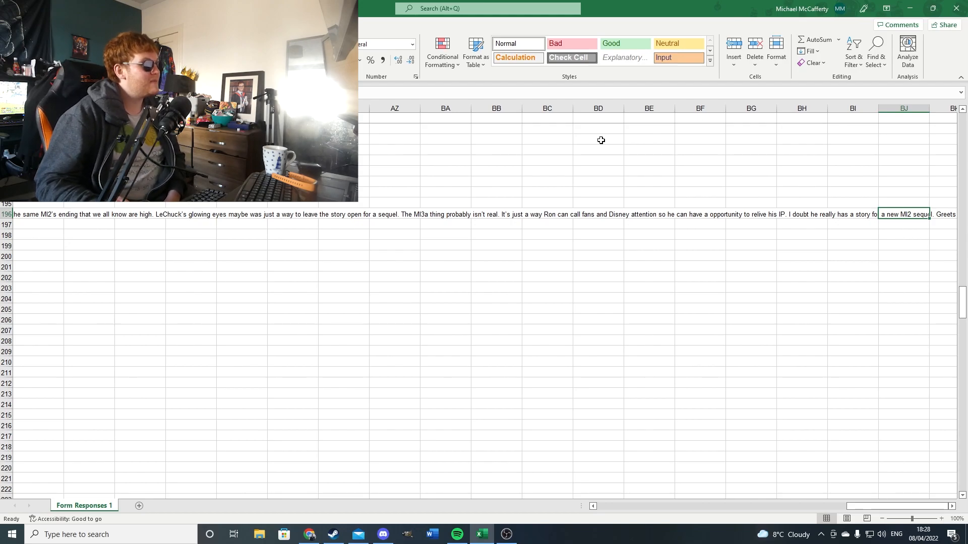
scroll(right, 3)
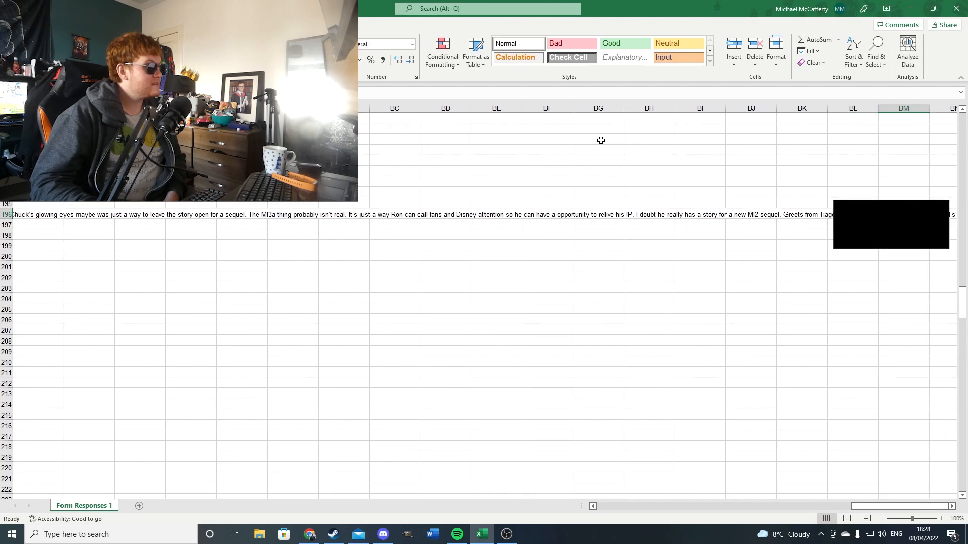
scroll(right, 3)
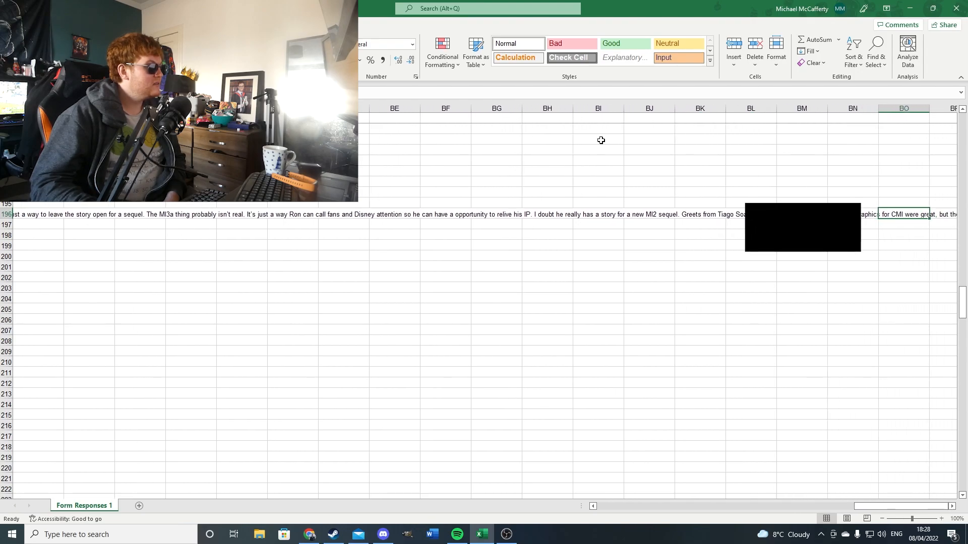
scroll(right, 3)
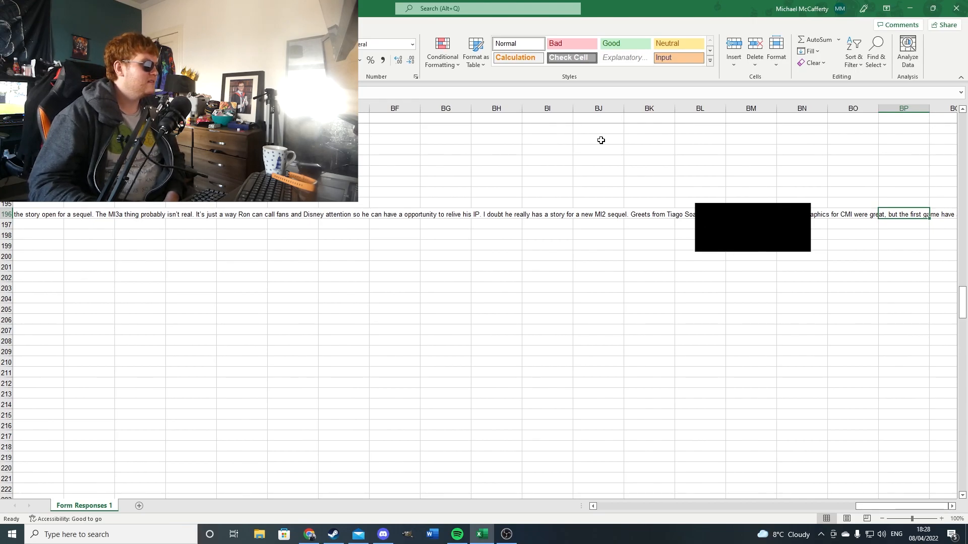
scroll(right, 3)
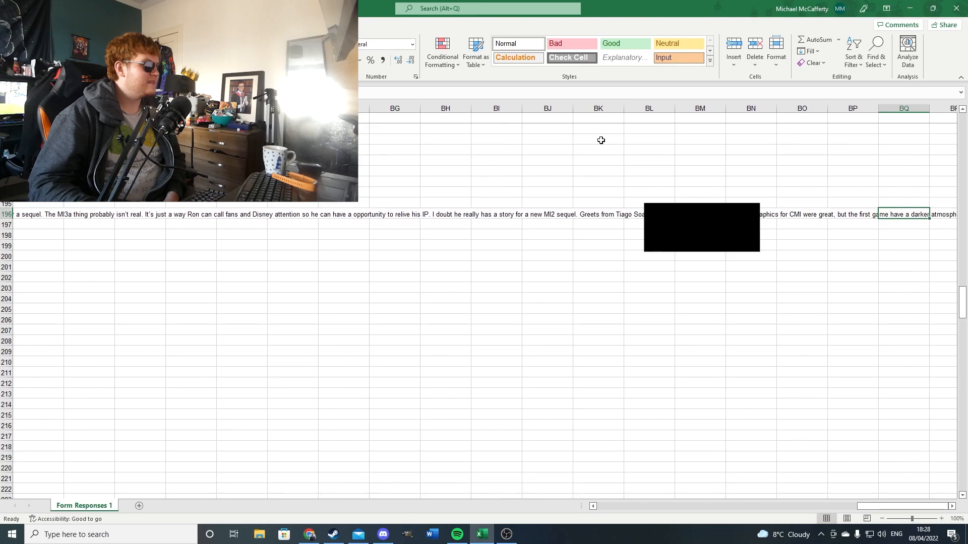
scroll(right, 3)
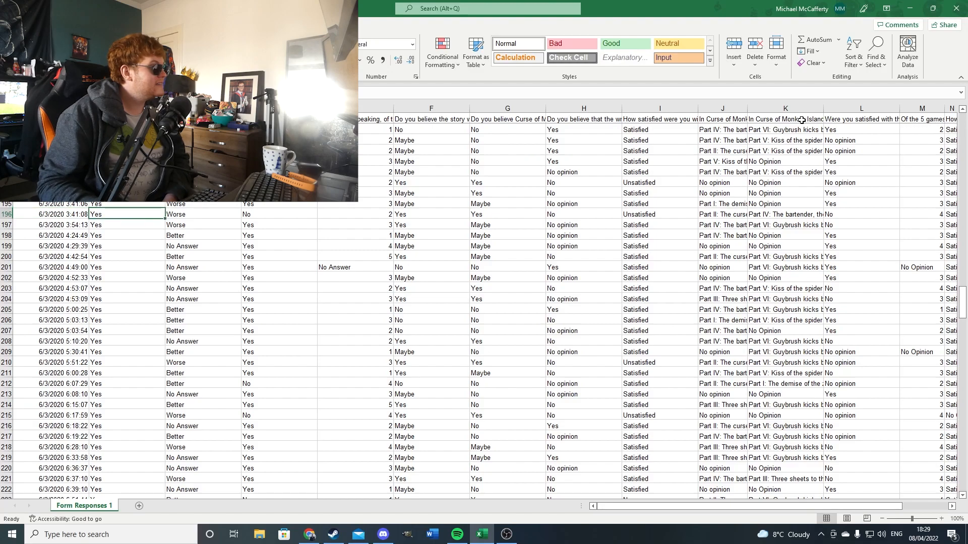
Come back from the overflow columns and select row 197's answer in column W
scroll(right, 3)
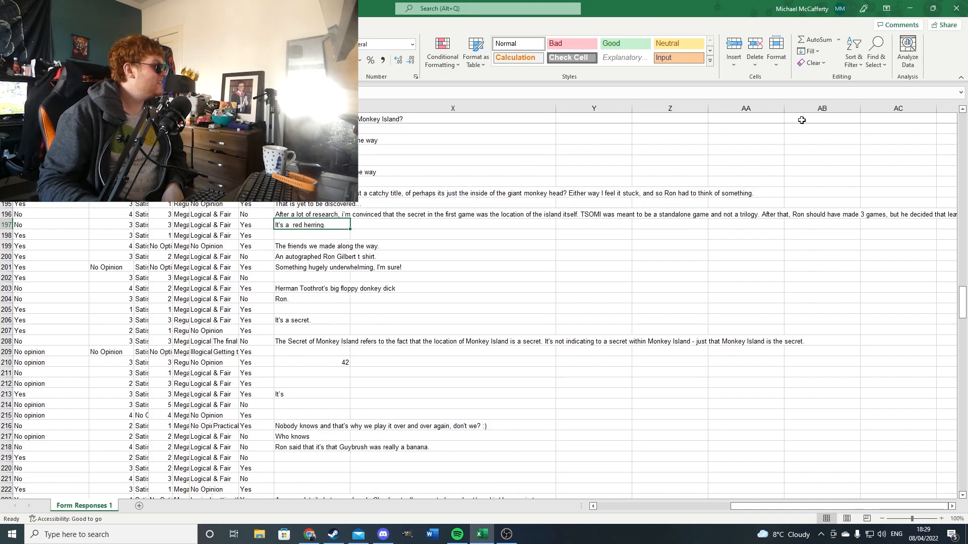
click(312, 256)
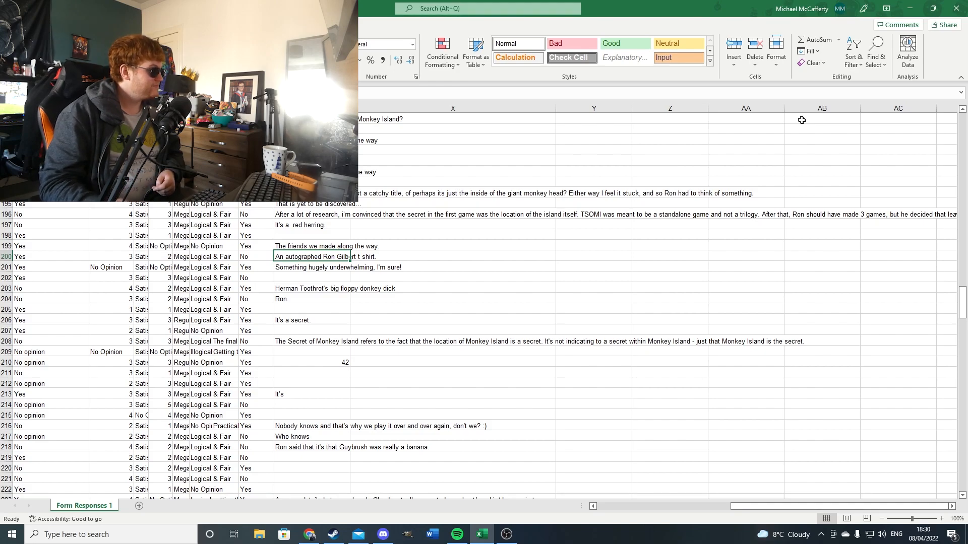
Read row 200's autographed Ron Gilbert t-shirt answer and another answer in full
click(312, 331)
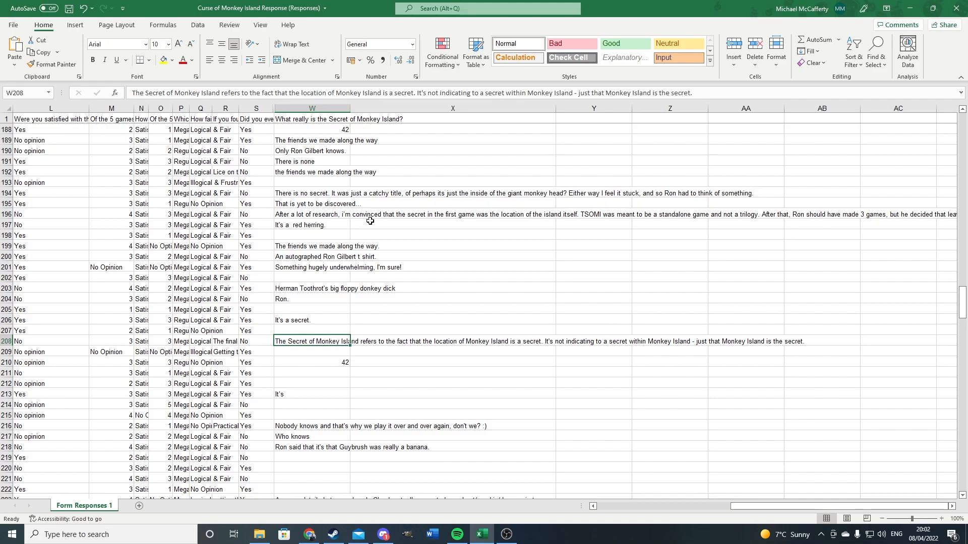
click(311, 394)
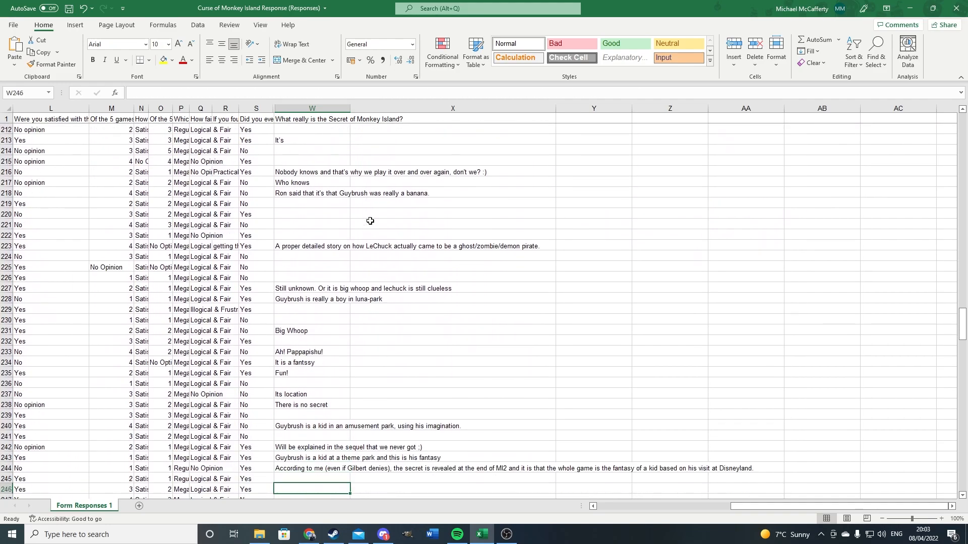
Scroll down so rows 224–258 are showing
scroll(down, 3)
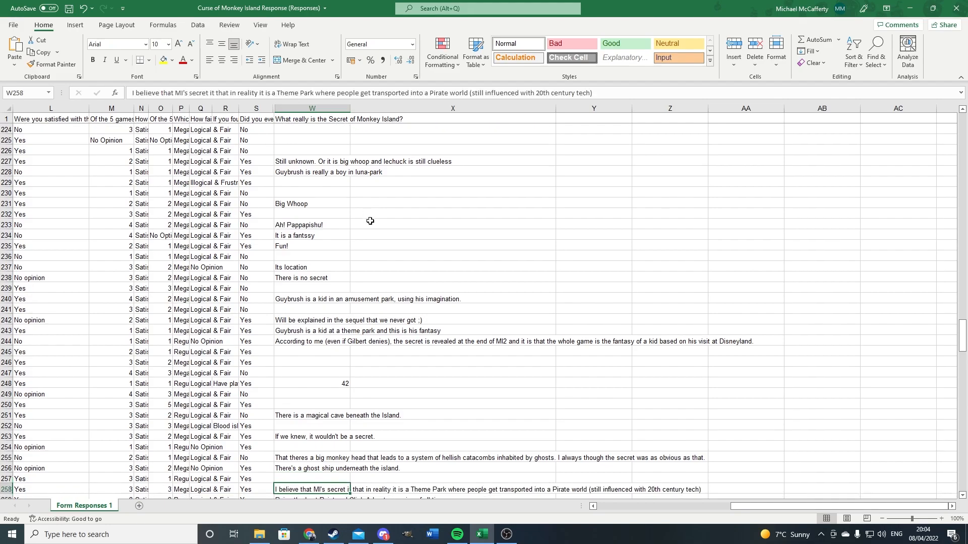
Read the empty row 247, giant monkey head and ghost ship answers in full
scroll(down, 3)
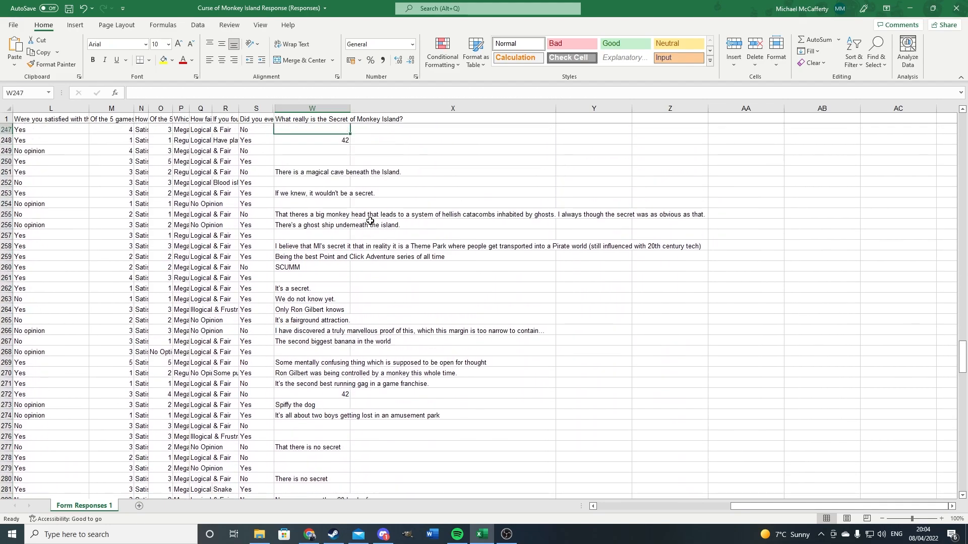
click(311, 171)
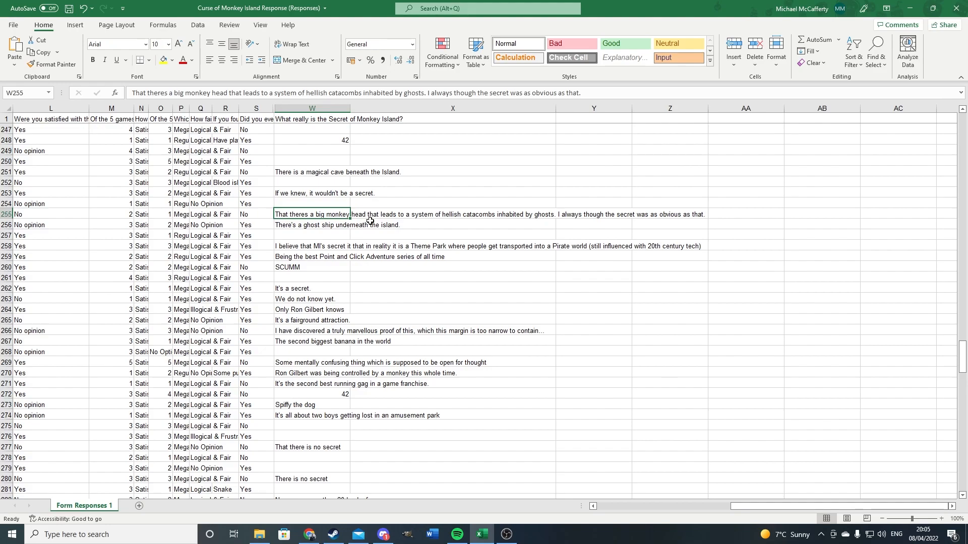
click(312, 224)
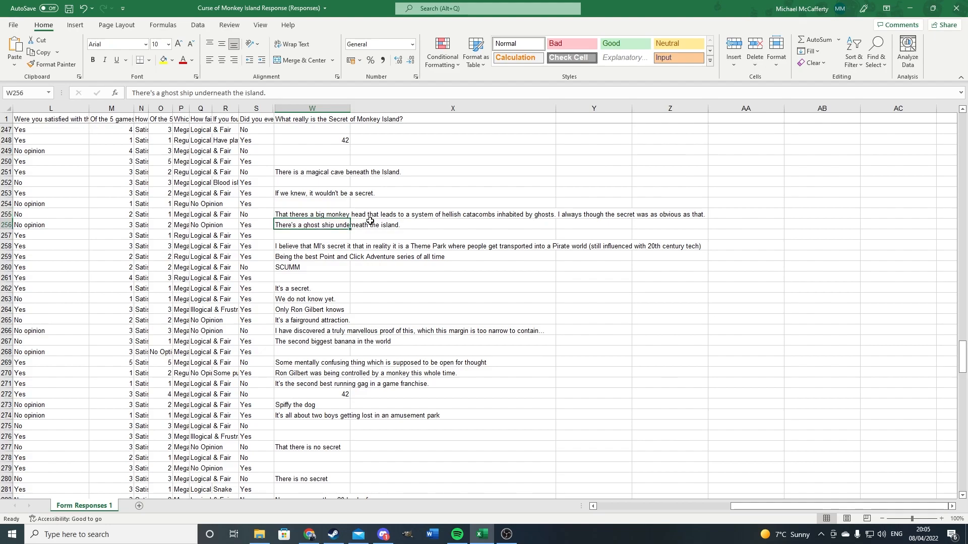
click(312, 246)
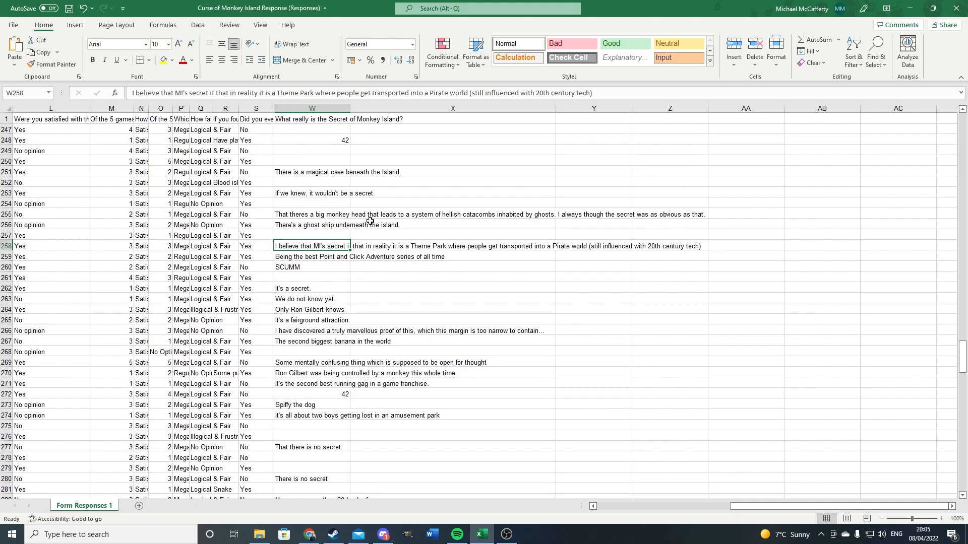
Read the Theme Park, SCUMM, row 263 and fairground attraction answers in full
click(311, 267)
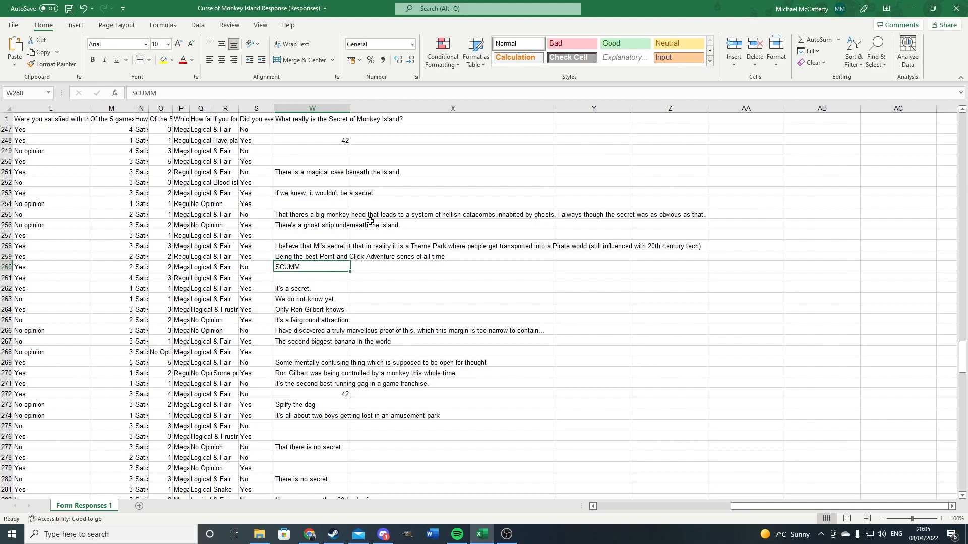
click(311, 288)
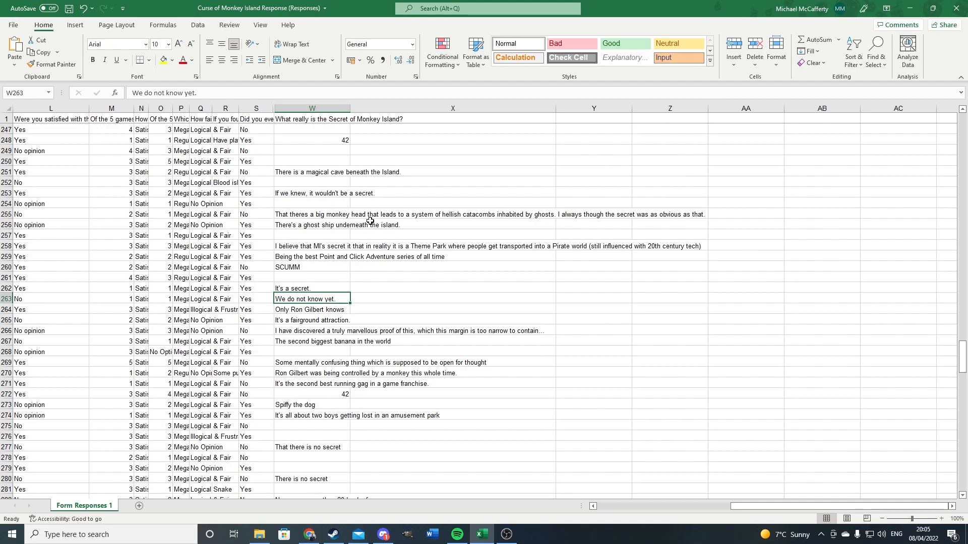
click(311, 309)
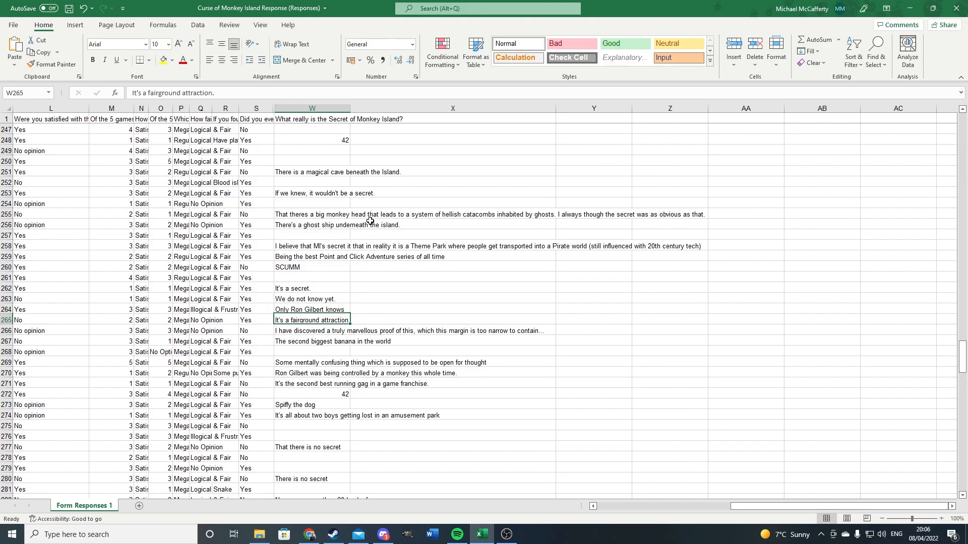
click(312, 331)
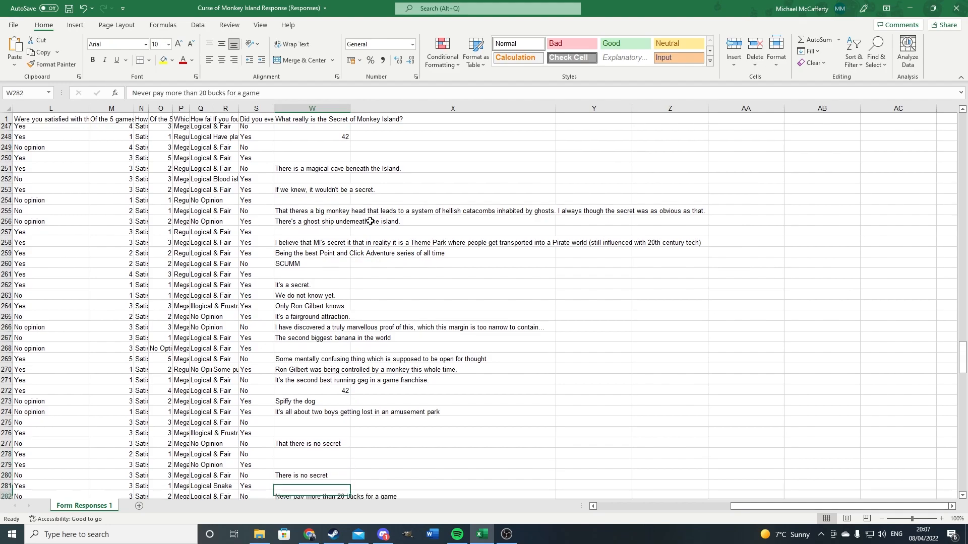
Scroll down until rows 270–304 are visible, past the LeChuck is Immortal reply
scroll(down, 3)
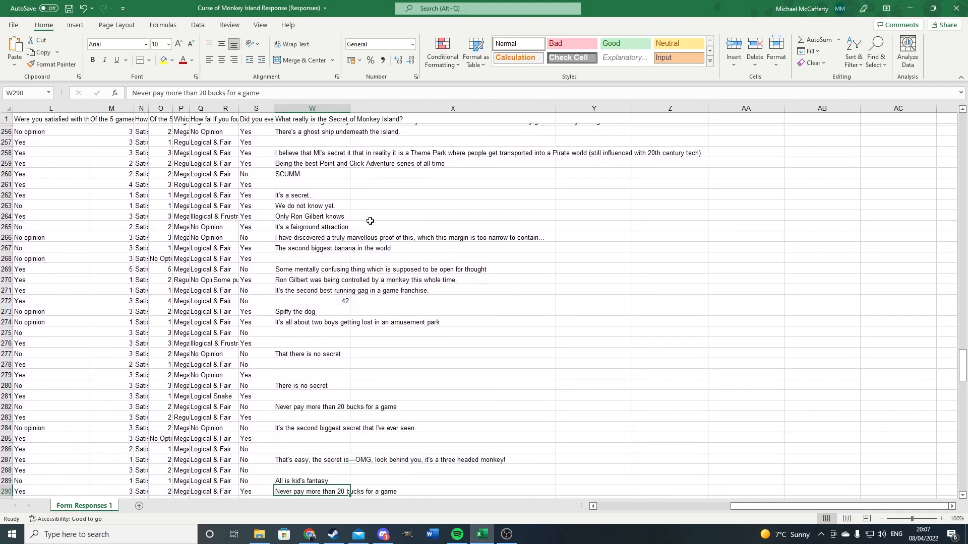
scroll(down, 3)
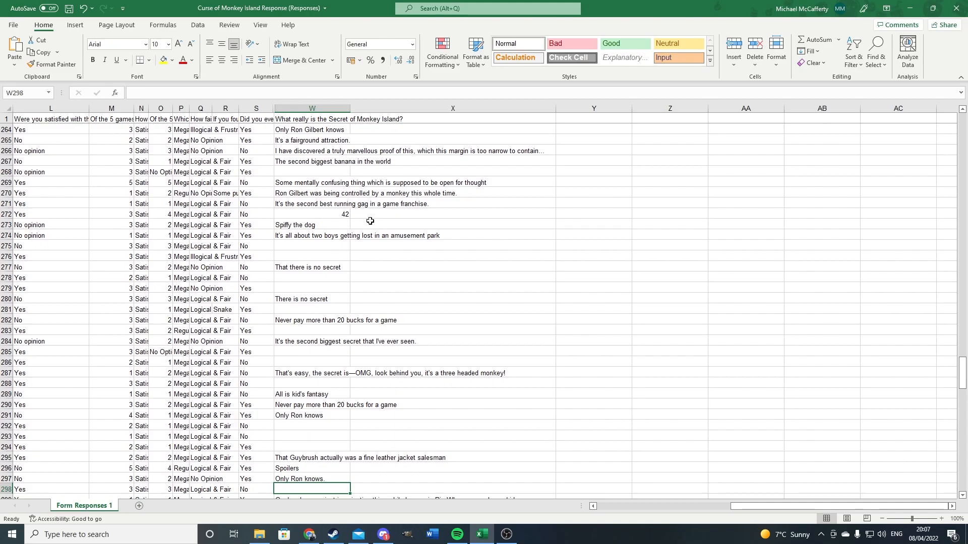
scroll(down, 3)
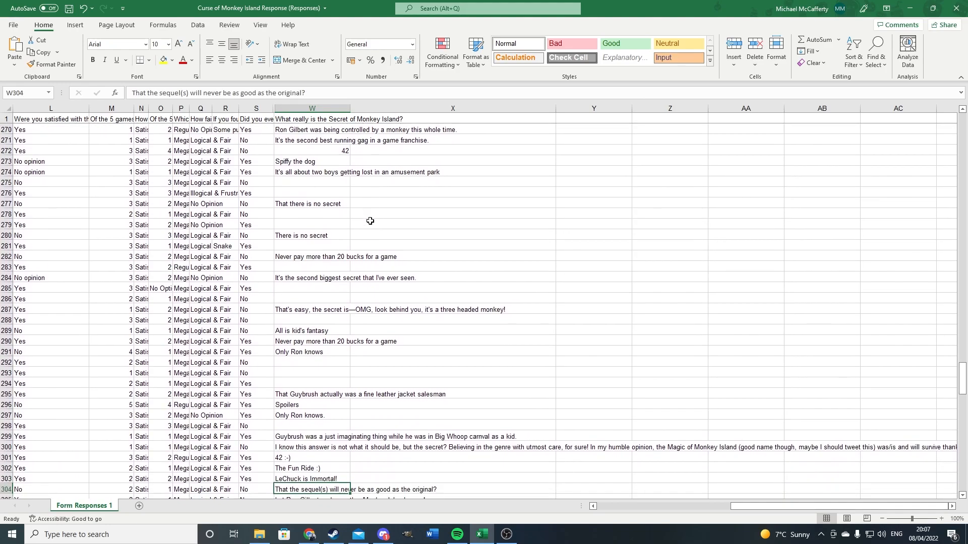
Read row 304's sequel answer, then row 300's very long answer across columns
click(312, 468)
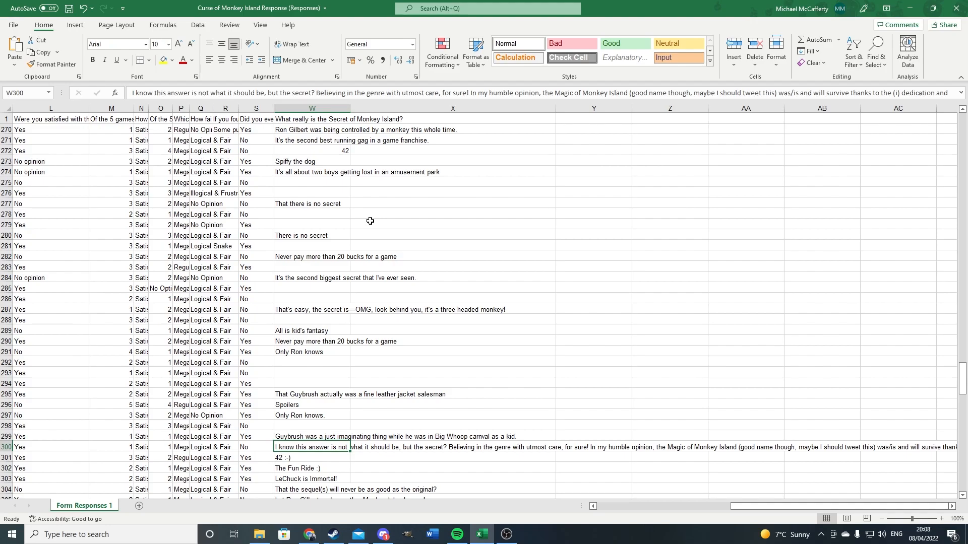
click(669, 447)
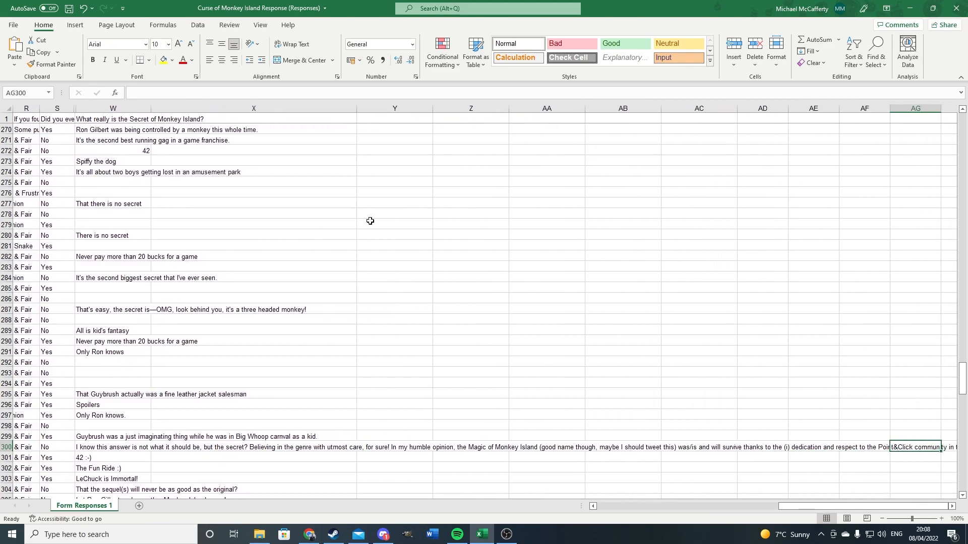
scroll(right, 3)
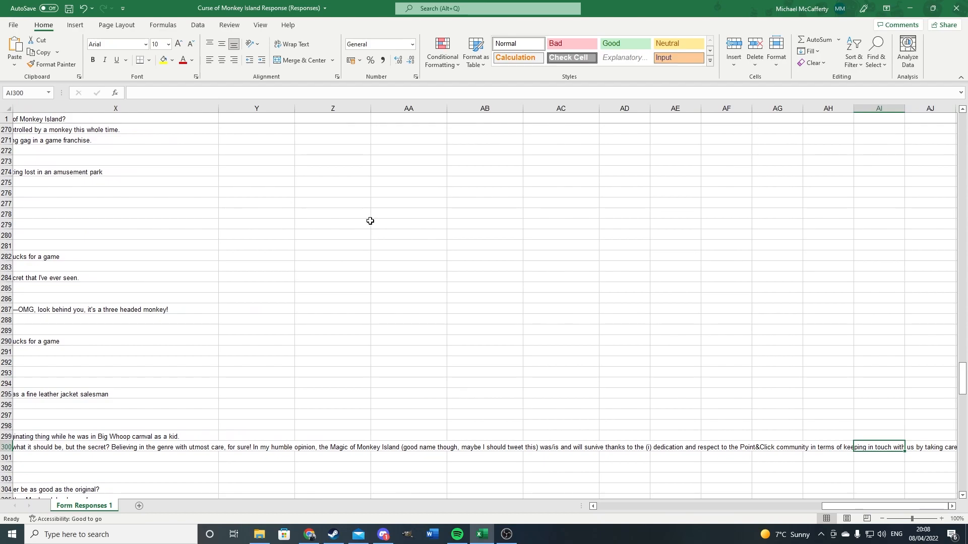
scroll(right, 3)
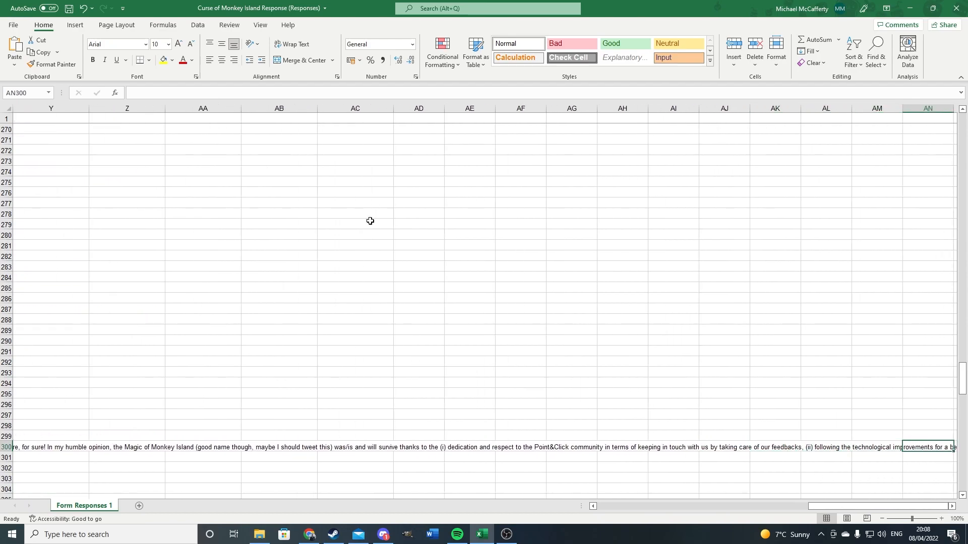
scroll(right, 3)
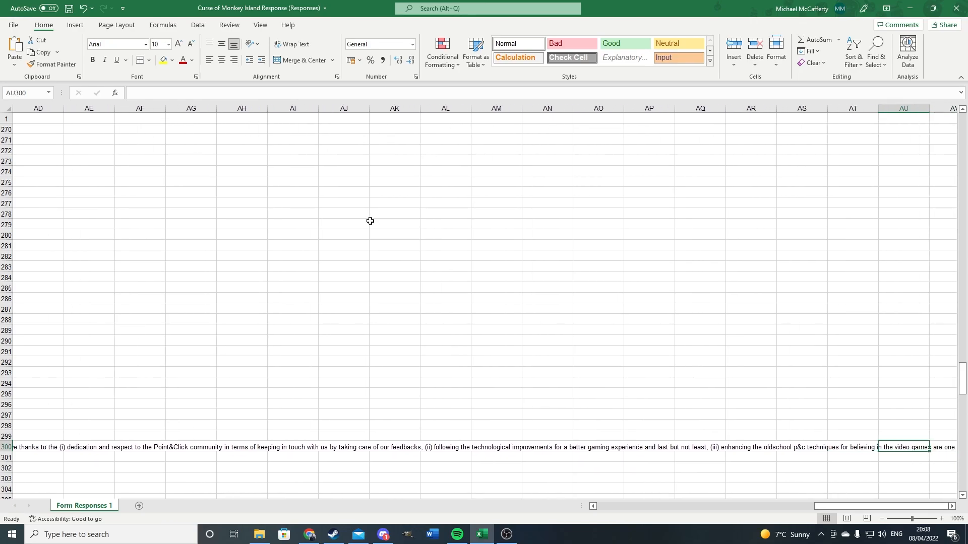
scroll(right, 3)
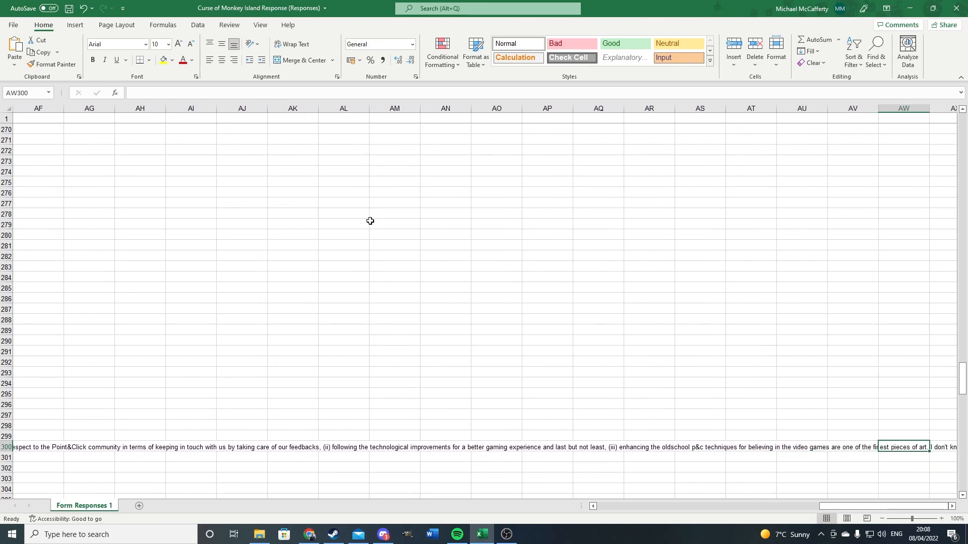
scroll(right, 3)
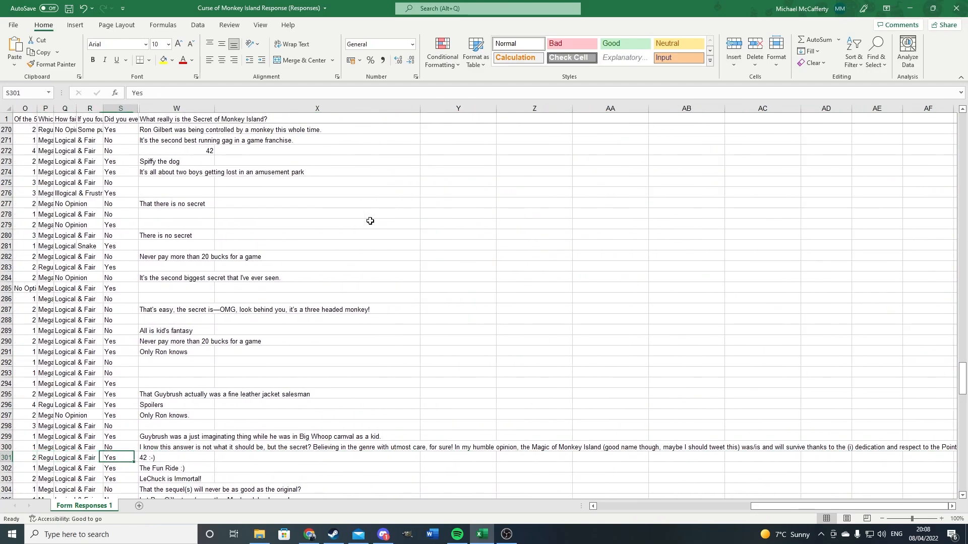
Step through the answers from row 301 down to row 309's long reply
click(177, 457)
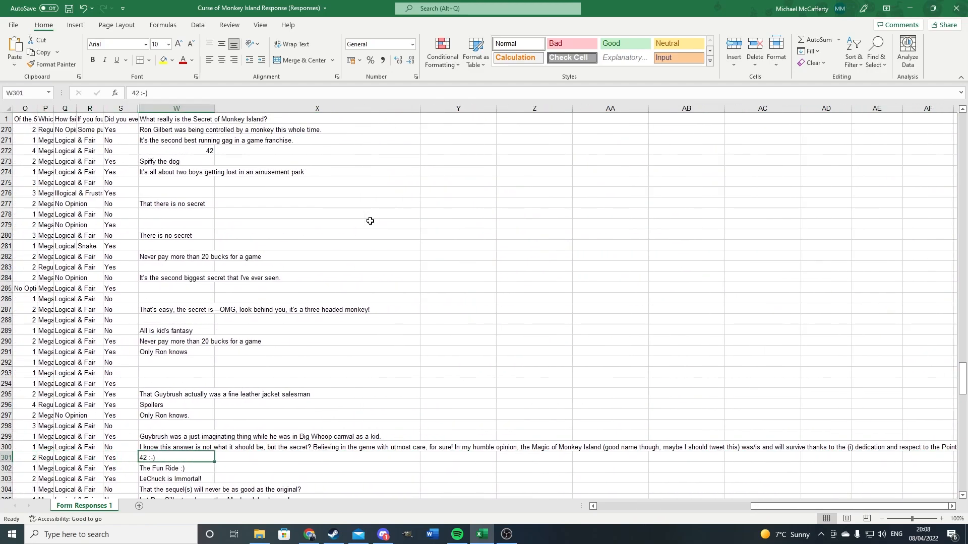
click(176, 478)
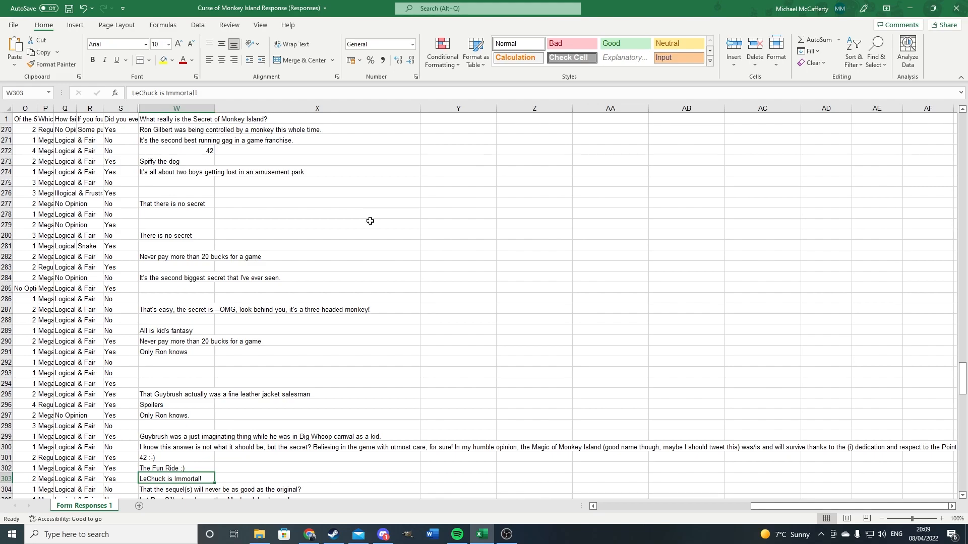
click(176, 489)
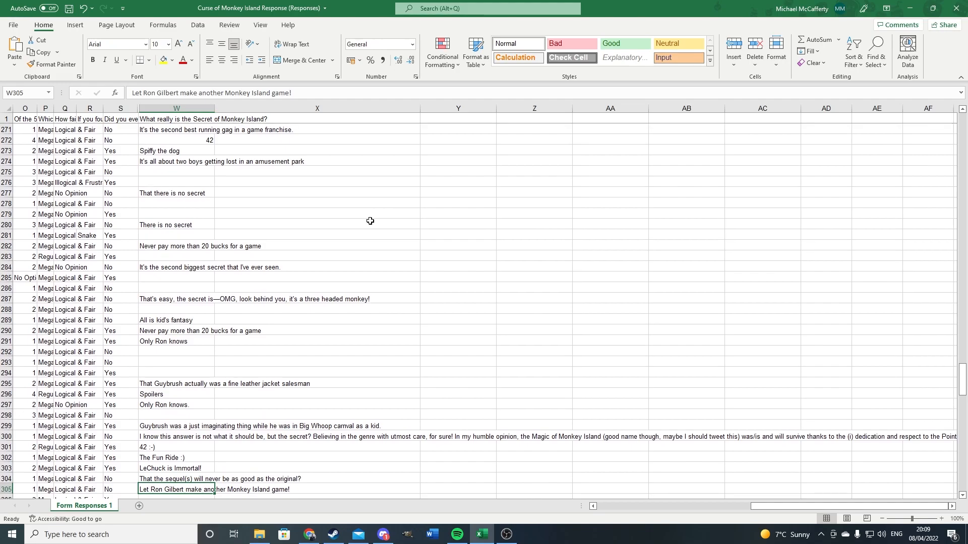
scroll(down, 3)
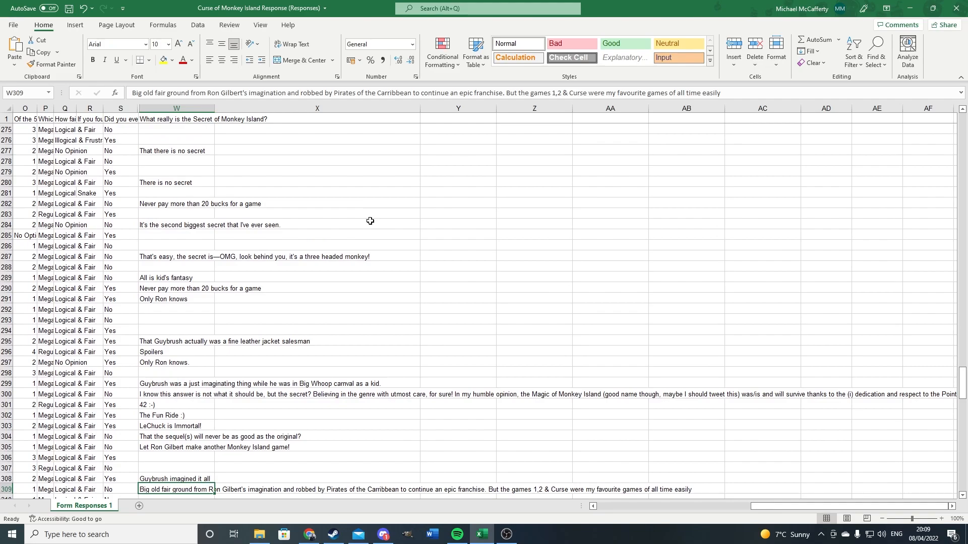
click(176, 447)
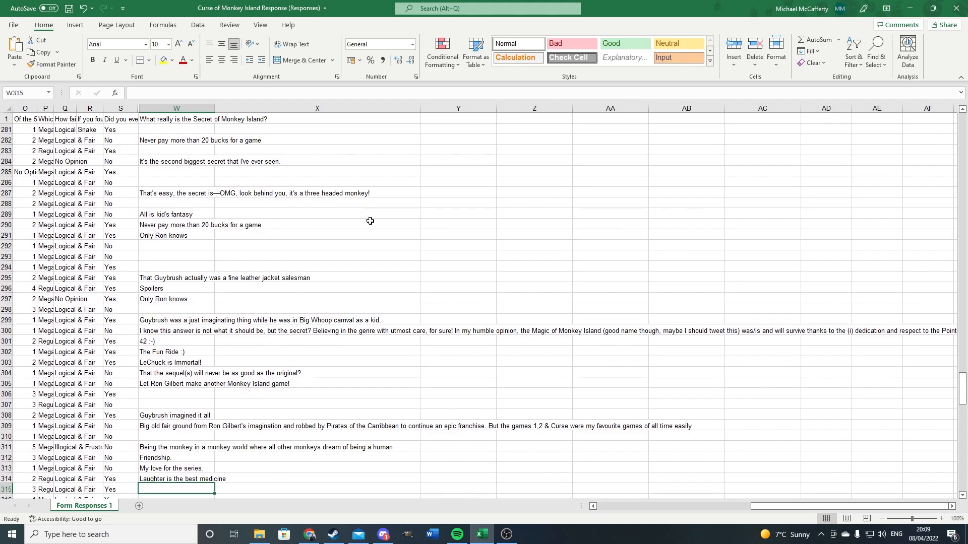
Scroll down to row 344's LeChuck-under-the-Monkey-Head answer, typing 'I am rubber you are glue'
scroll(down, 3)
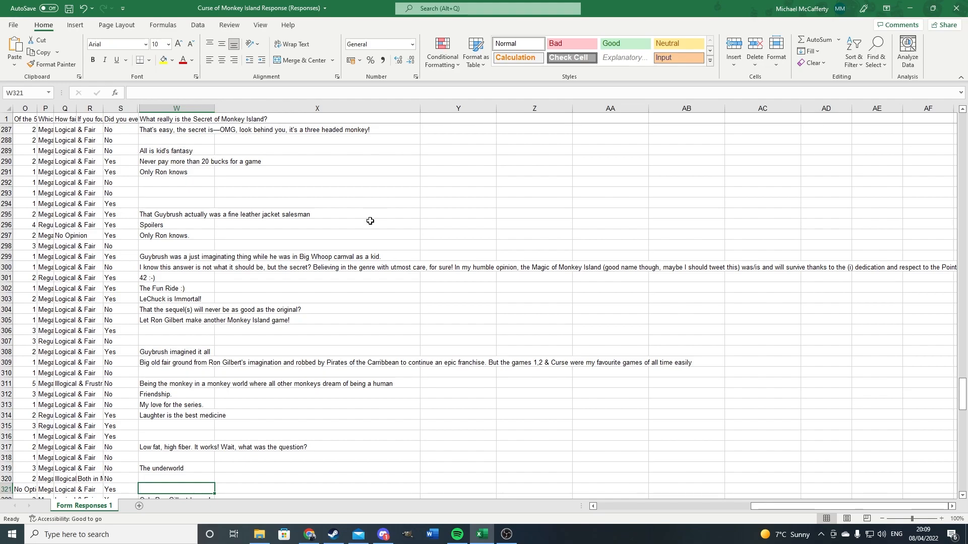
scroll(down, 3)
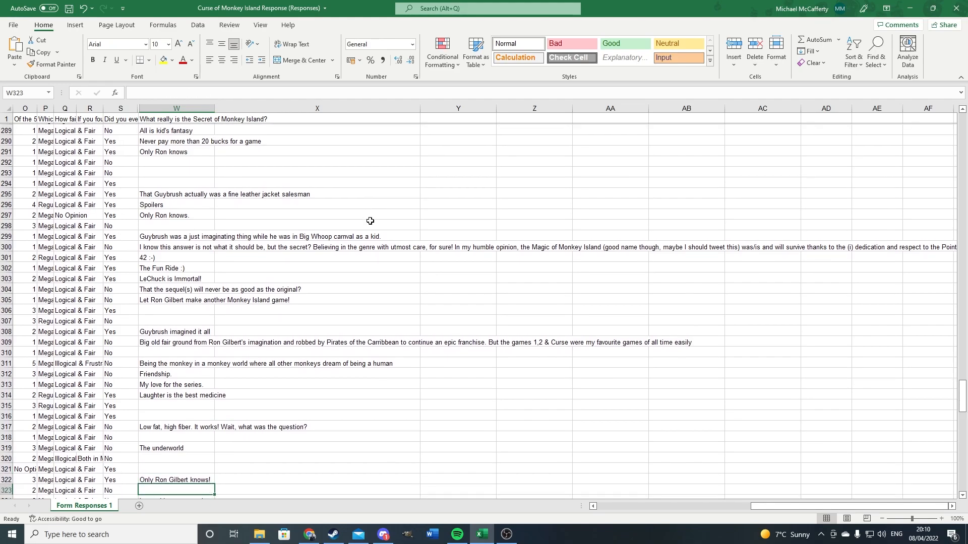
text(I am rubber you are glue)
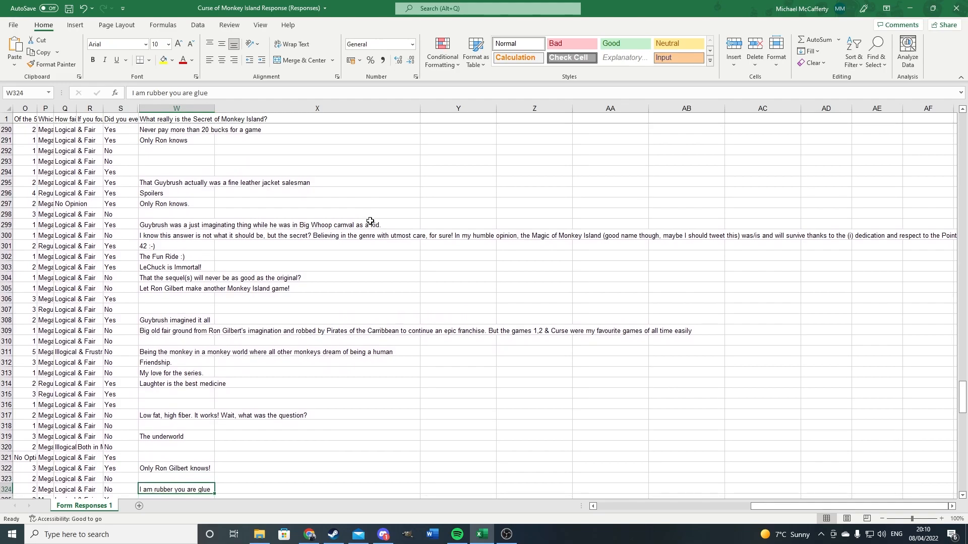
scroll(down, 3)
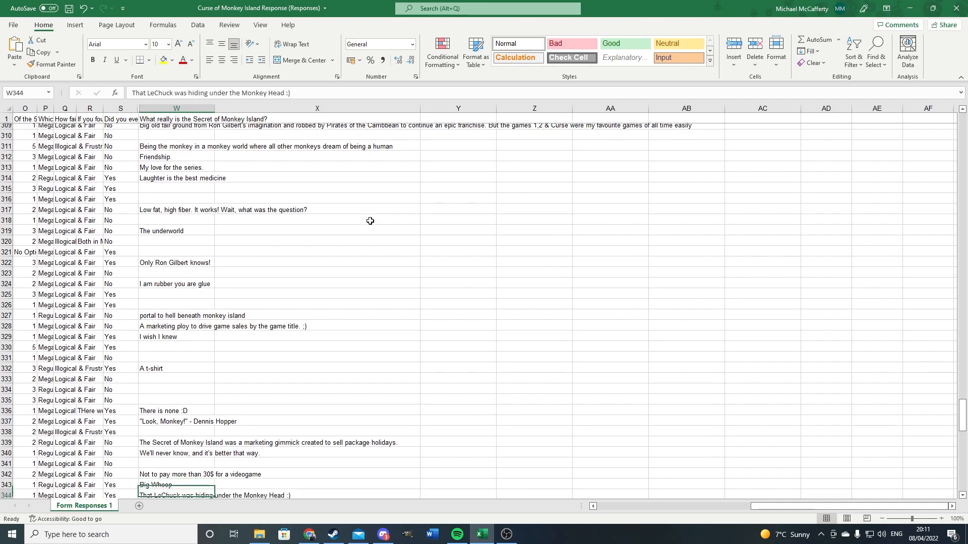
Scroll column W answers down through row 359, reaching the LeChuck hideout reply
scroll(down, 3)
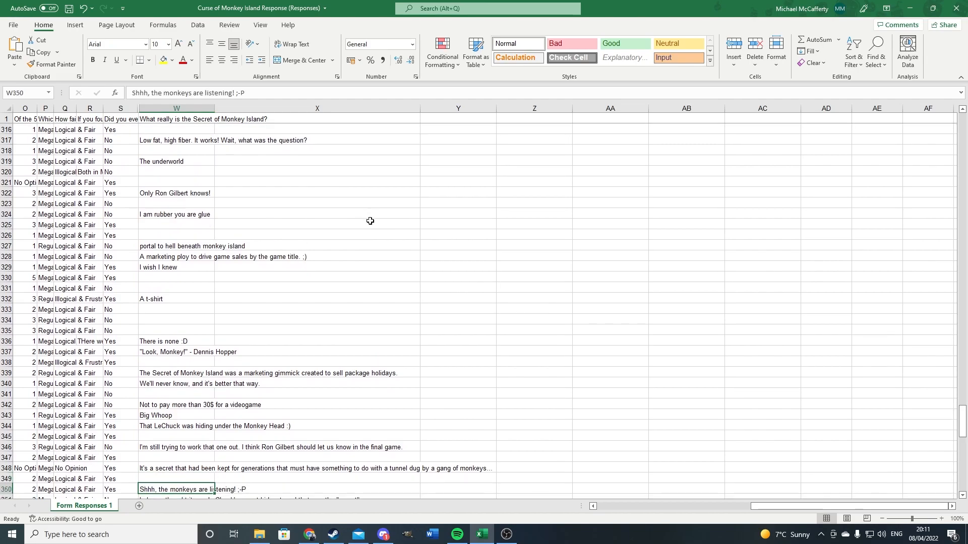
scroll(down, 3)
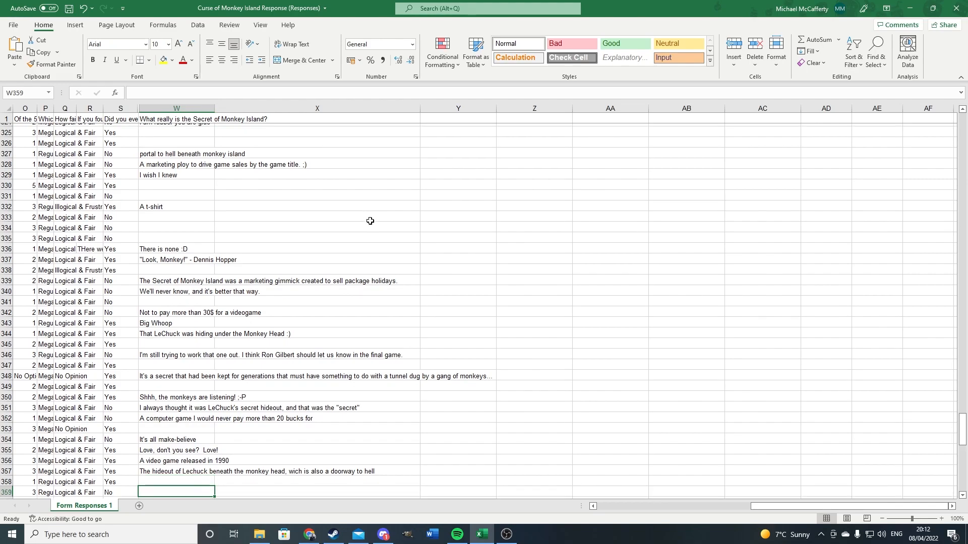
Scroll on to row 379's 'three head monkey' answer in column W
scroll(down, 3)
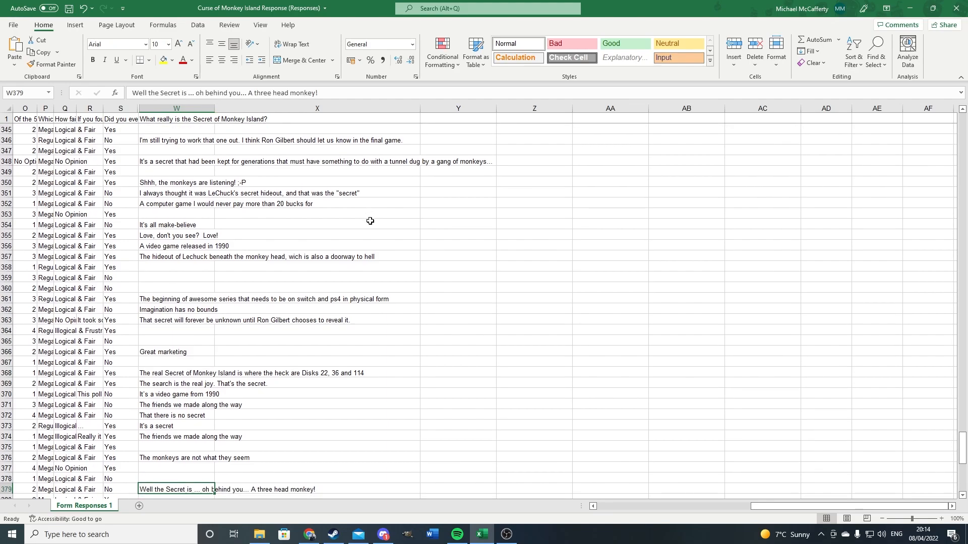
Scroll column W down to row 385's 'no secret' reply
scroll(down, 3)
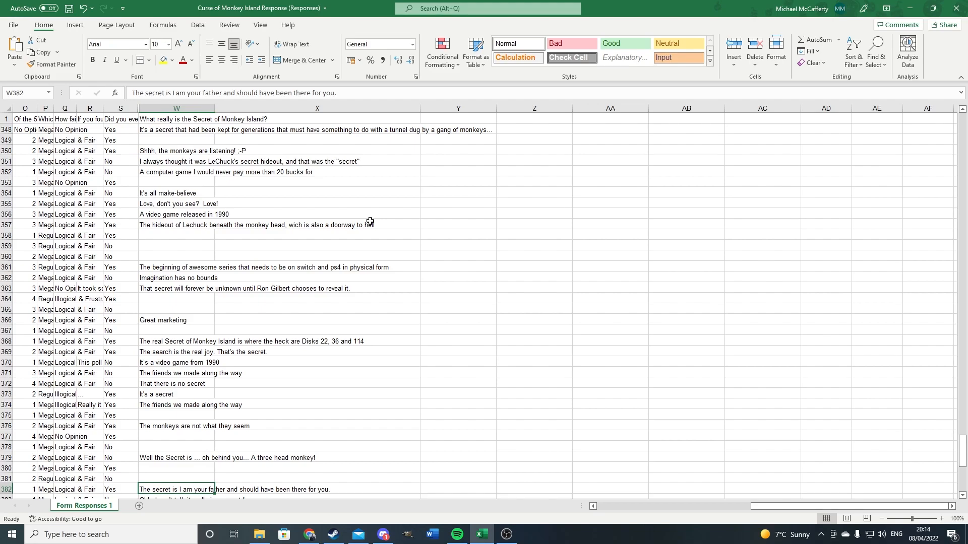
scroll(down, 3)
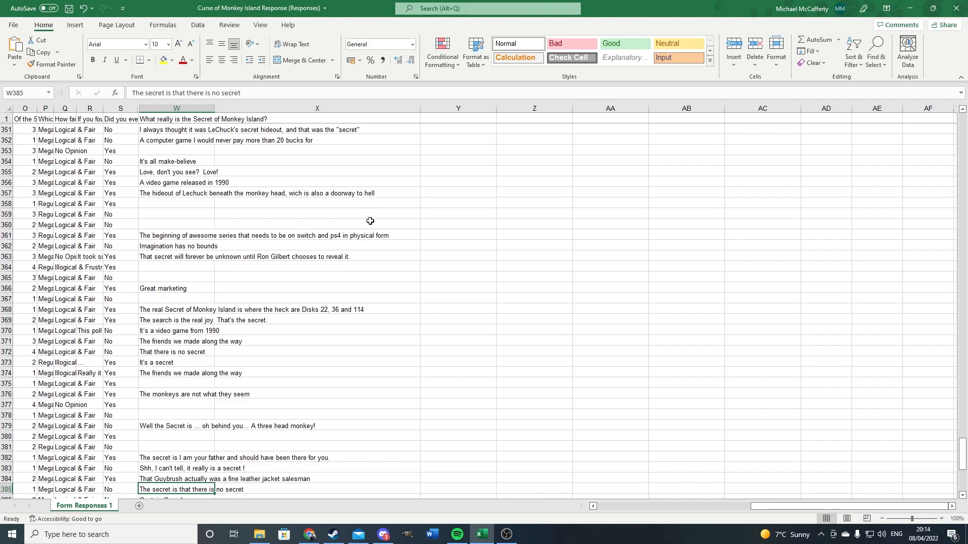
scroll(down, 3)
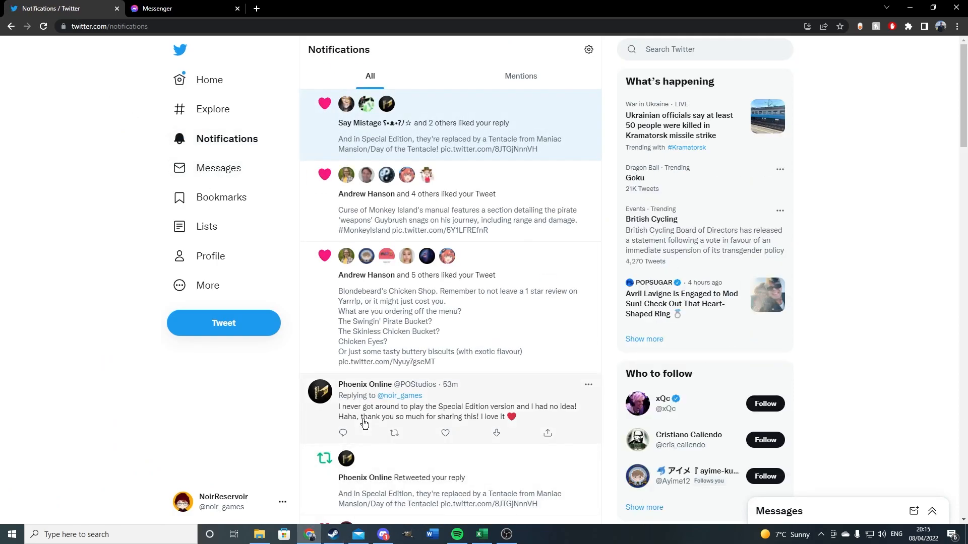
View the Twitter notifications for likes, replies and retweets on Monkey Island posts
click(211, 255)
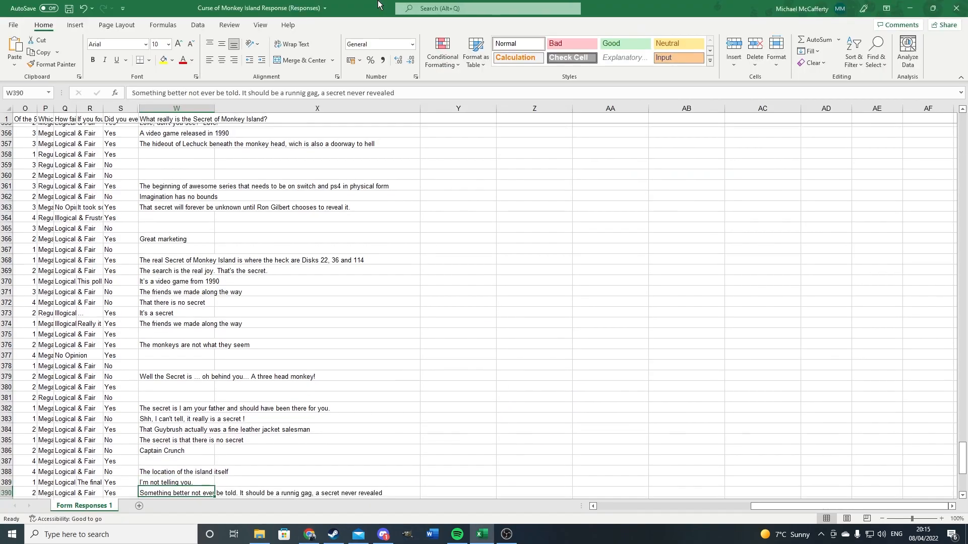
Scroll to the final answer in row 408, 'Elaine bound and gagged'
scroll(down, 3)
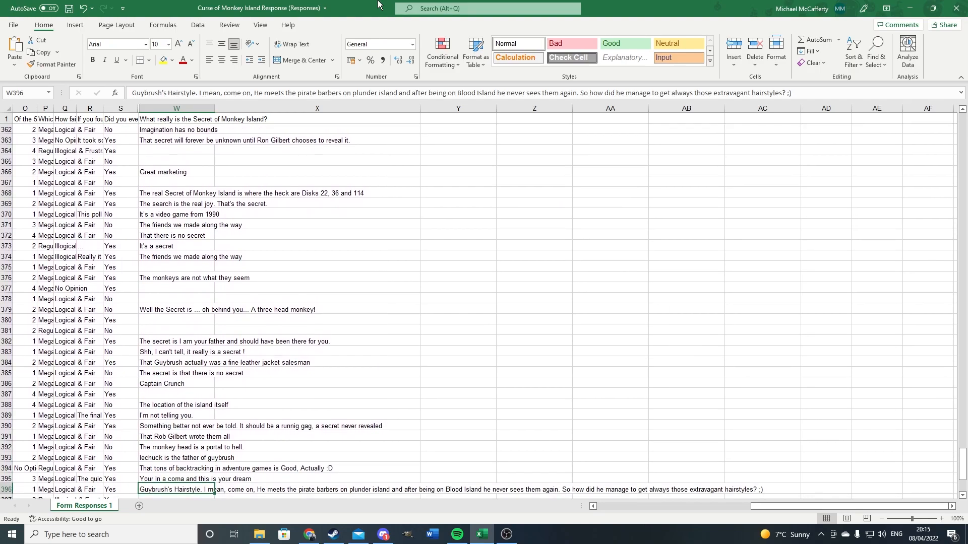
scroll(down, 3)
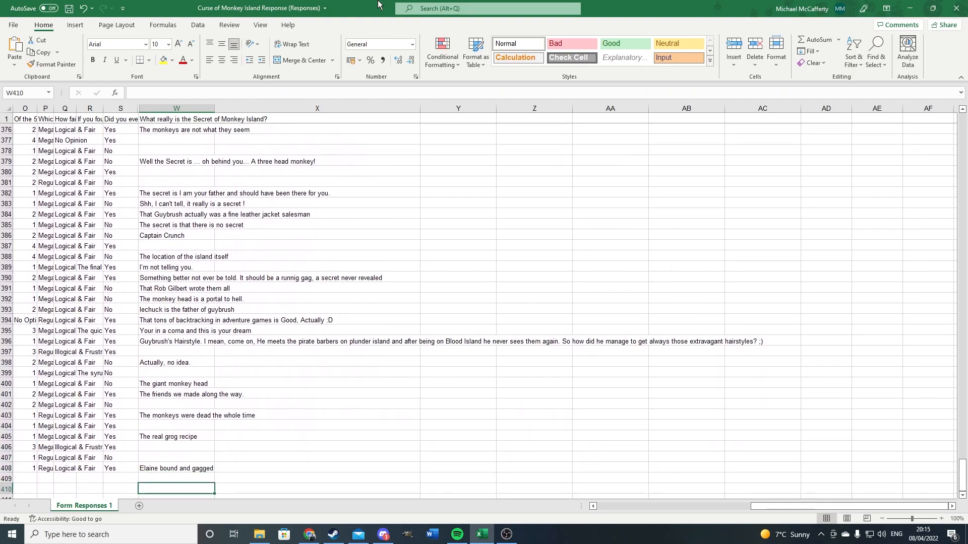